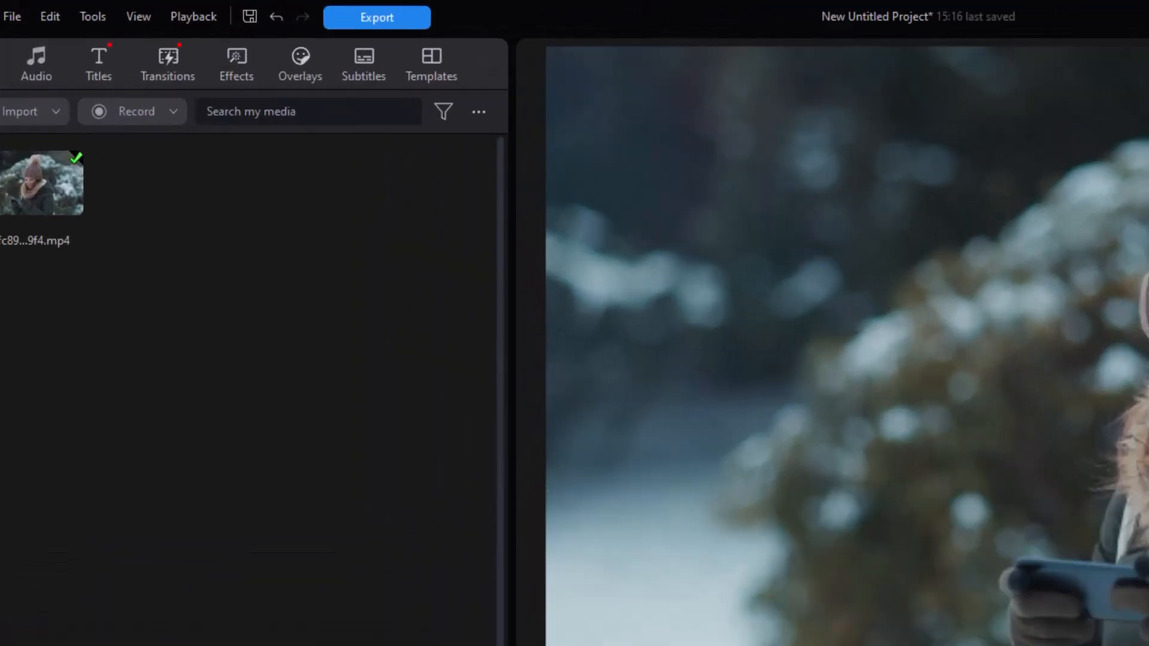
Find the Snow effect by searching 'snow' in the Effects room and preview it falling over the winter clip.
{"action": "left_click", "coordinate": [236, 64]}
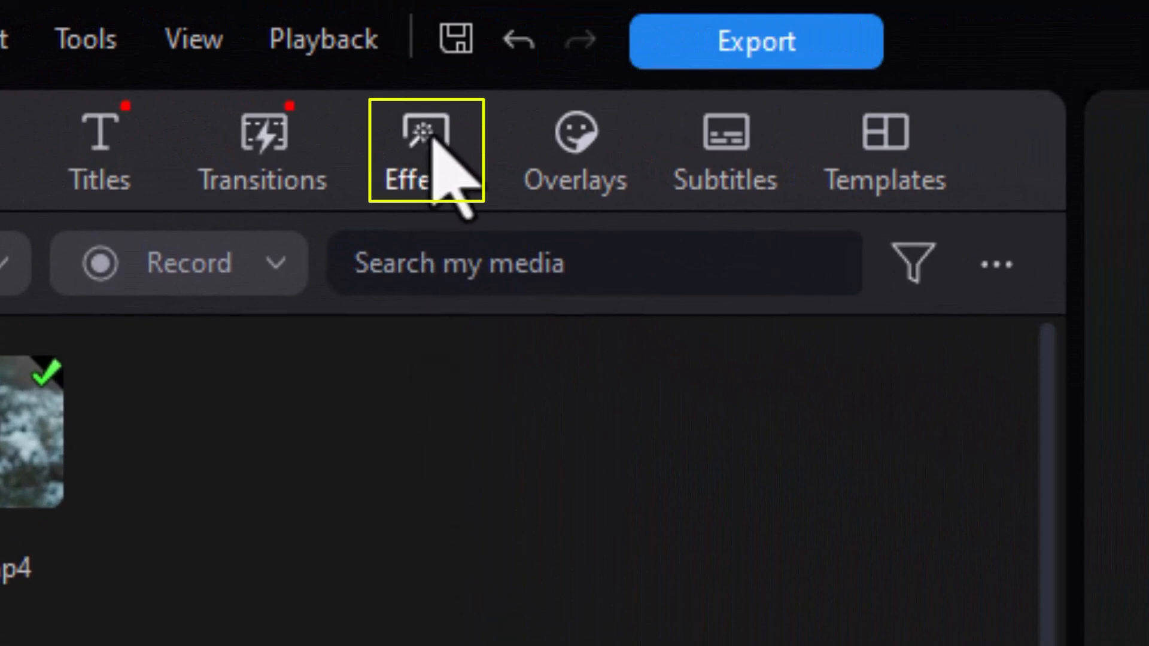
{"action": "left_click", "coordinate": [424, 142]}
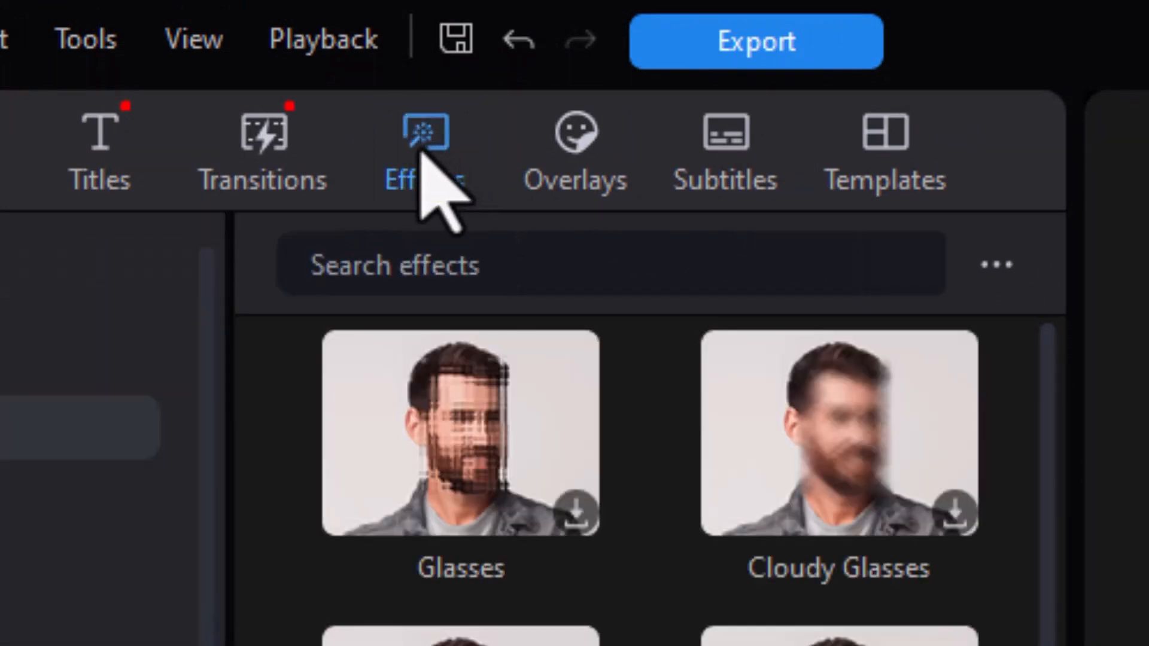
{"action": "type", "text": "s"}
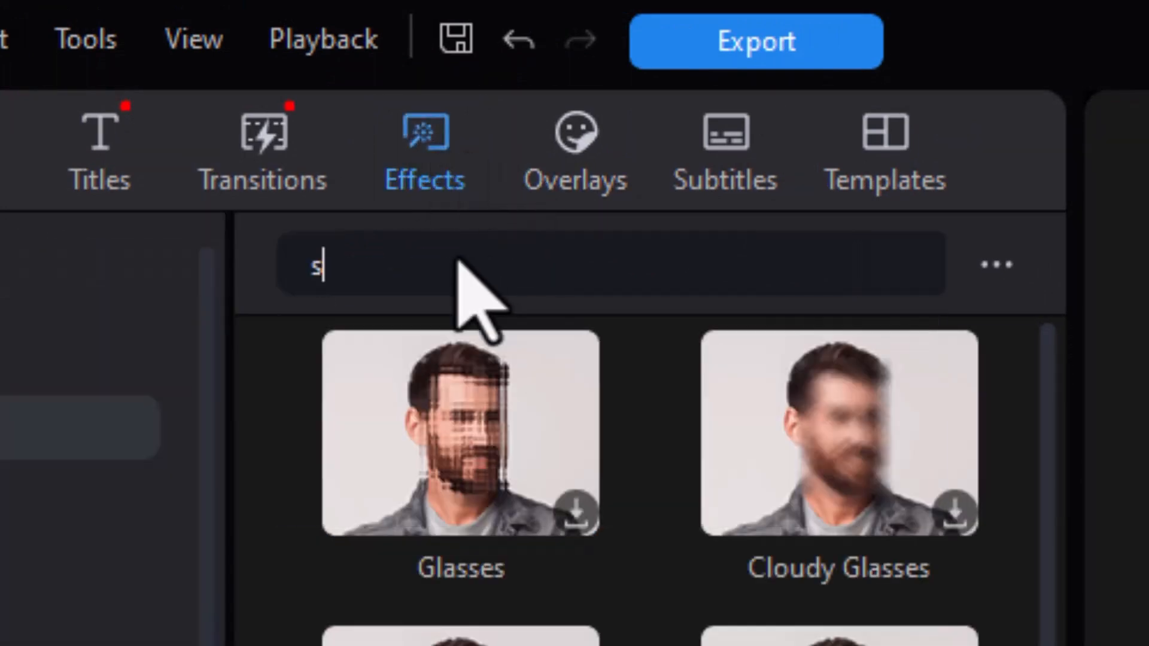
{"action": "type", "text": "now"}
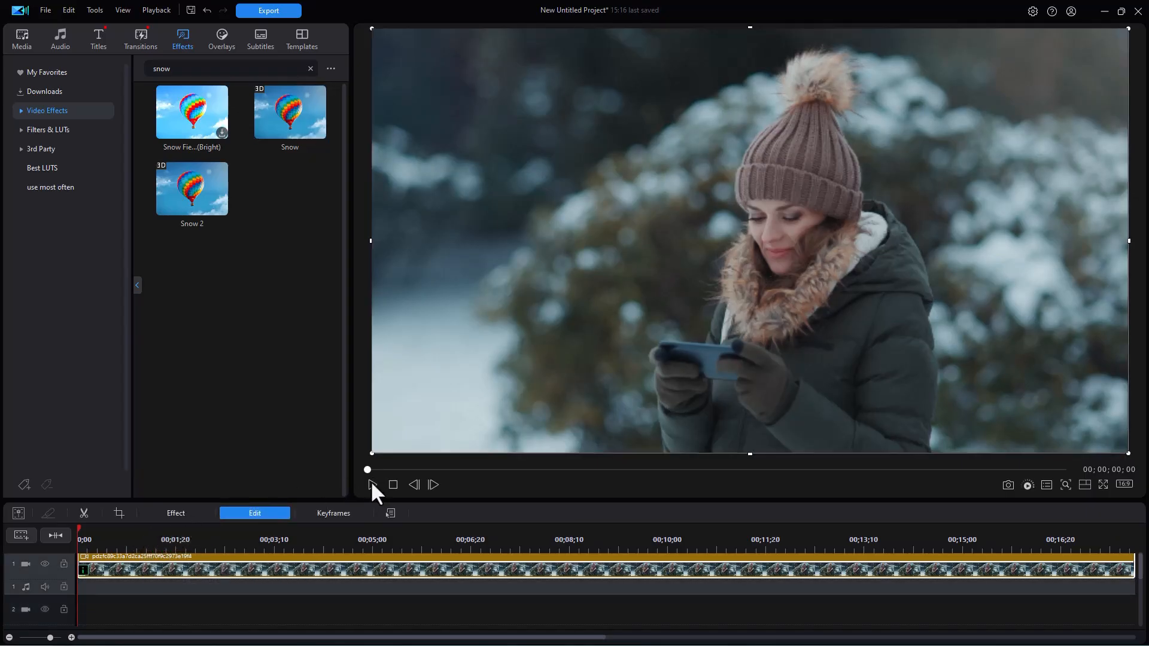
{"action": "left_click", "coordinate": [372, 484]}
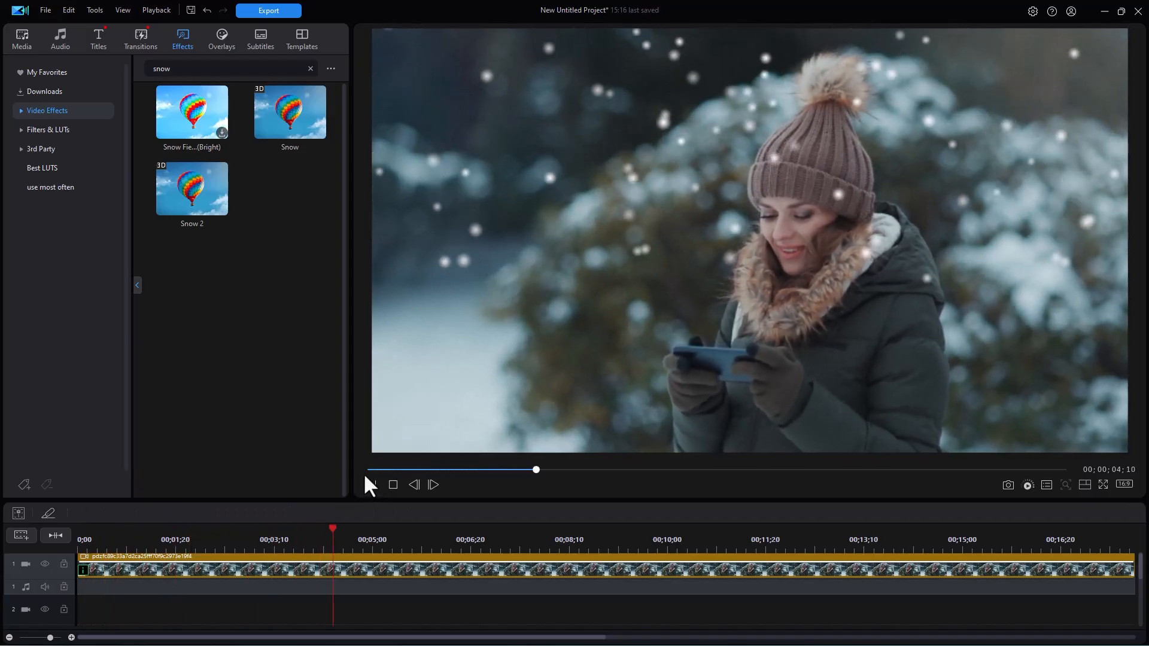
{"action": "left_click", "coordinate": [371, 485]}
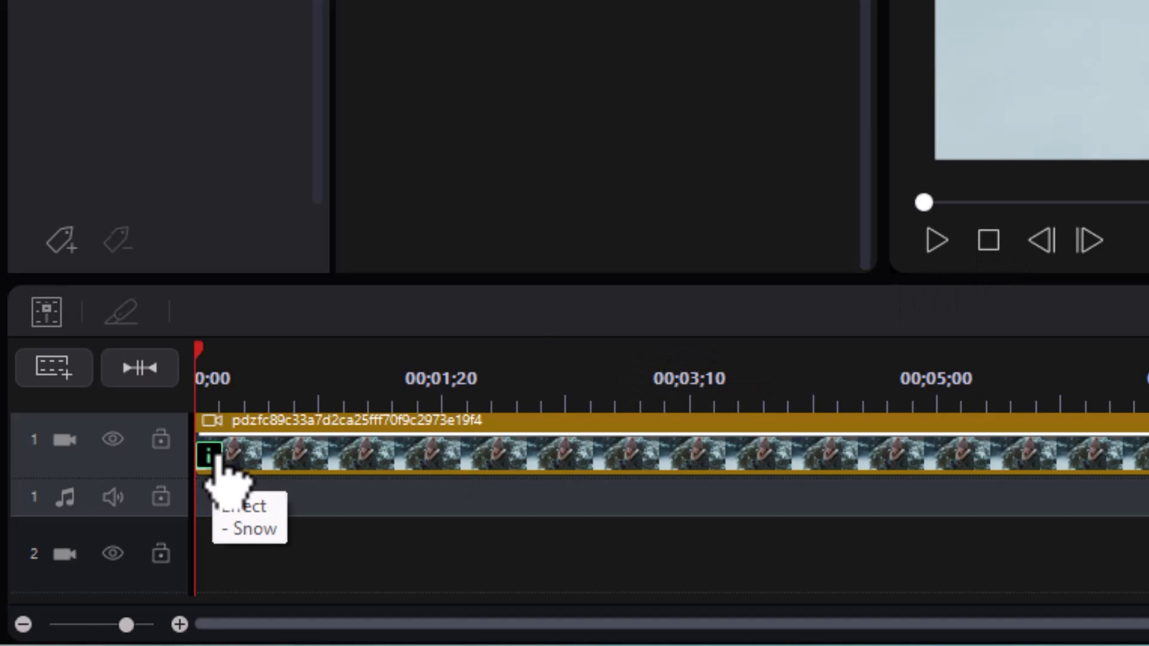
{"action": "mouse_move", "coordinate": [235, 505]}
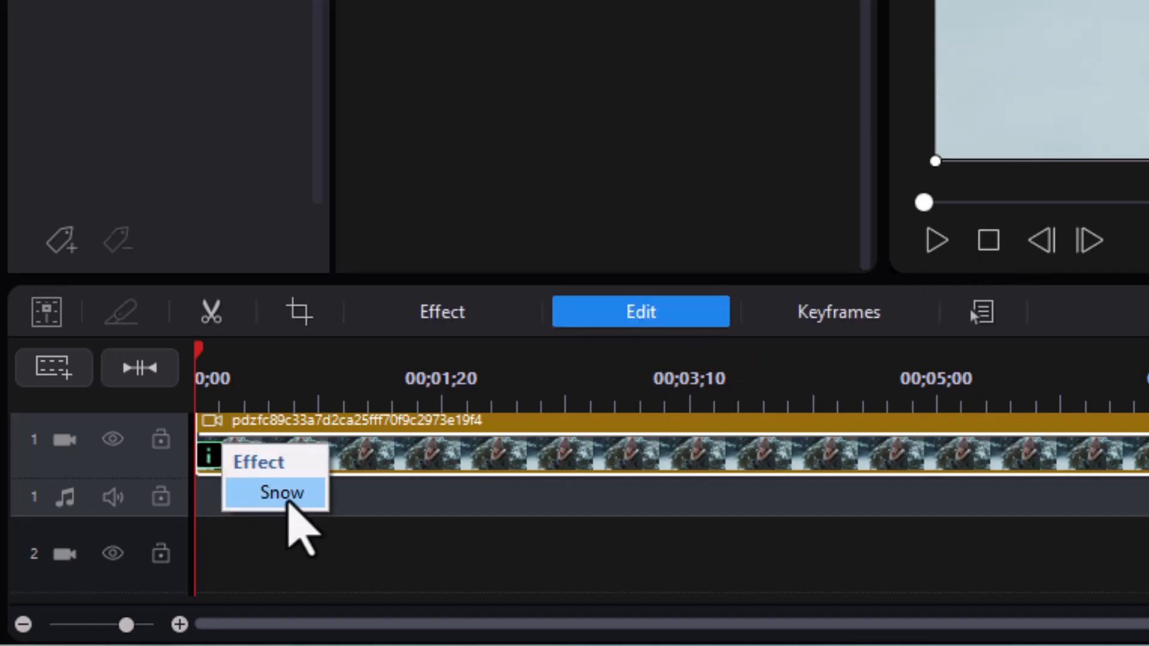
Adjust the clip's Snow effect to wind 92, density 148 and 3D depth -34.
{"action": "left_click", "coordinate": [282, 492]}
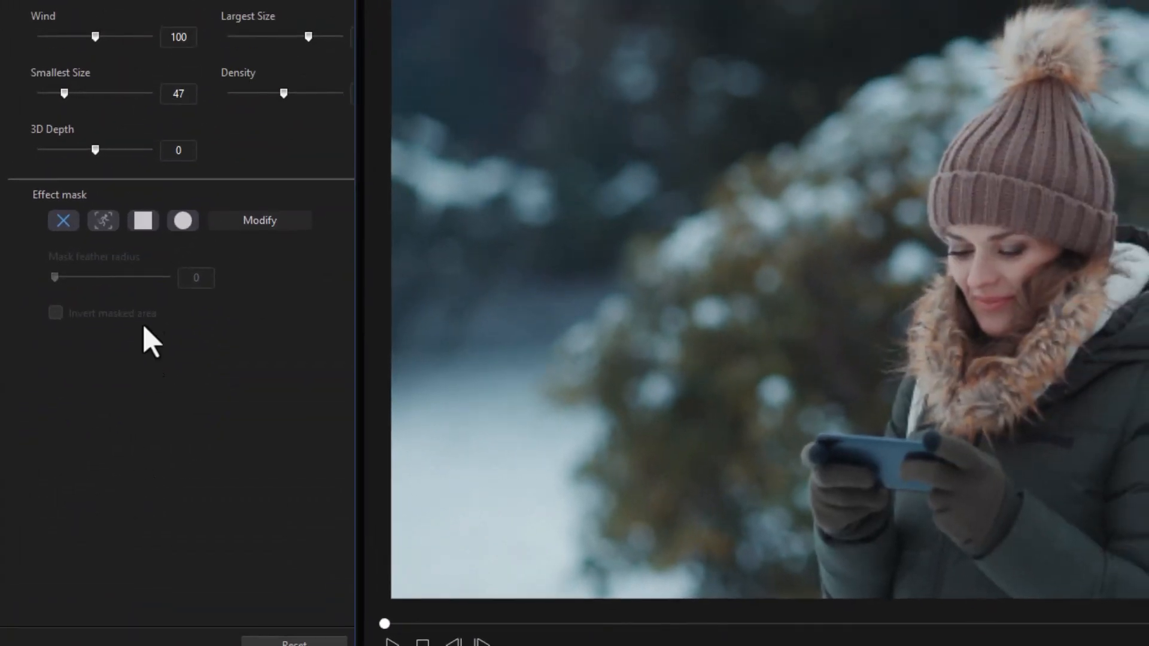
{"action": "mouse_move", "coordinate": [364, 228]}
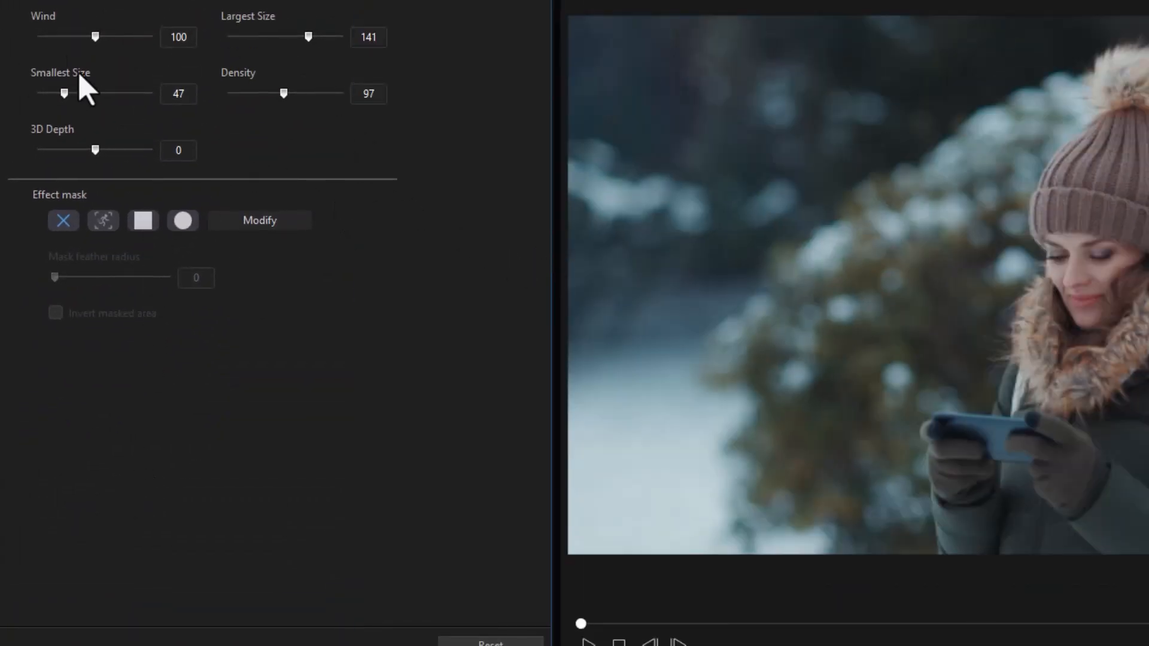
{"action": "mouse_move", "coordinate": [117, 151]}
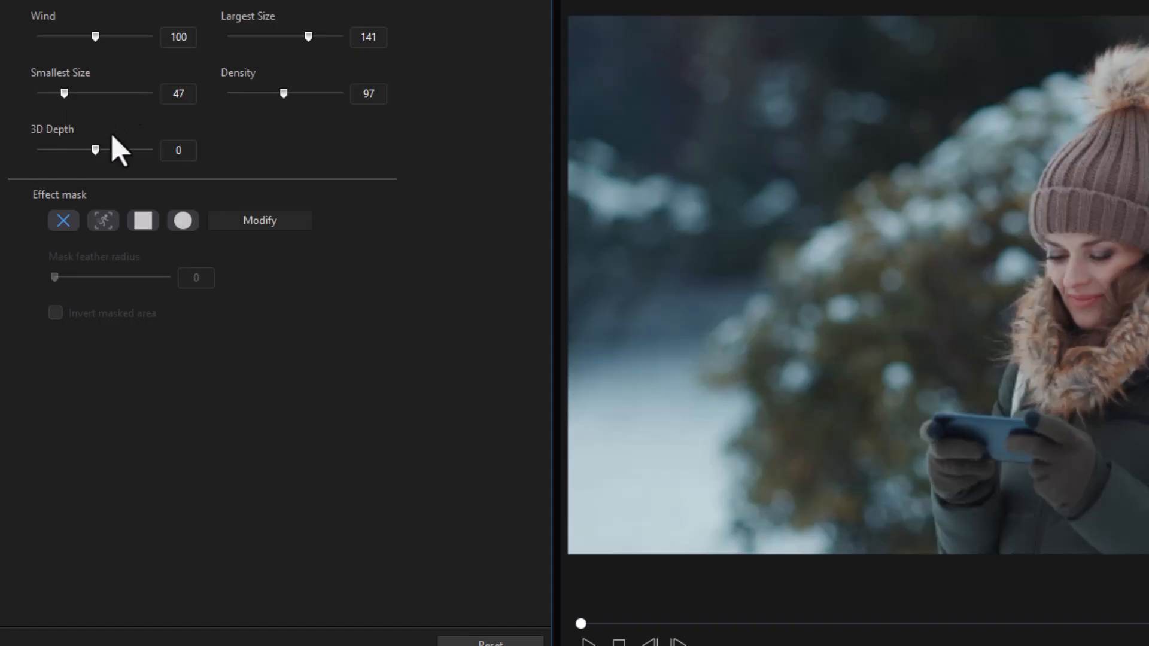
{"action": "mouse_move", "coordinate": [110, 67]}
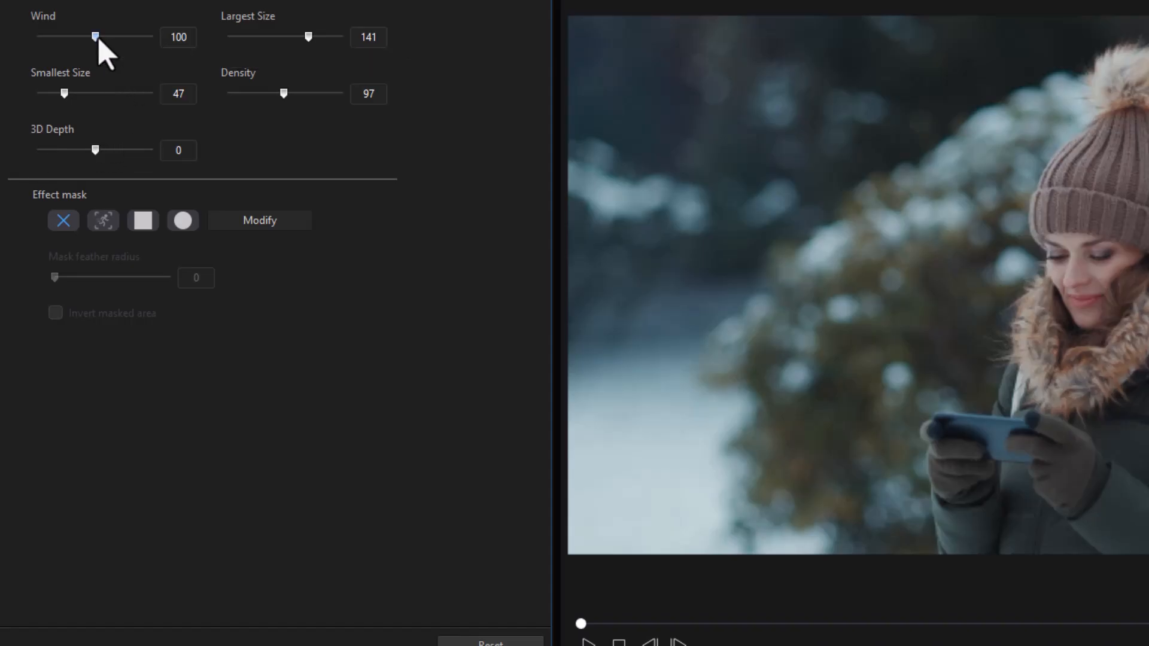
{"action": "left_click_drag", "start_coordinate": [95, 36], "coordinate": [105, 35]}
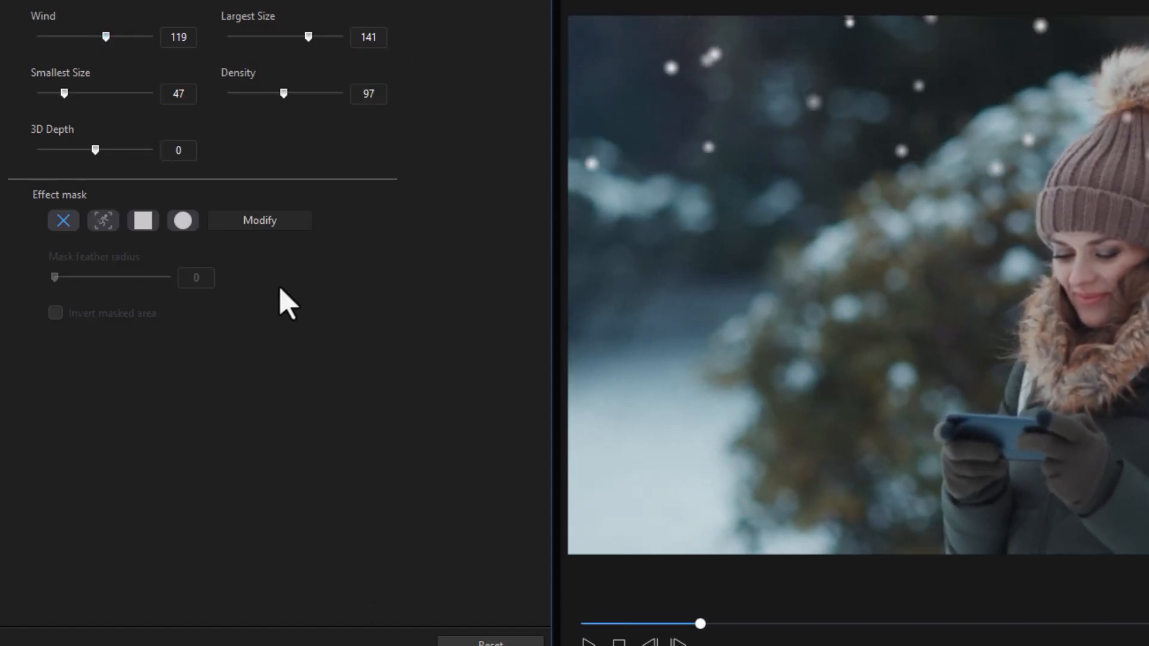
{"action": "left_click_drag", "start_coordinate": [105, 38], "coordinate": [90, 37]}
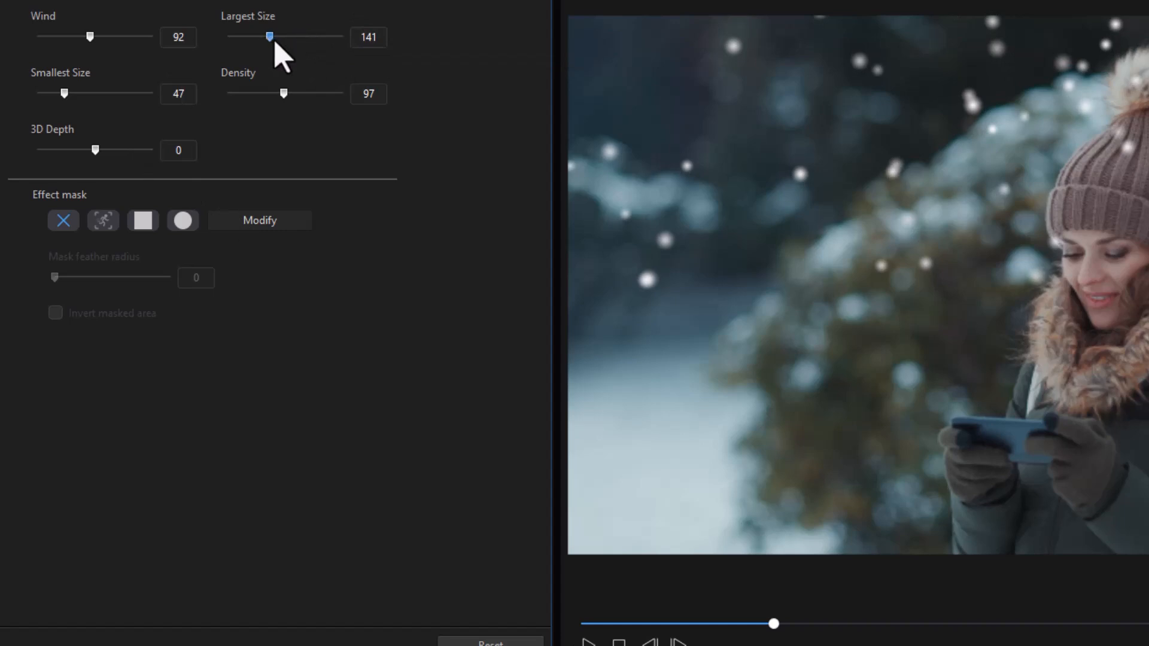
{"action": "mouse_move", "coordinate": [973, 213]}
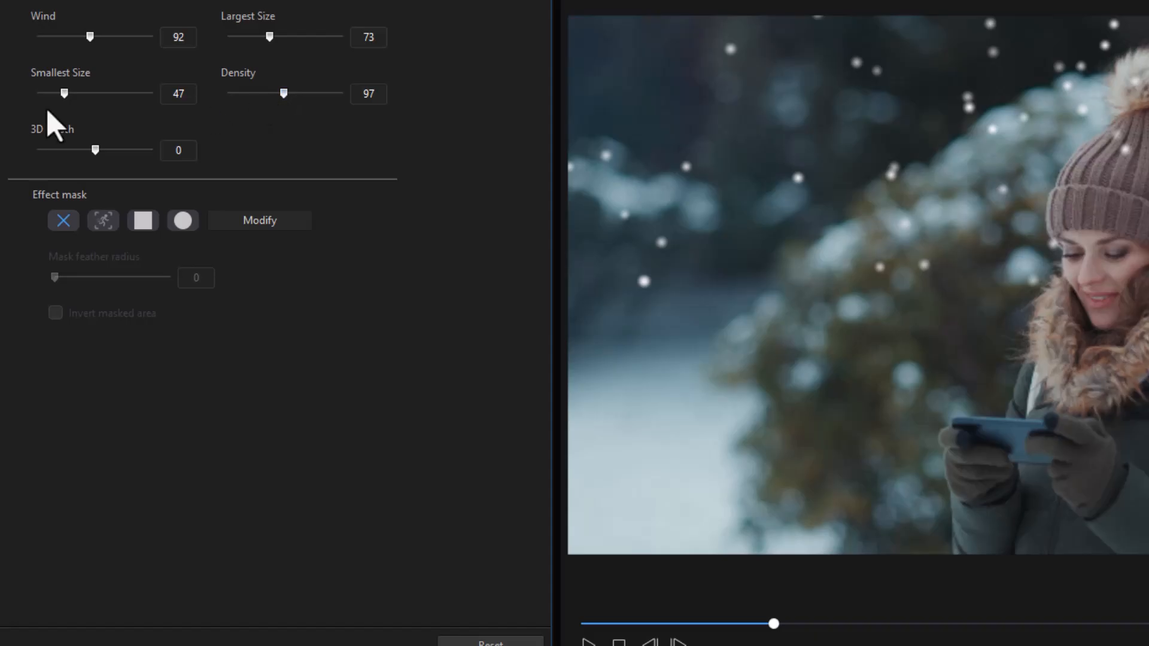
{"action": "mouse_move", "coordinate": [162, 95]}
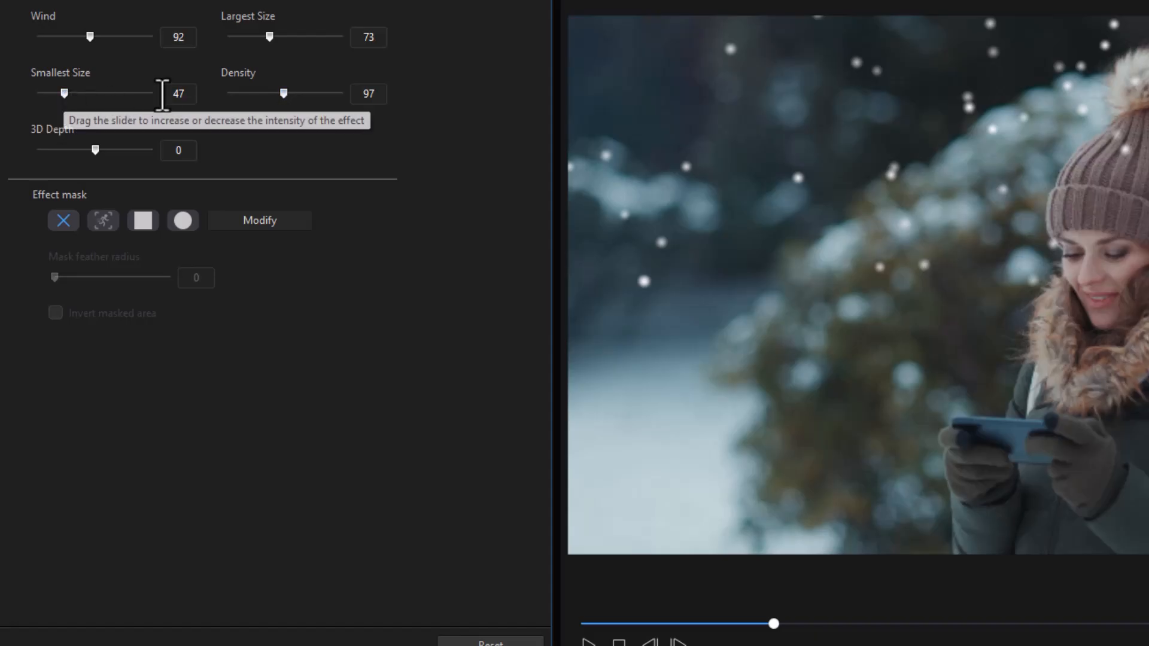
{"action": "mouse_move", "coordinate": [556, 145]}
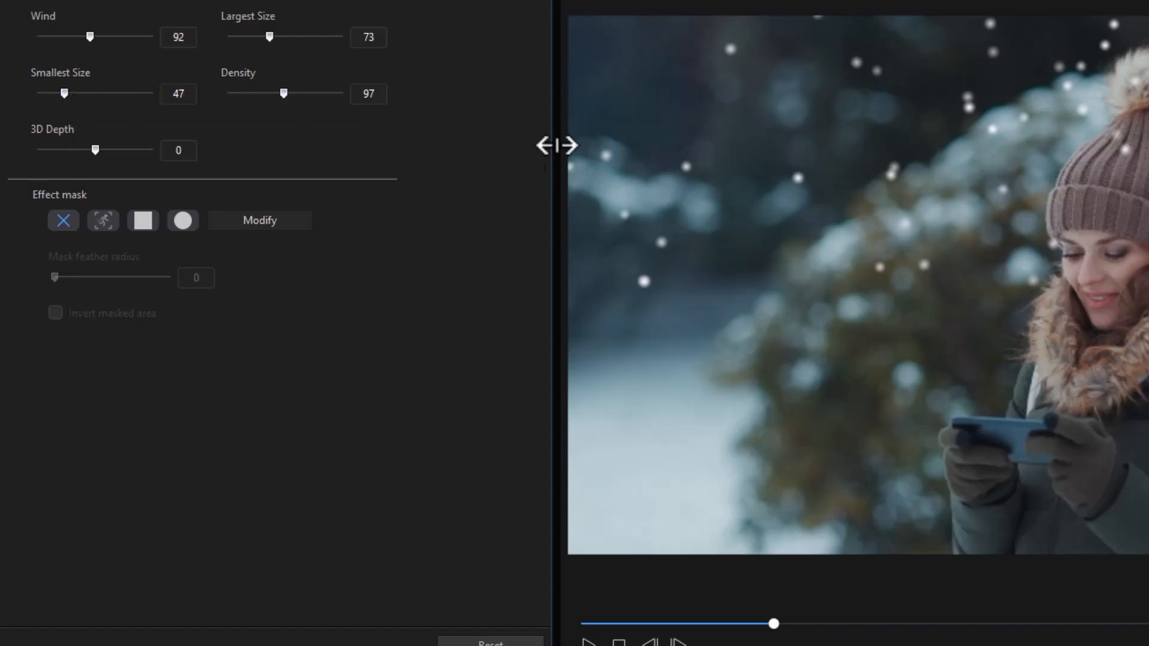
{"action": "mouse_move", "coordinate": [285, 93]}
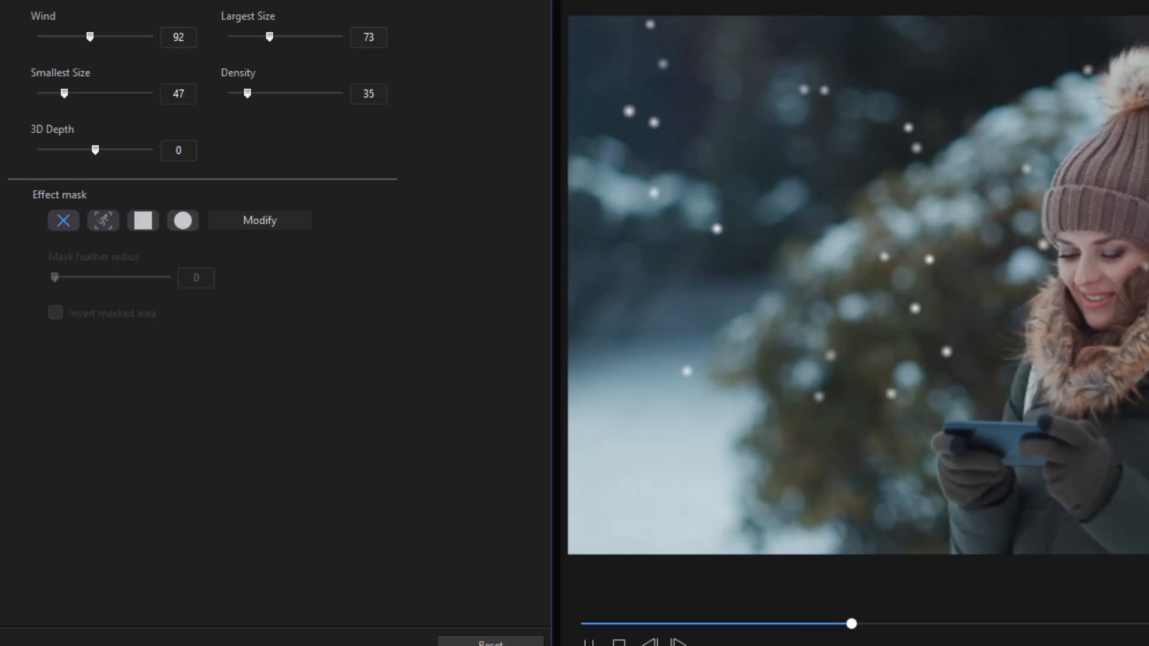
{"action": "left_click_drag", "start_coordinate": [246, 93], "coordinate": [311, 94]}
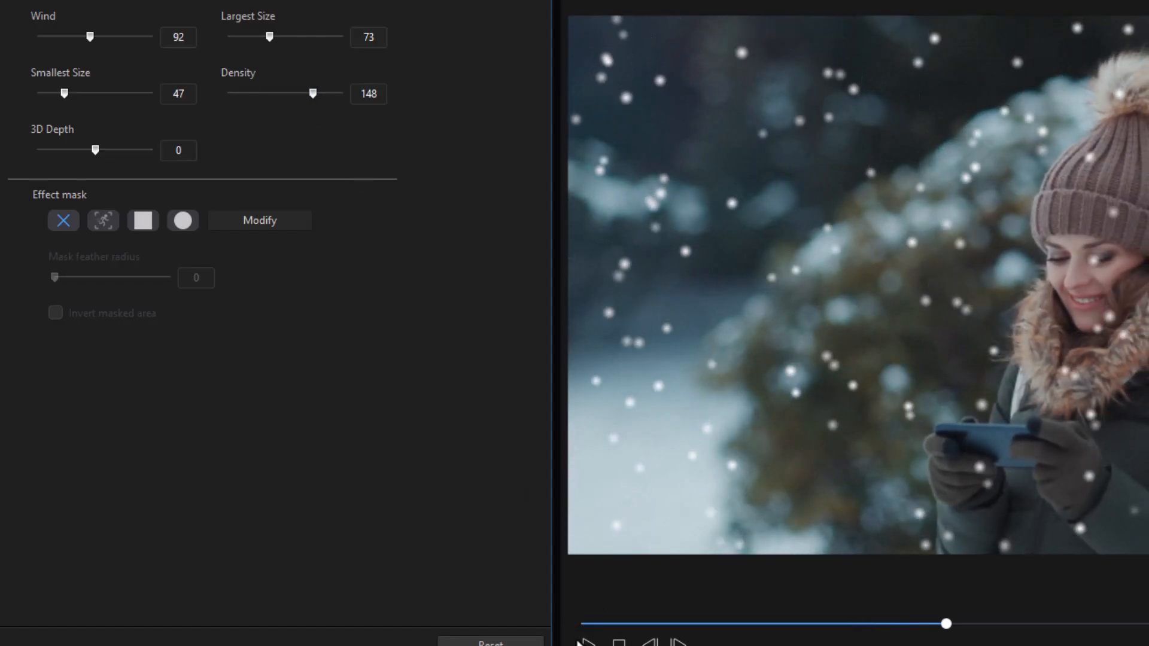
{"action": "mouse_move", "coordinate": [121, 166]}
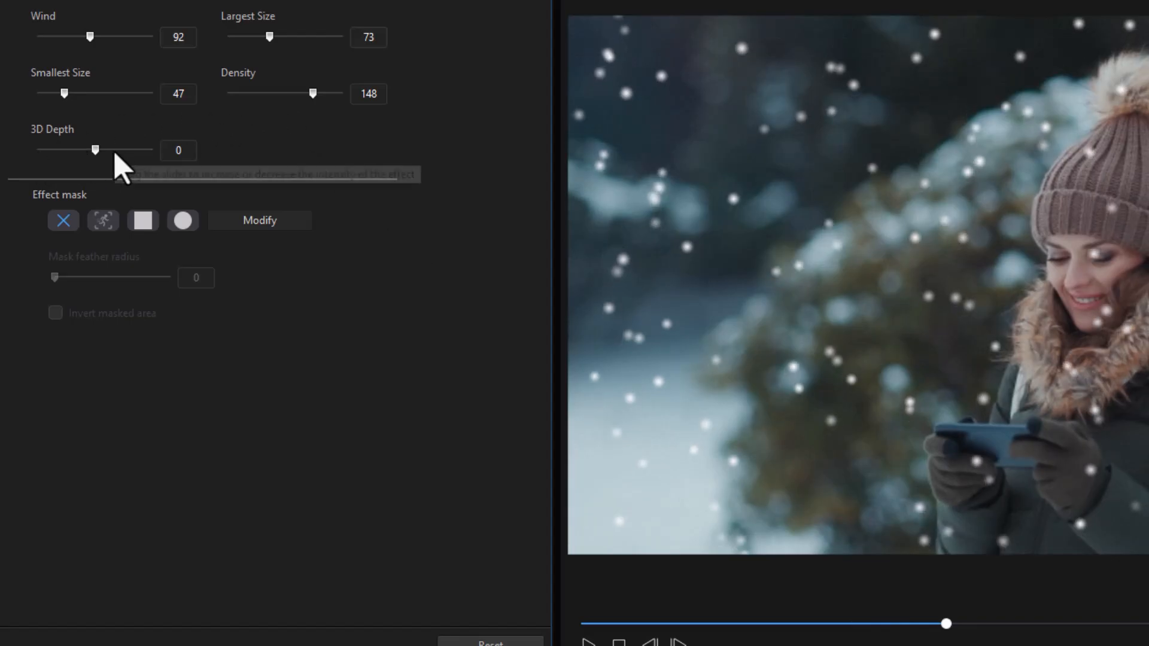
{"action": "mouse_move", "coordinate": [121, 169]}
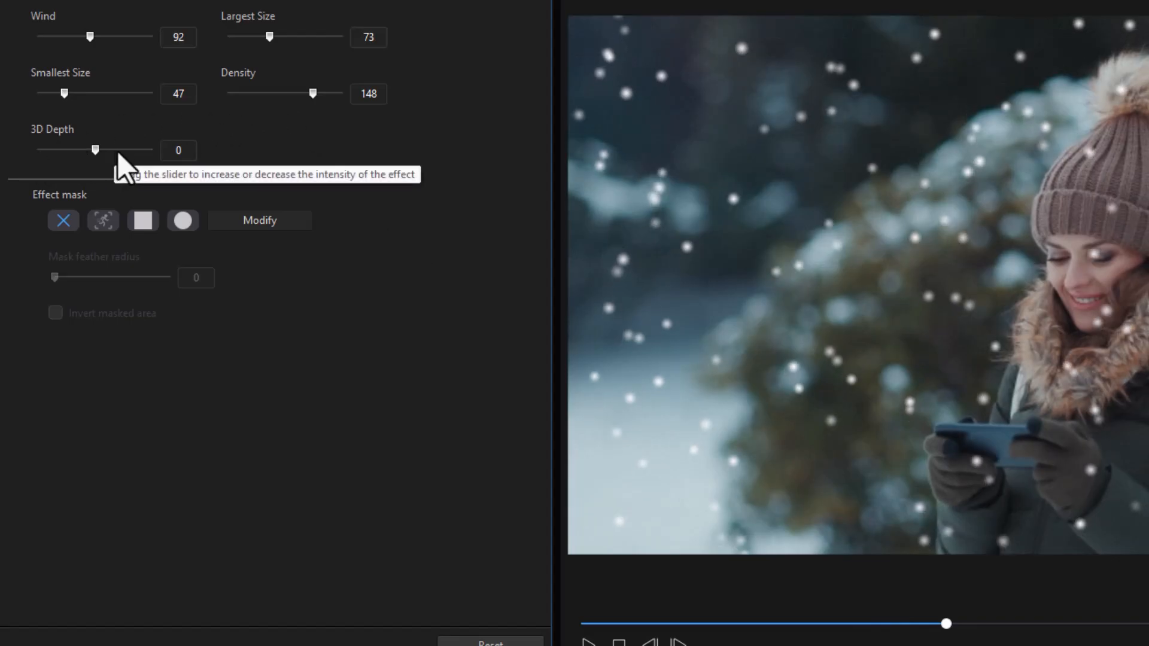
{"action": "mouse_move", "coordinate": [81, 161]}
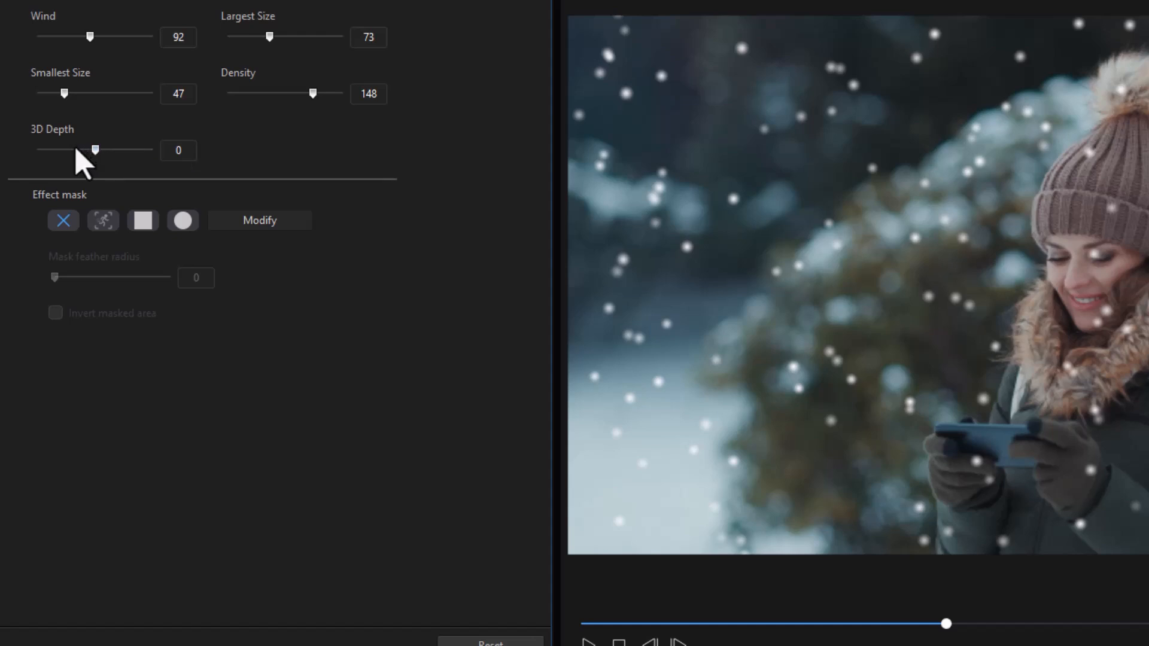
{"action": "left_click_drag", "start_coordinate": [94, 150], "coordinate": [74, 149]}
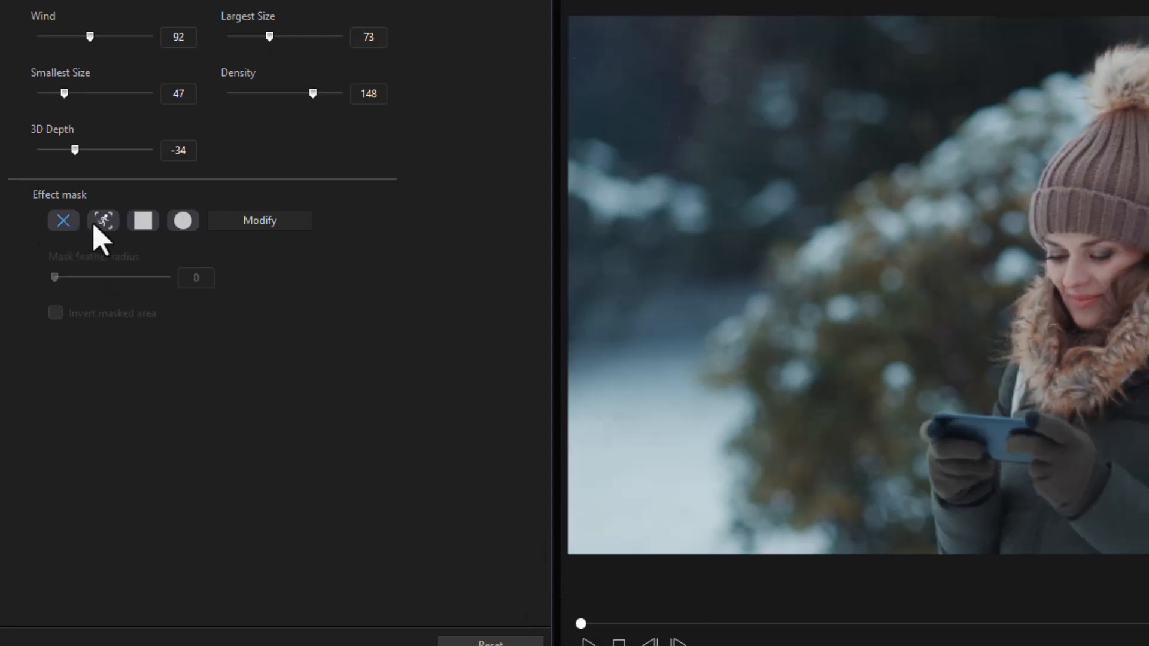
{"action": "mouse_move", "coordinate": [109, 249]}
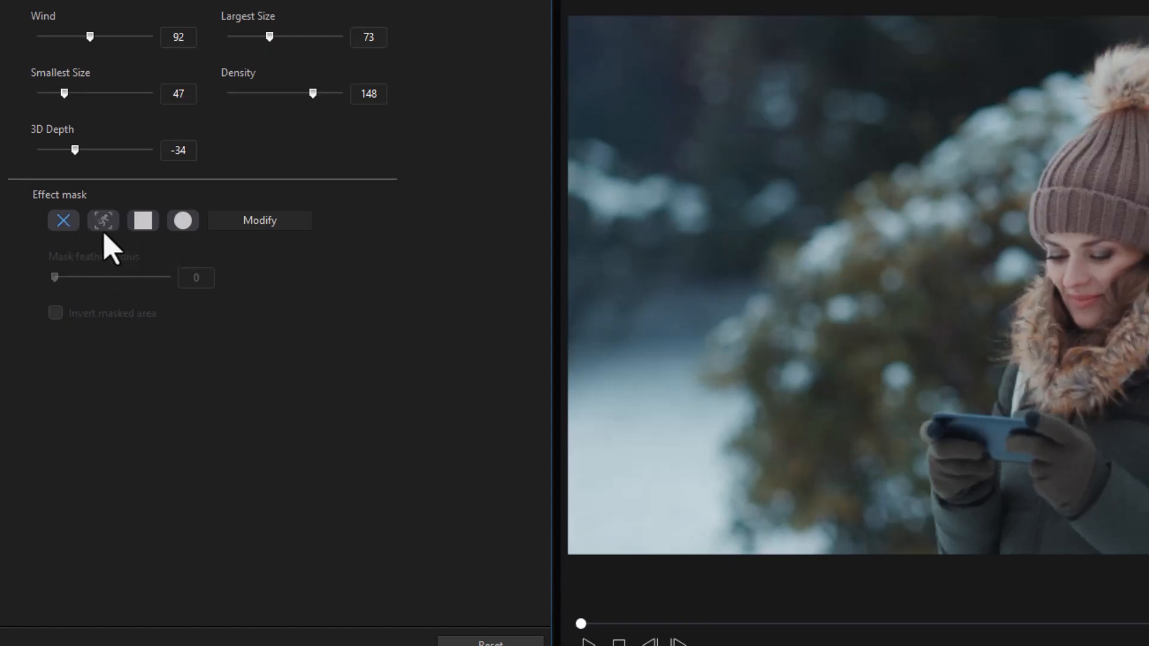
{"action": "mouse_move", "coordinate": [103, 220]}
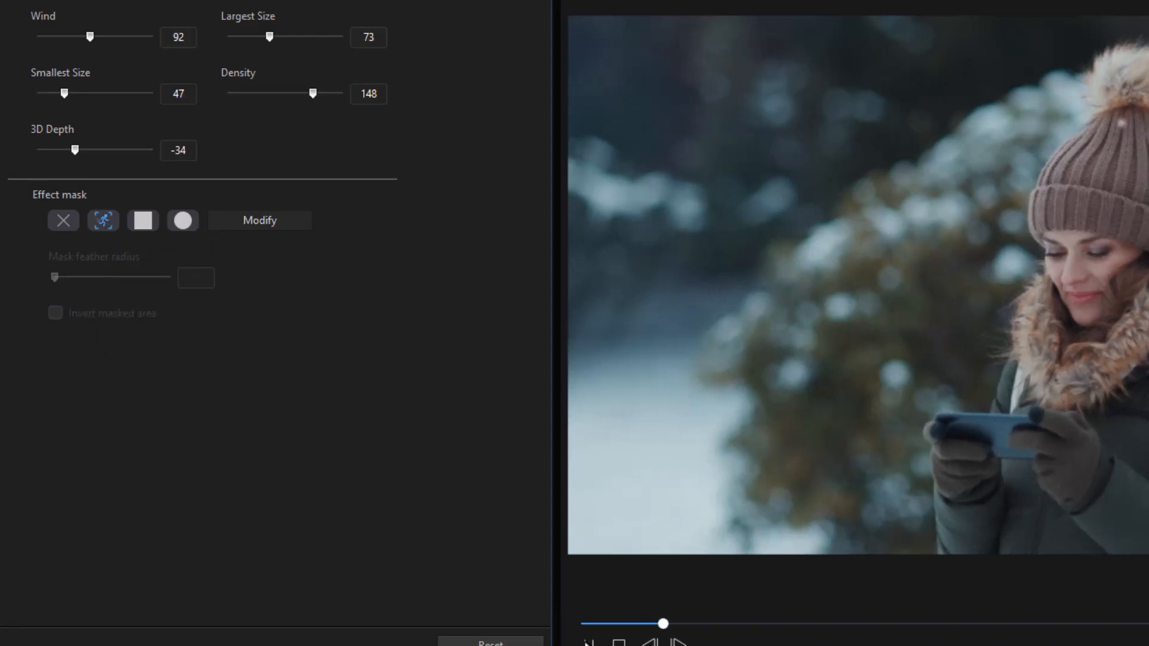
Preview the adjusted snow, then mask it around the woman with the masked area inverted.
{"action": "left_click", "coordinate": [499, 547]}
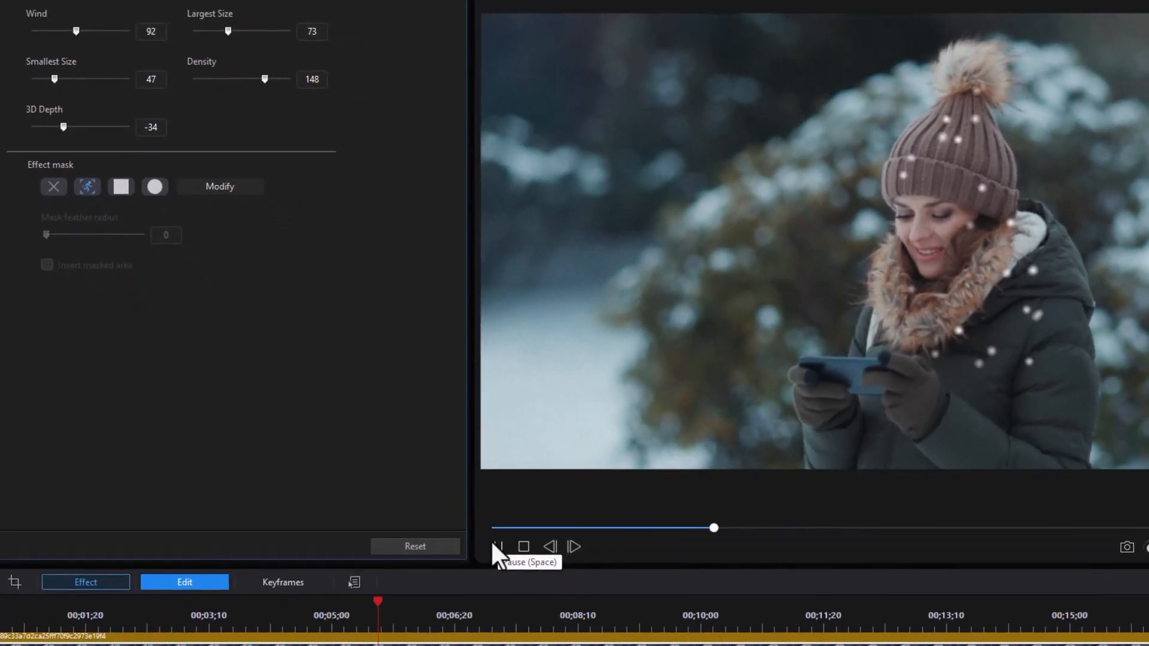
{"action": "left_click", "coordinate": [497, 547]}
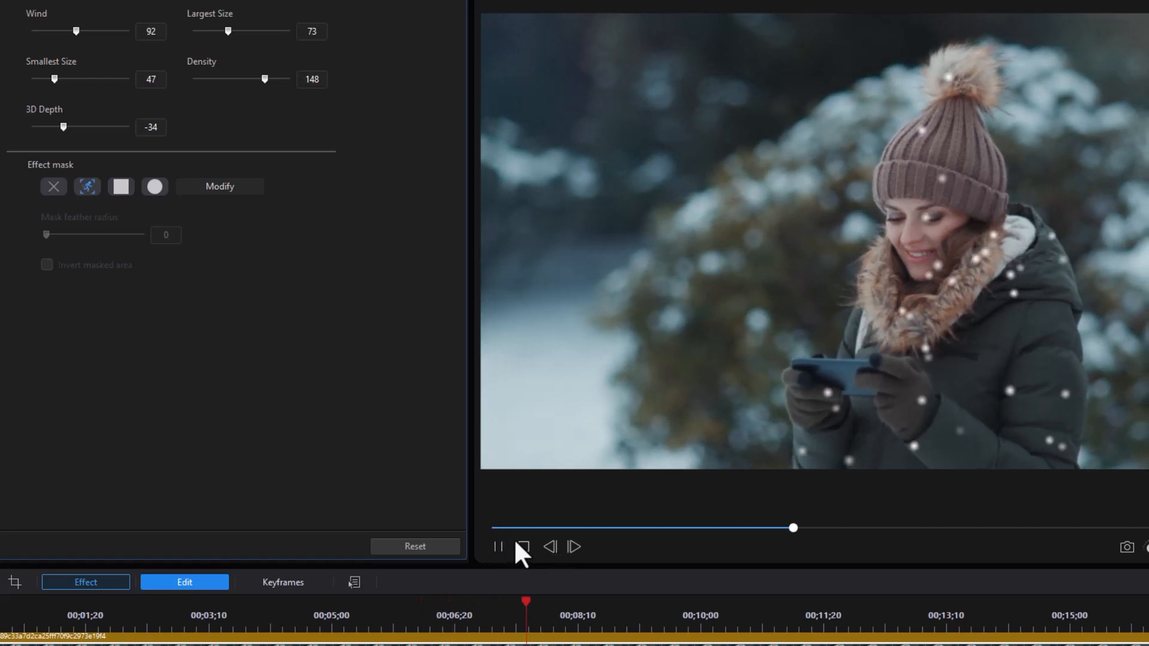
{"action": "left_click", "coordinate": [497, 547]}
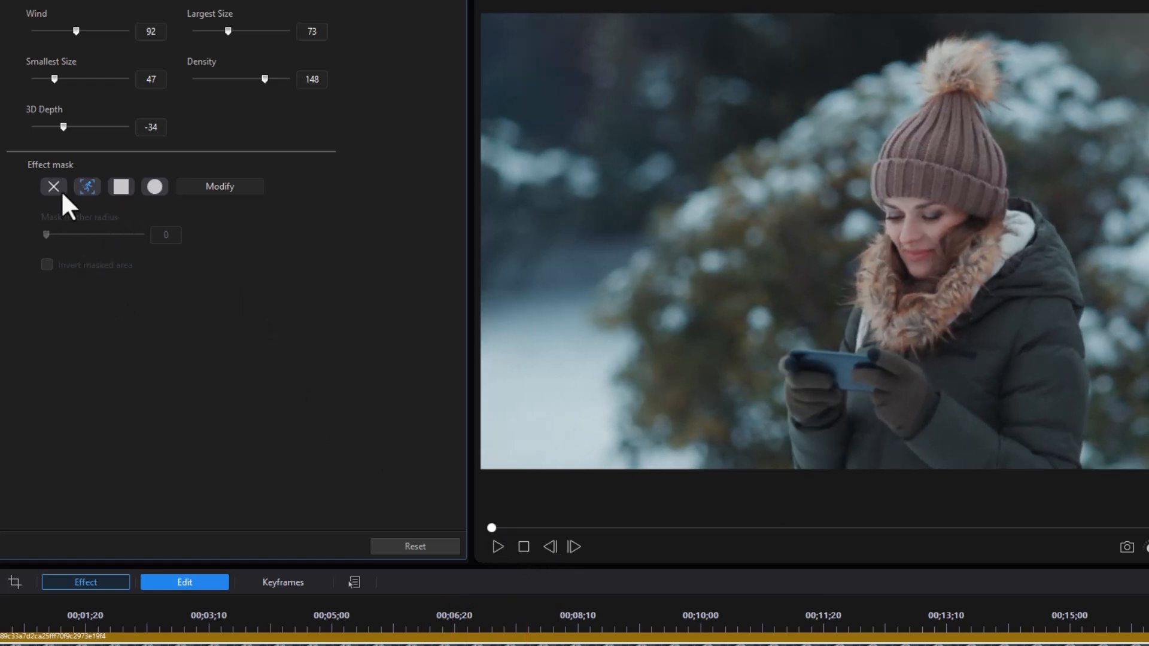
{"action": "mouse_move", "coordinate": [267, 345]}
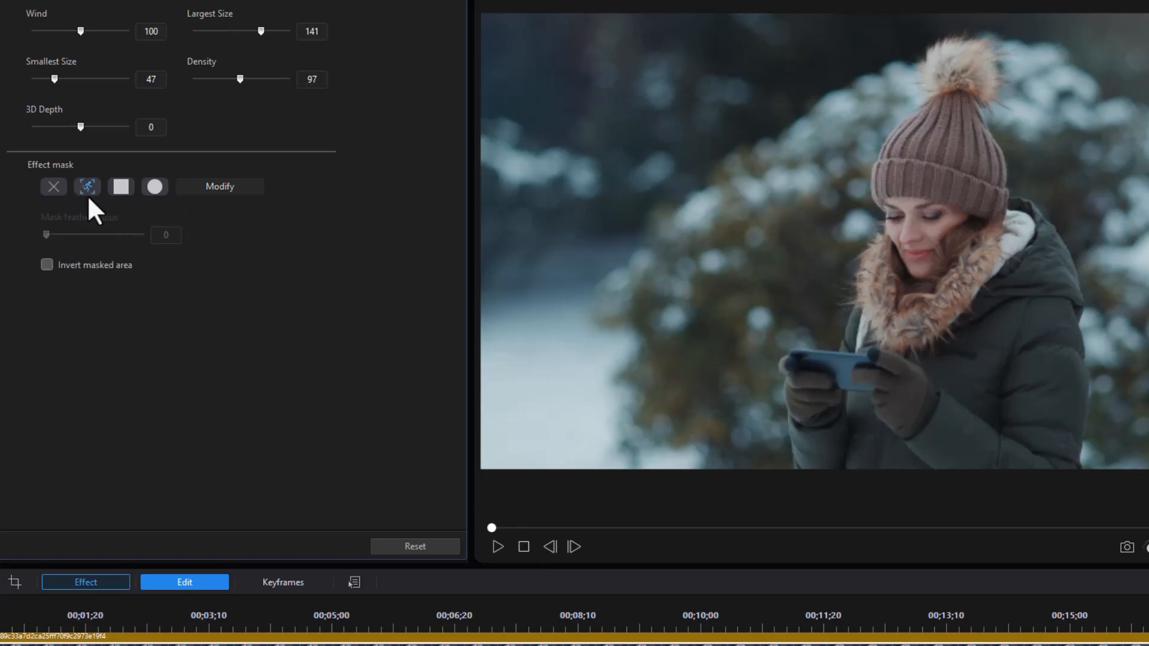
{"action": "left_click", "coordinate": [47, 264]}
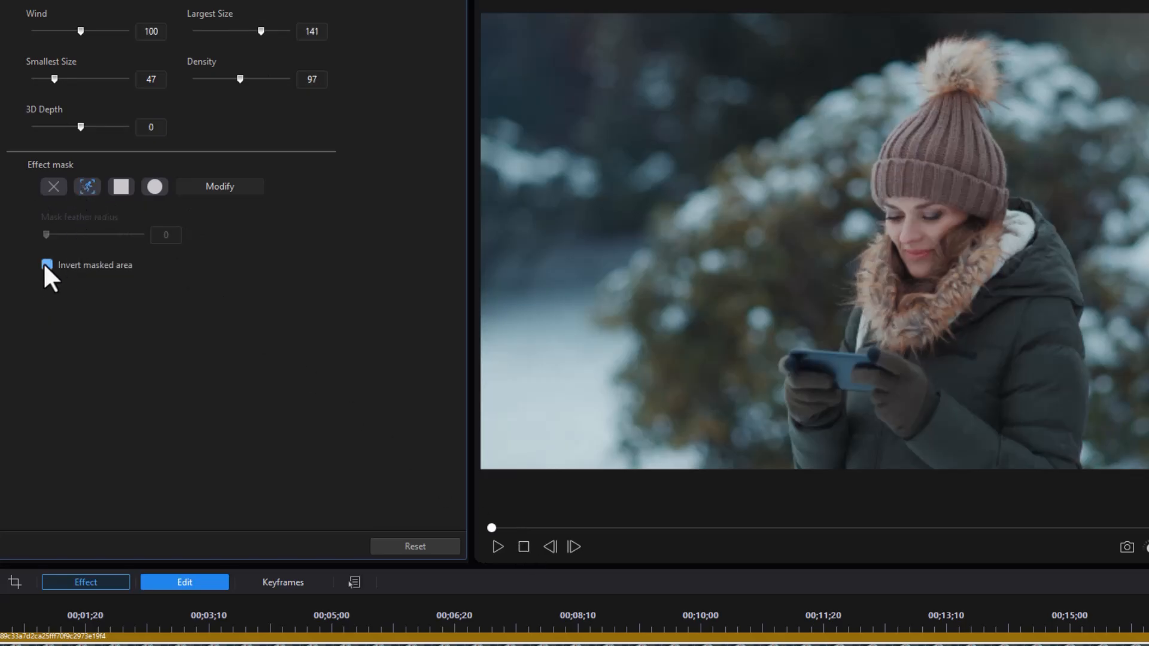
{"action": "left_click", "coordinate": [47, 265]}
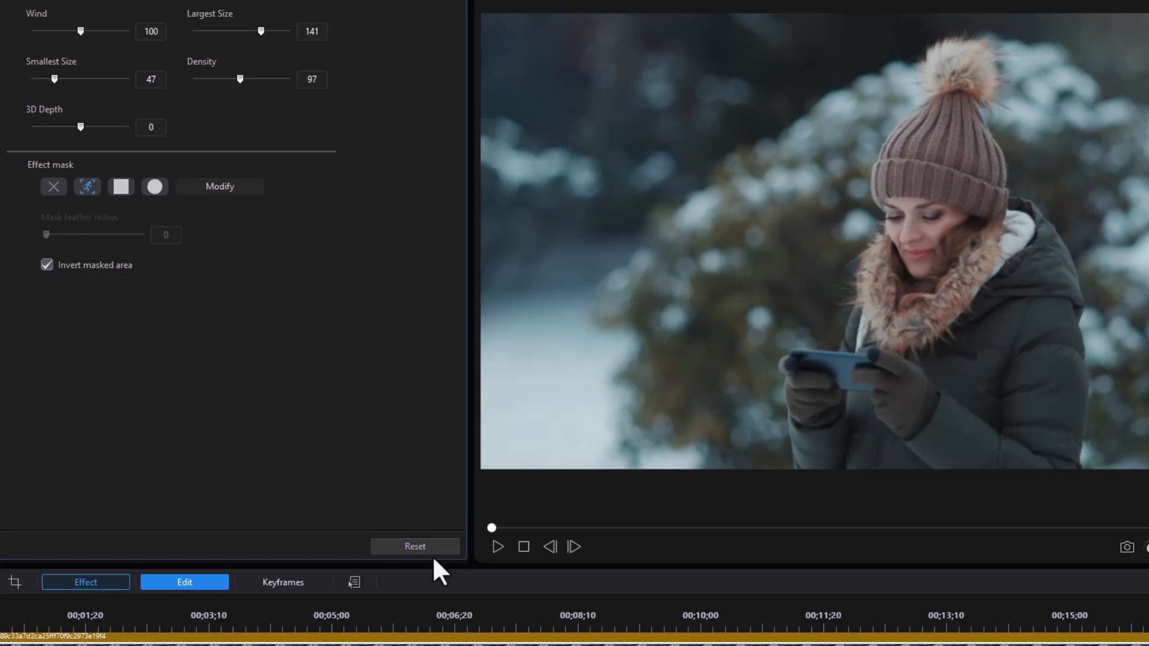
Play the clip to check the snow falls around the woman, then stop playback.
{"action": "left_click", "coordinate": [498, 547]}
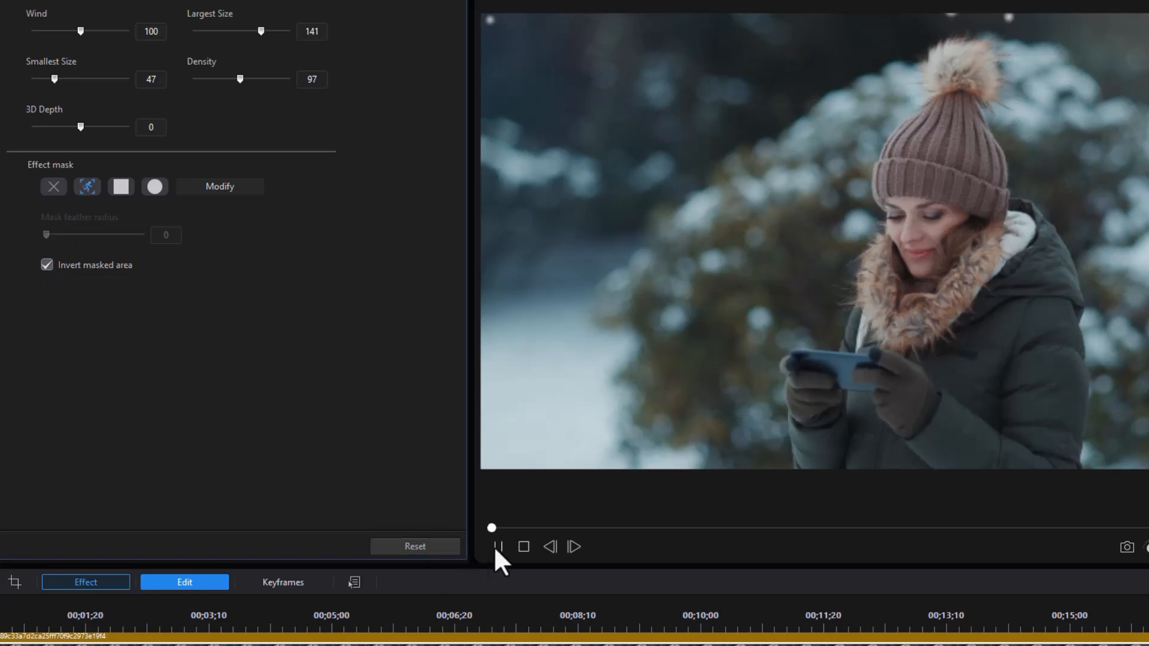
{"action": "left_click", "coordinate": [497, 545]}
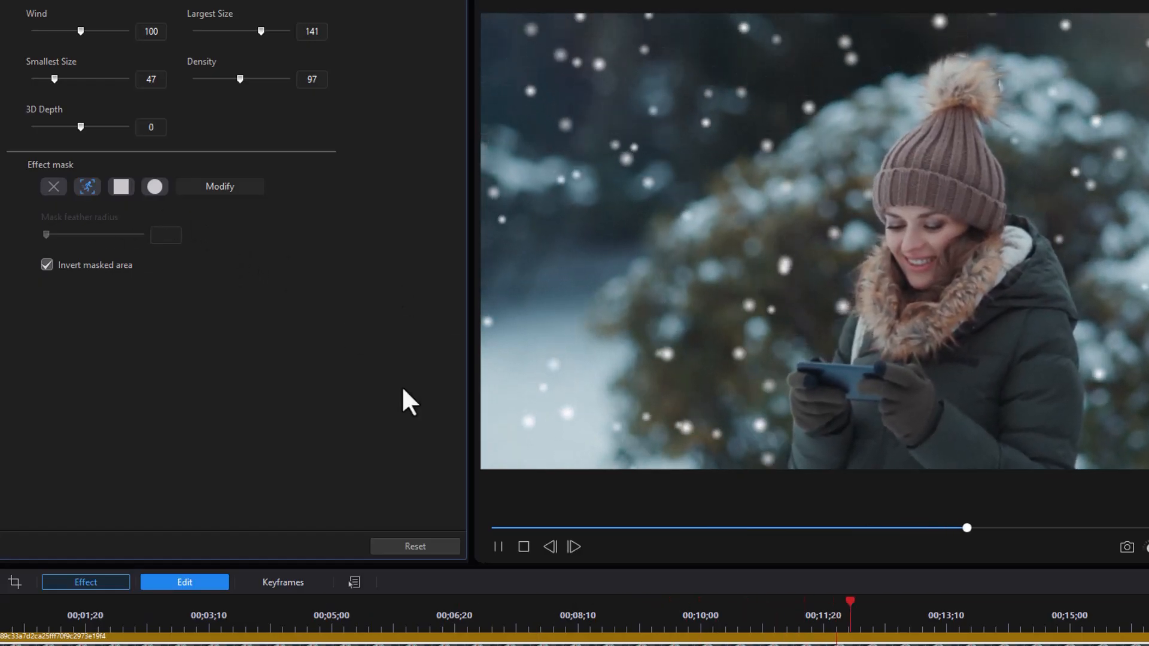
{"action": "left_click", "coordinate": [523, 547]}
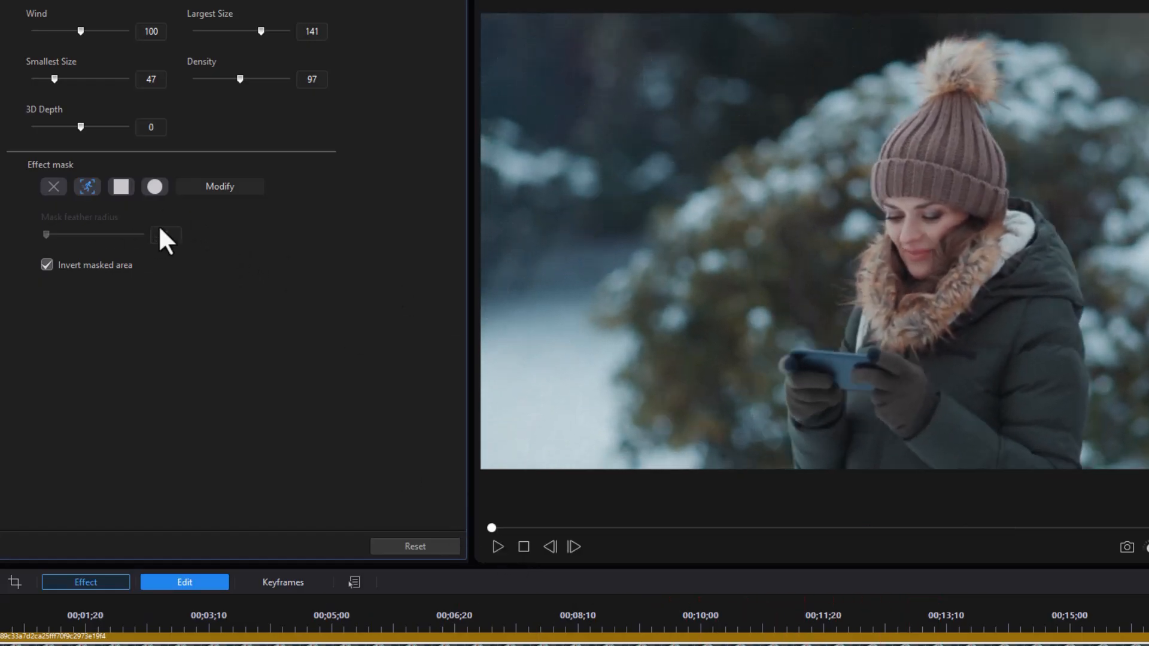
{"action": "left_click", "coordinate": [121, 187]}
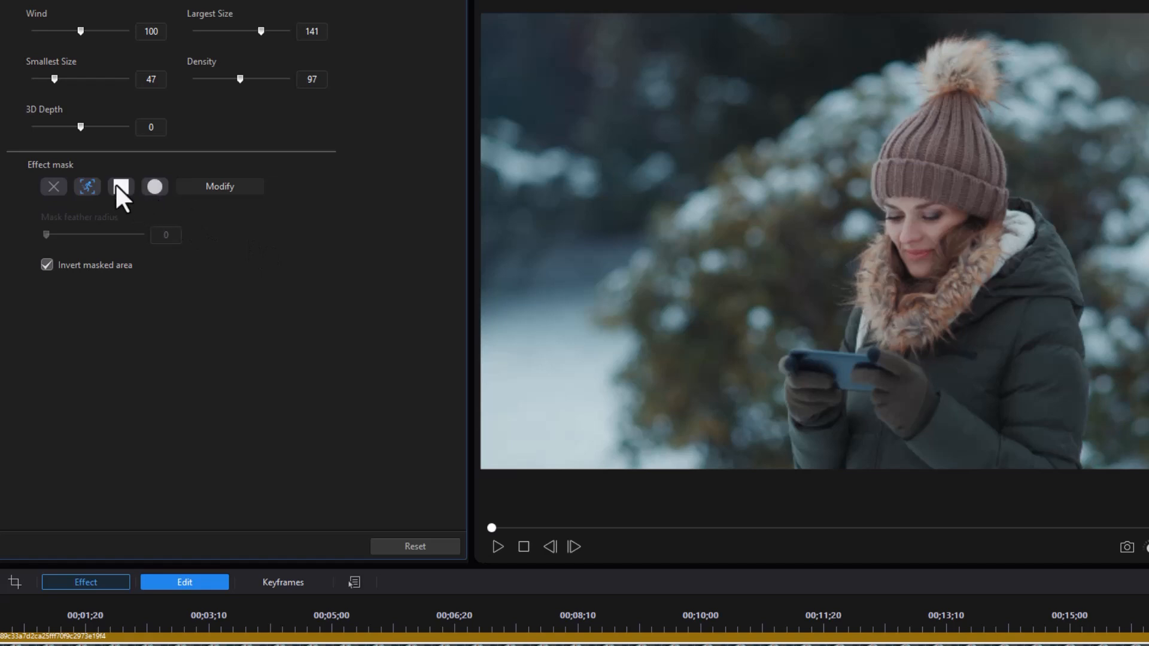
Try a reshaped, inverted rectangular mask on the snow and preview the result.
{"action": "left_click", "coordinate": [121, 186]}
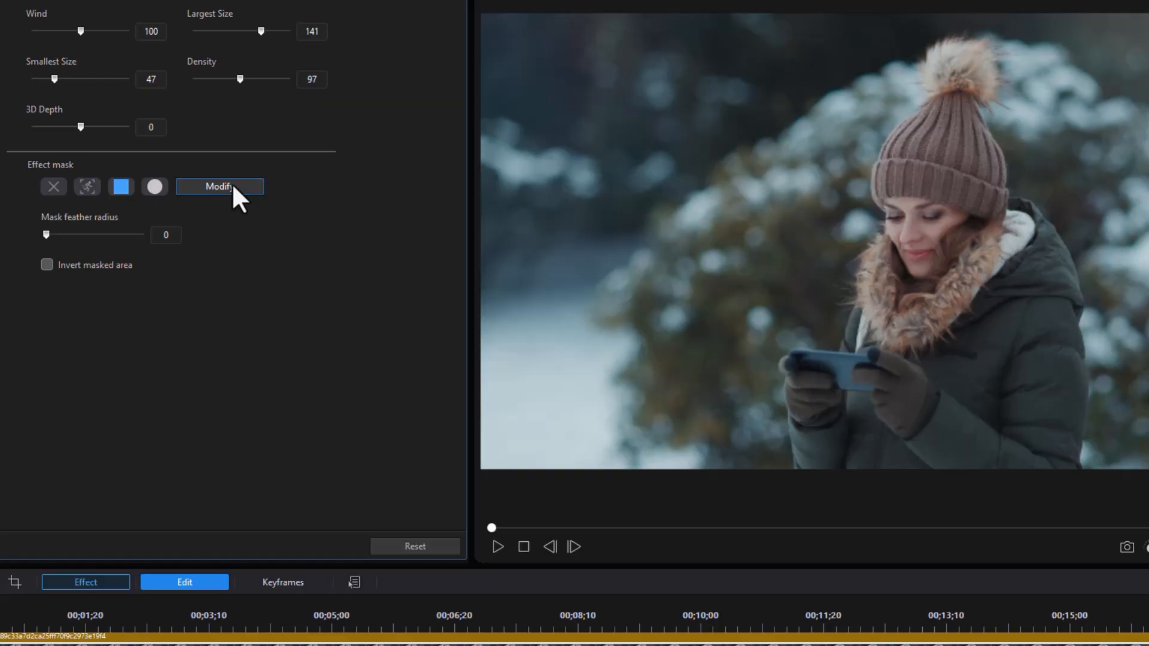
{"action": "left_click", "coordinate": [219, 187]}
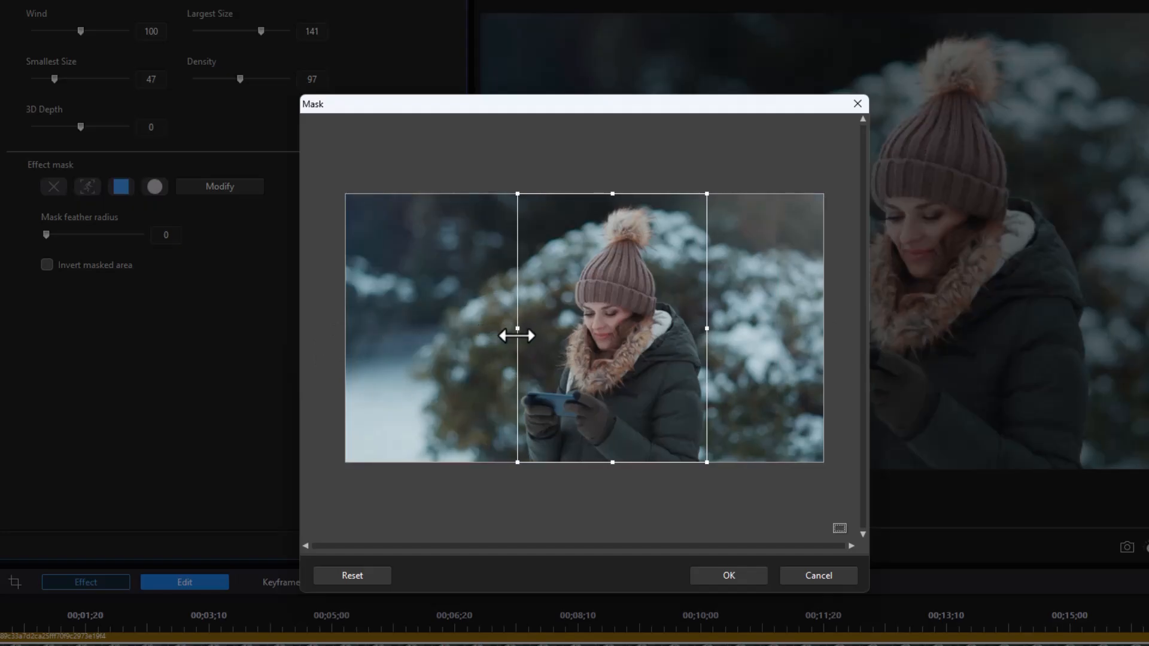
{"action": "left_click", "coordinate": [726, 576]}
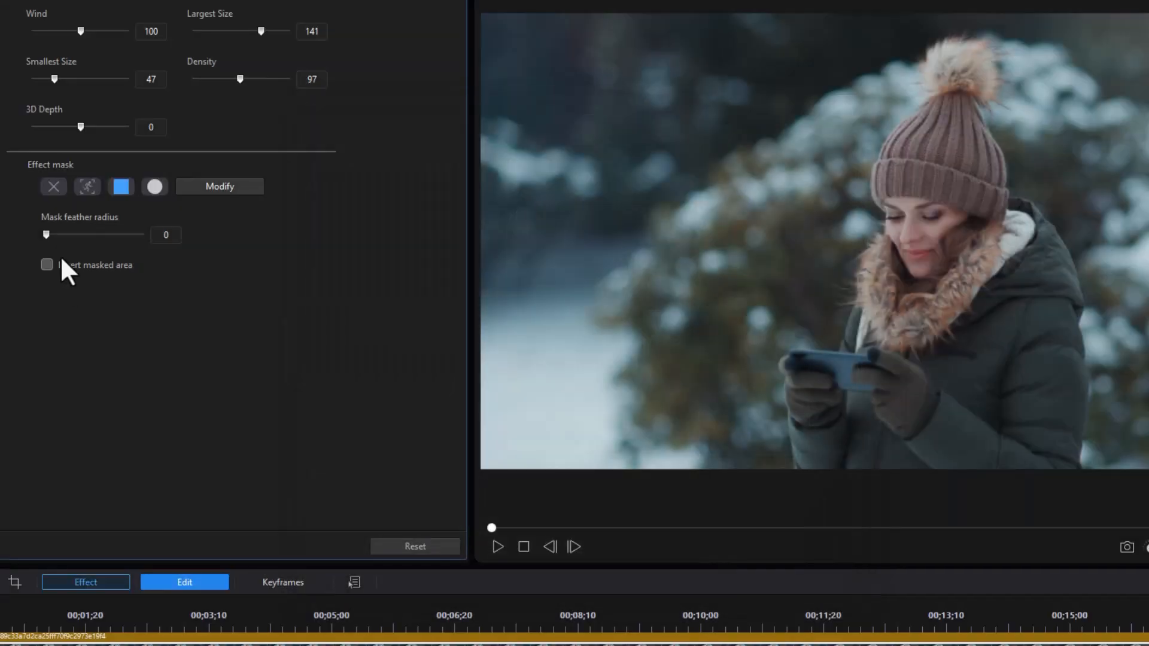
{"action": "left_click", "coordinate": [47, 264]}
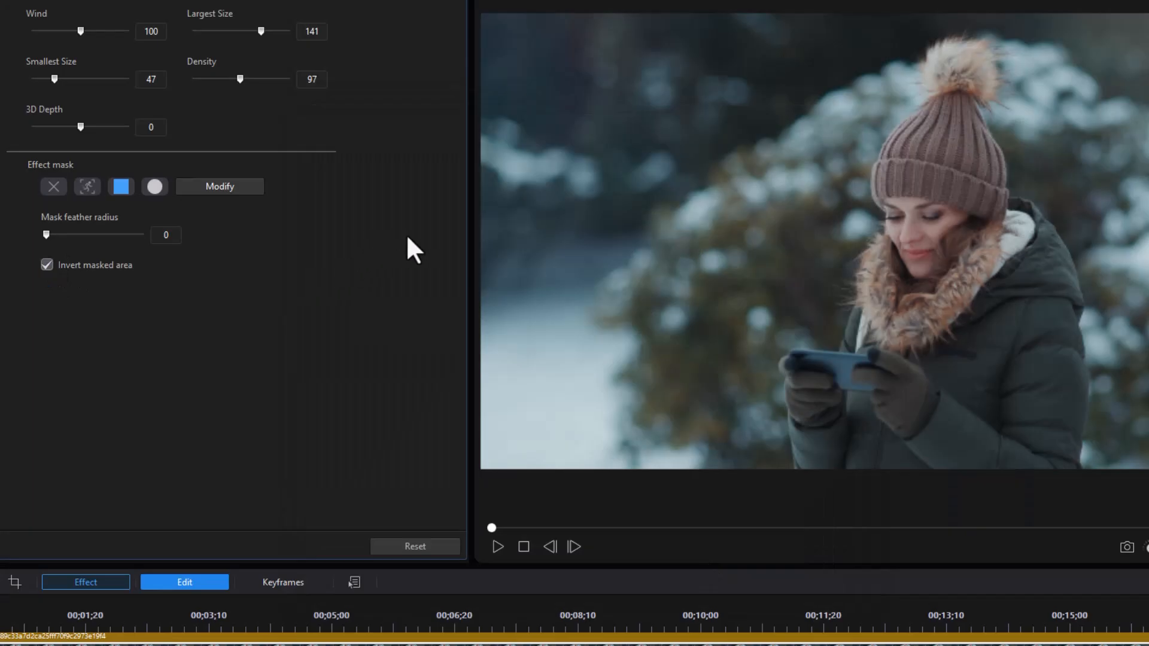
{"action": "mouse_move", "coordinate": [498, 572]}
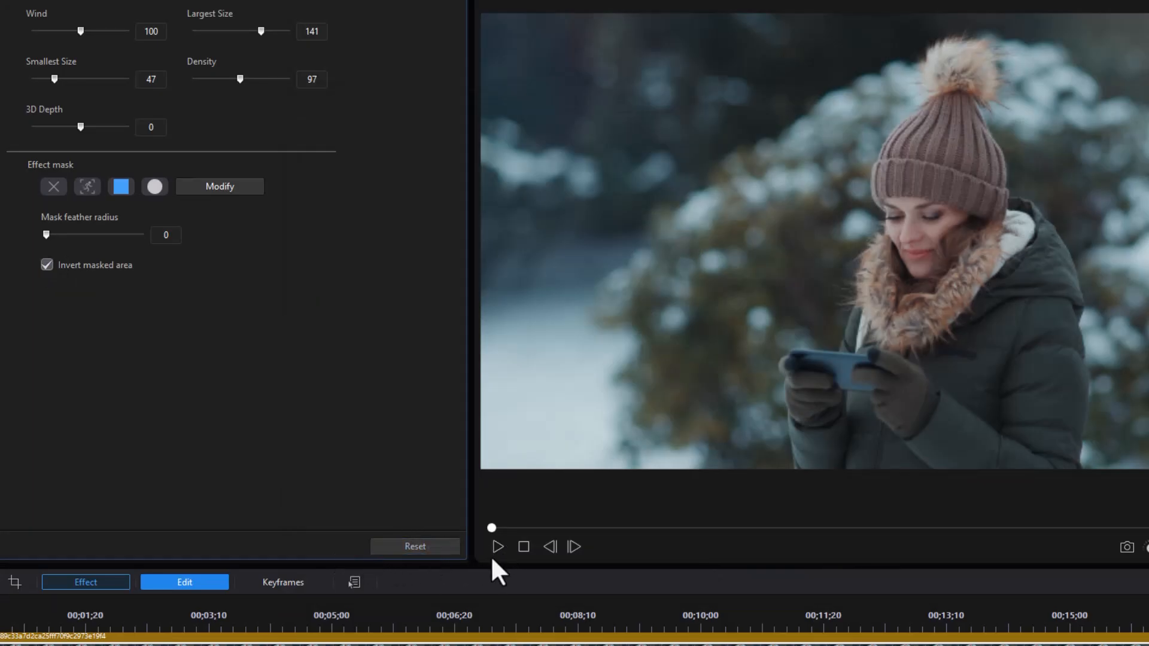
{"action": "left_click", "coordinate": [496, 546]}
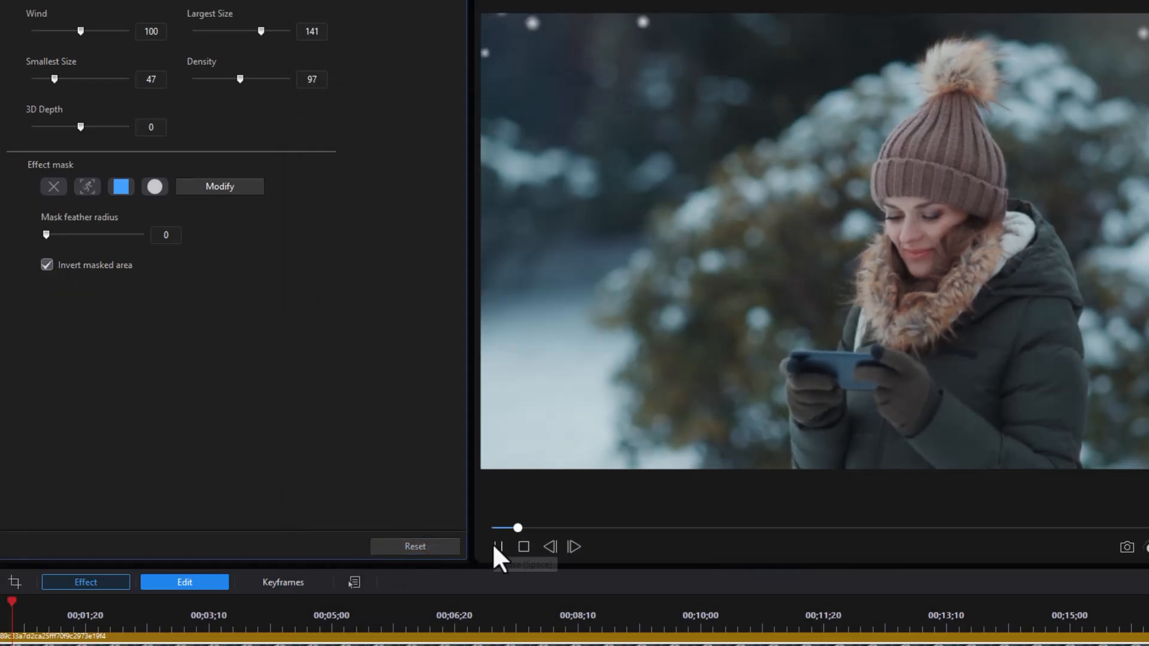
{"action": "left_click", "coordinate": [498, 547]}
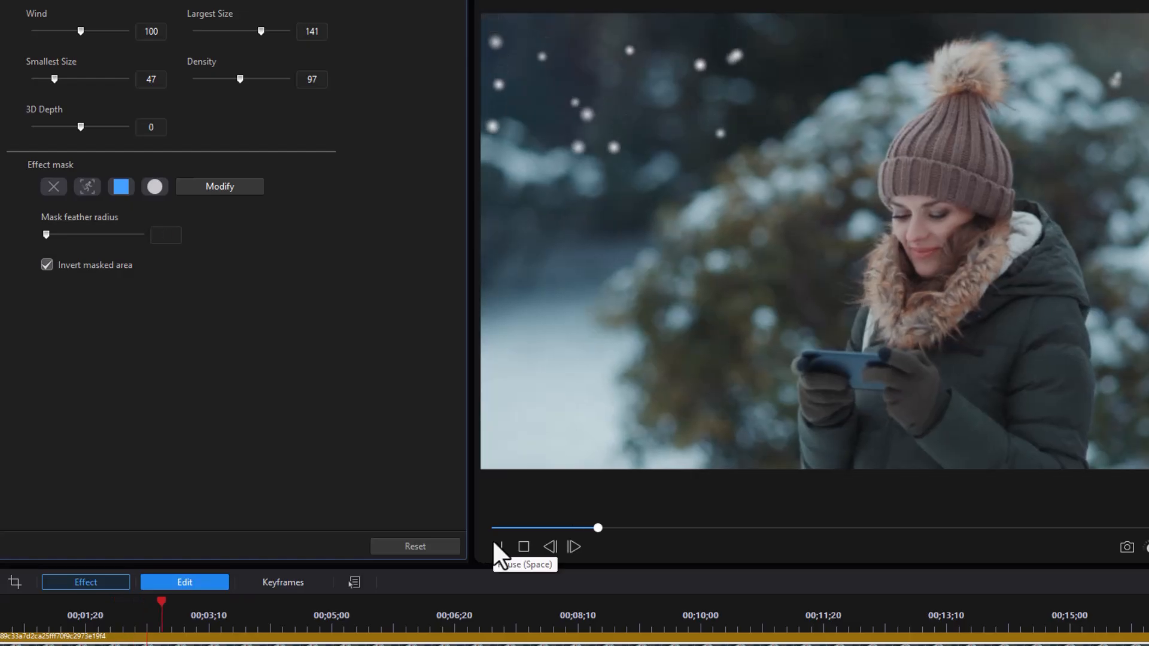
{"action": "left_click", "coordinate": [498, 547]}
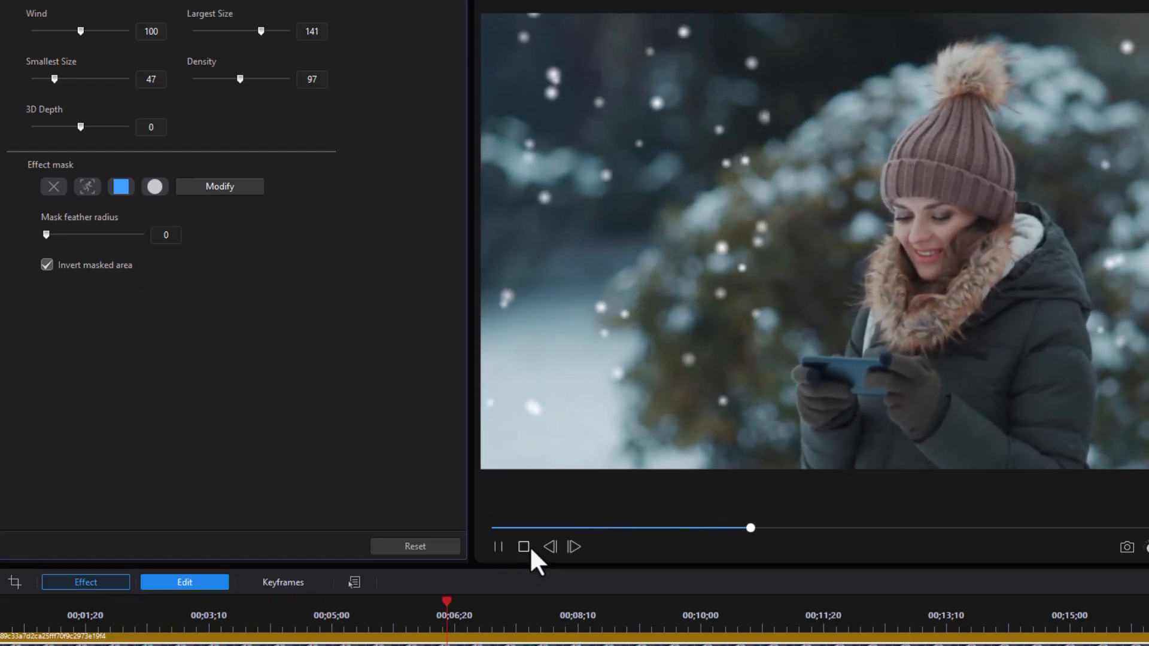
{"action": "left_click", "coordinate": [522, 547]}
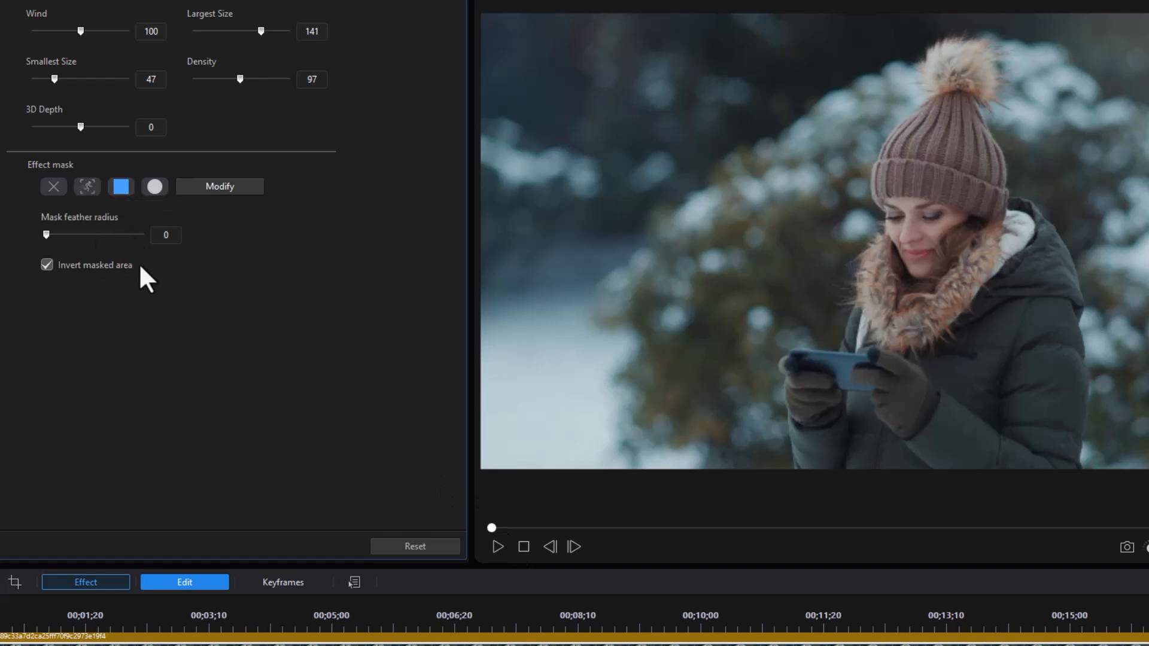
Shorten the mask rectangle, try the ellipse mask, then remove the mask so snow covers the whole frame.
{"action": "left_click", "coordinate": [219, 187]}
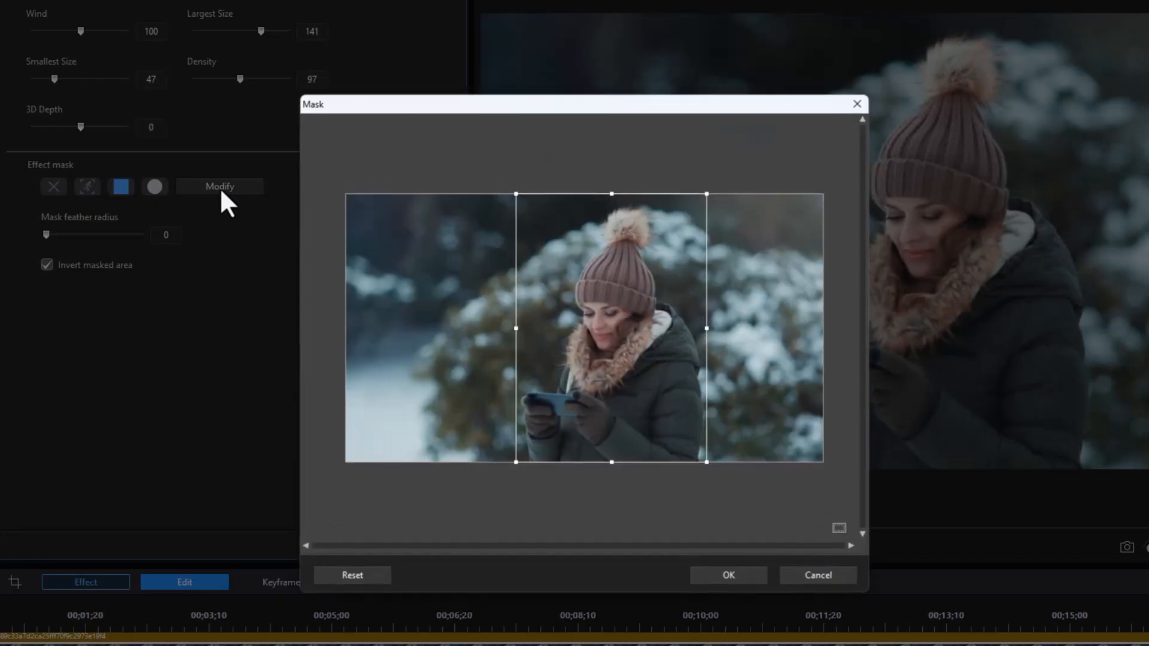
{"action": "mouse_move", "coordinate": [636, 237]}
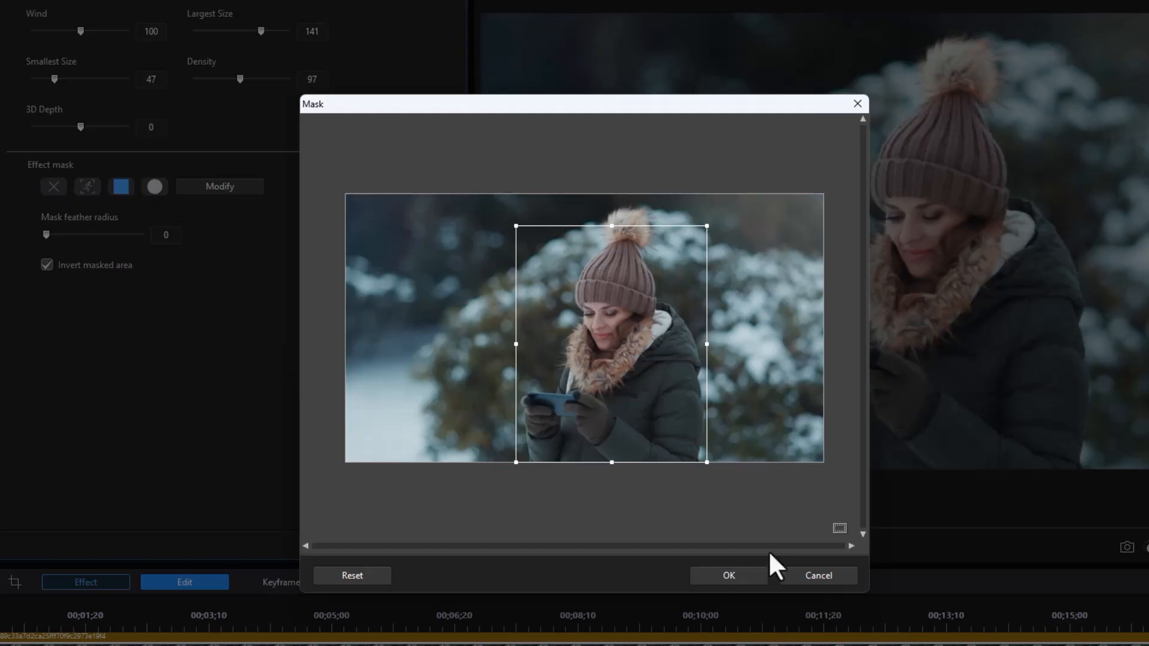
{"action": "left_click", "coordinate": [728, 576]}
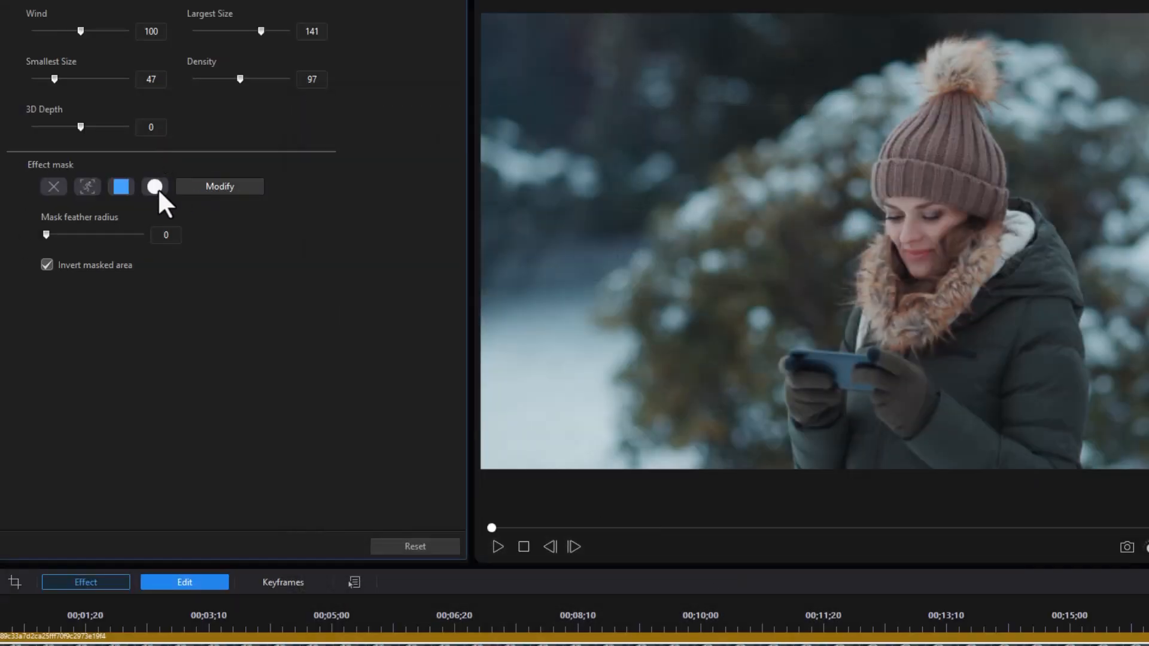
{"action": "left_click", "coordinate": [496, 547]}
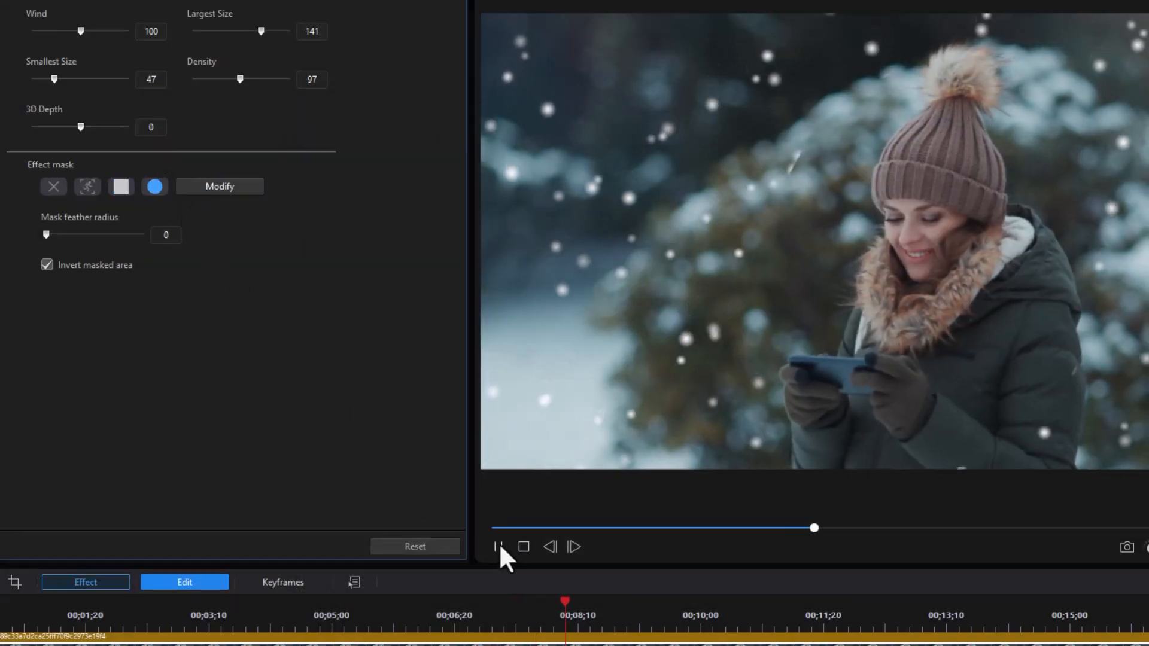
{"action": "left_click", "coordinate": [498, 547]}
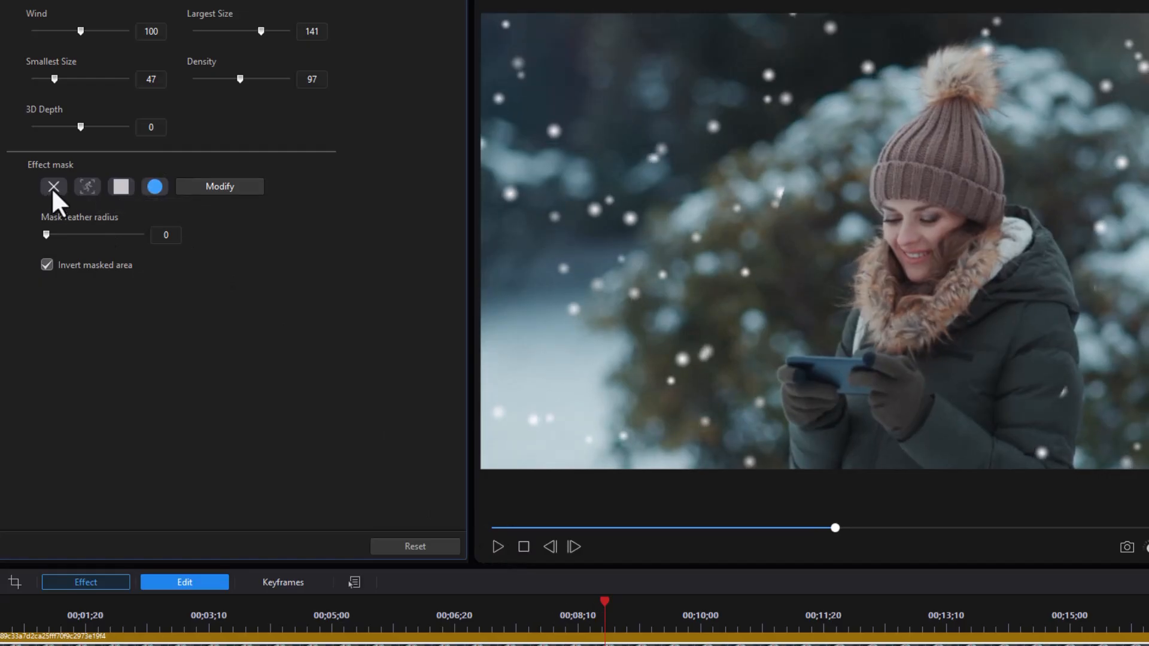
{"action": "left_click", "coordinate": [155, 187]}
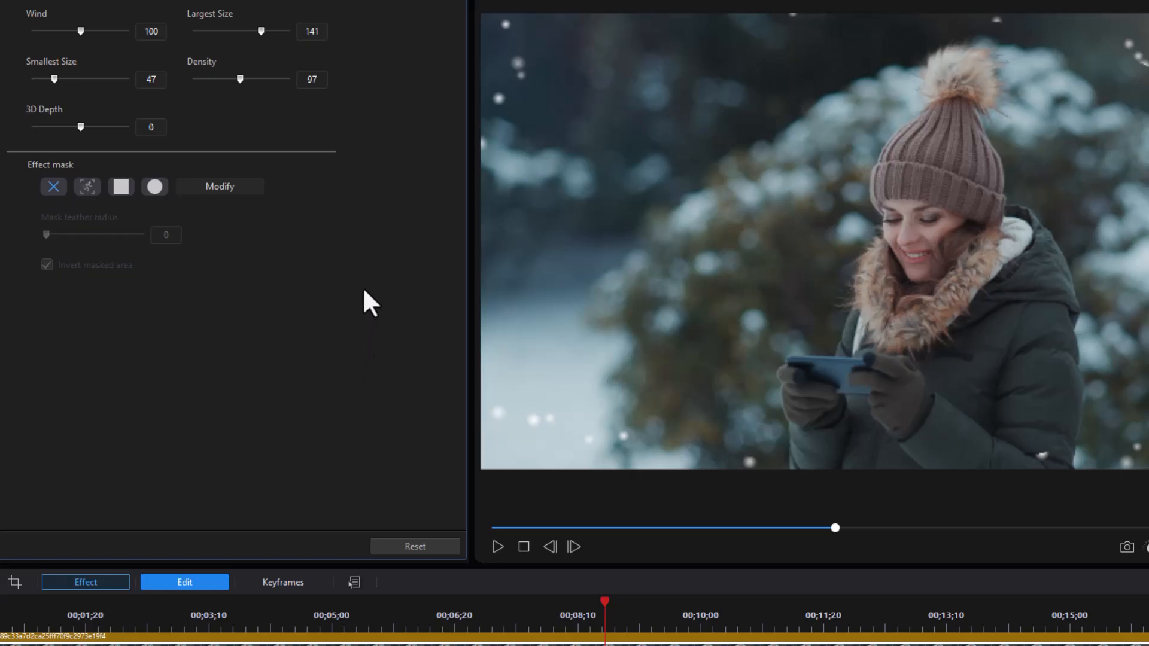
{"action": "mouse_move", "coordinate": [546, 335]}
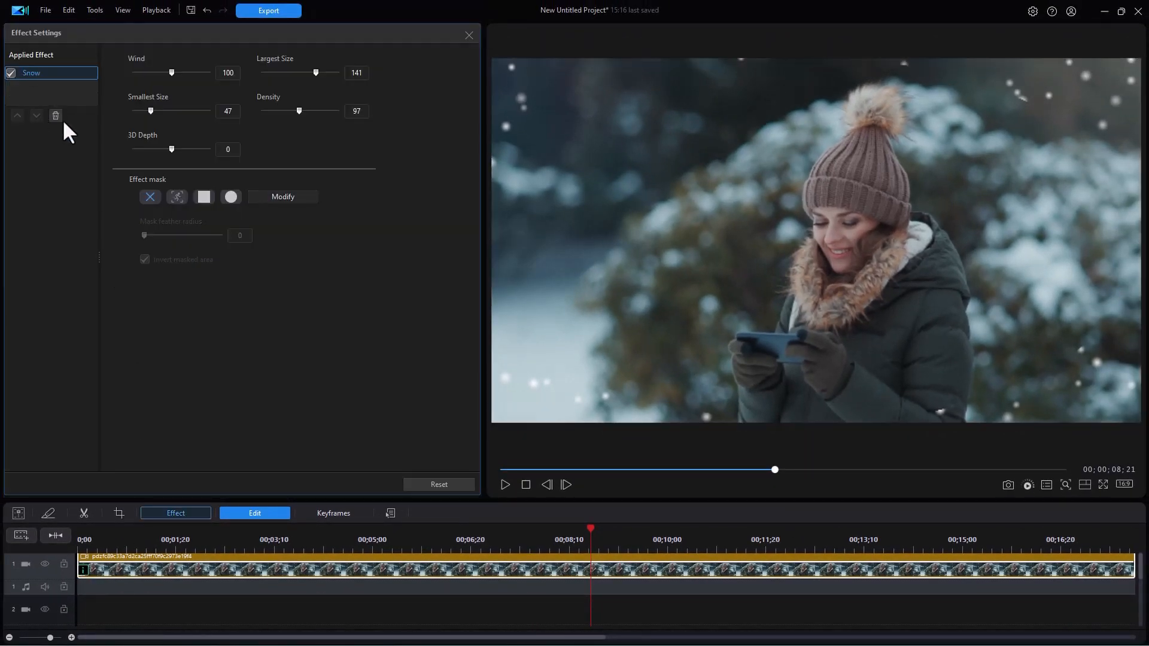
Remove the Snow effect and filter the overlay library to 'snowflake' items.
{"action": "left_click", "coordinate": [56, 114]}
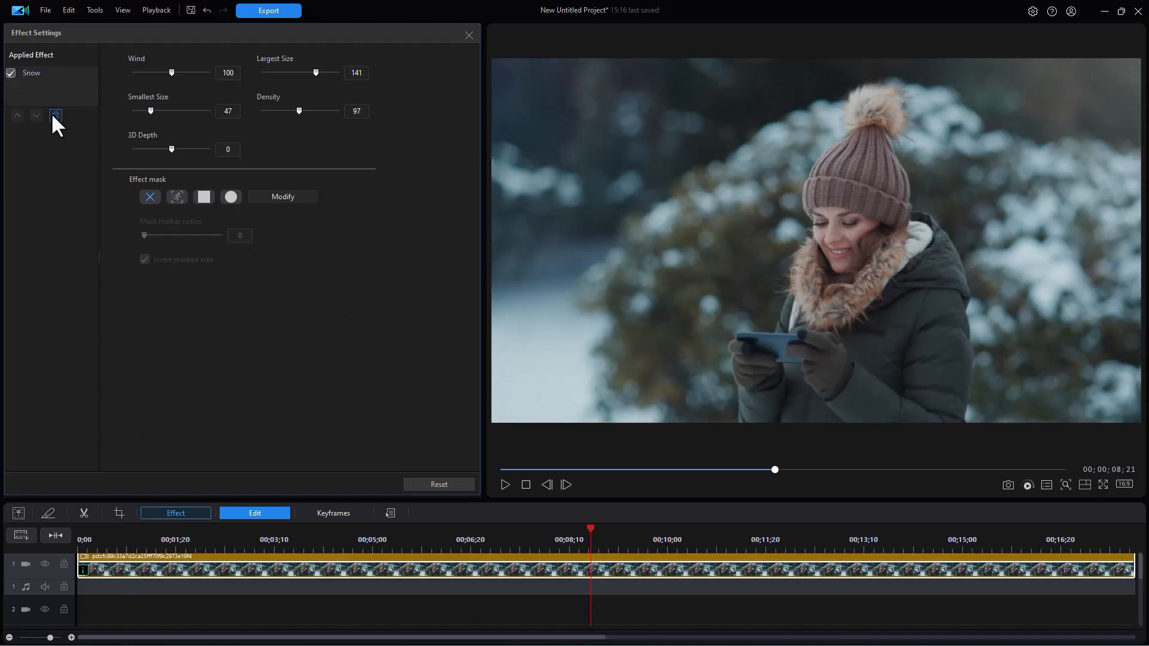
{"action": "left_click", "coordinate": [56, 116]}
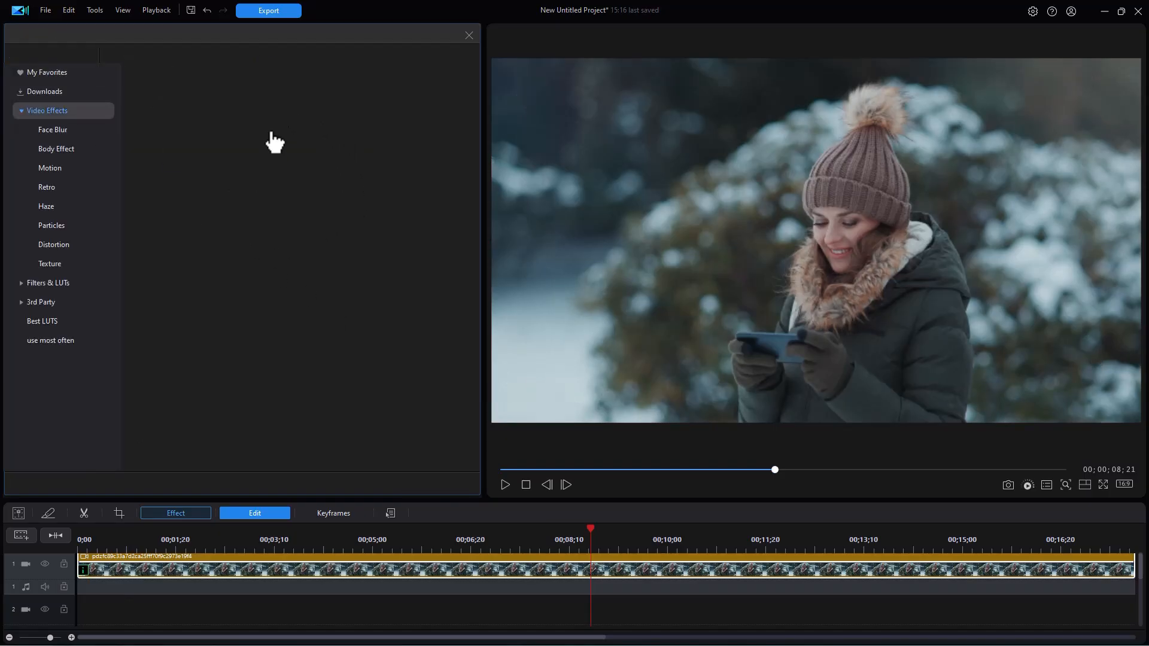
{"action": "left_click", "coordinate": [51, 129]}
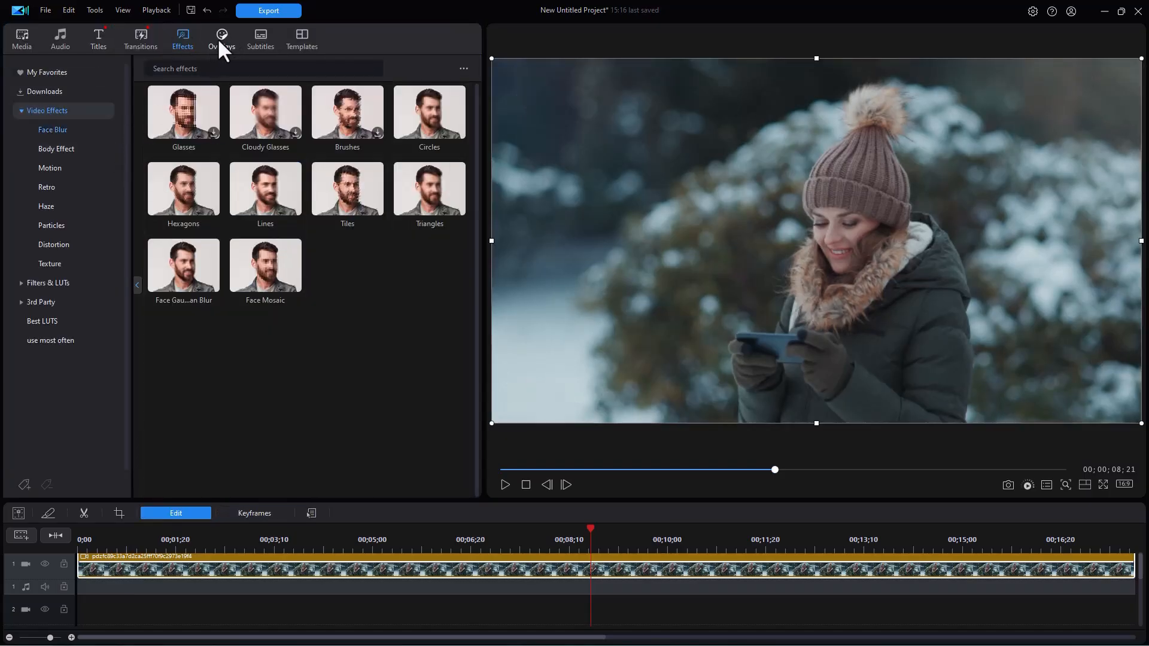
{"action": "left_click", "coordinate": [220, 40]}
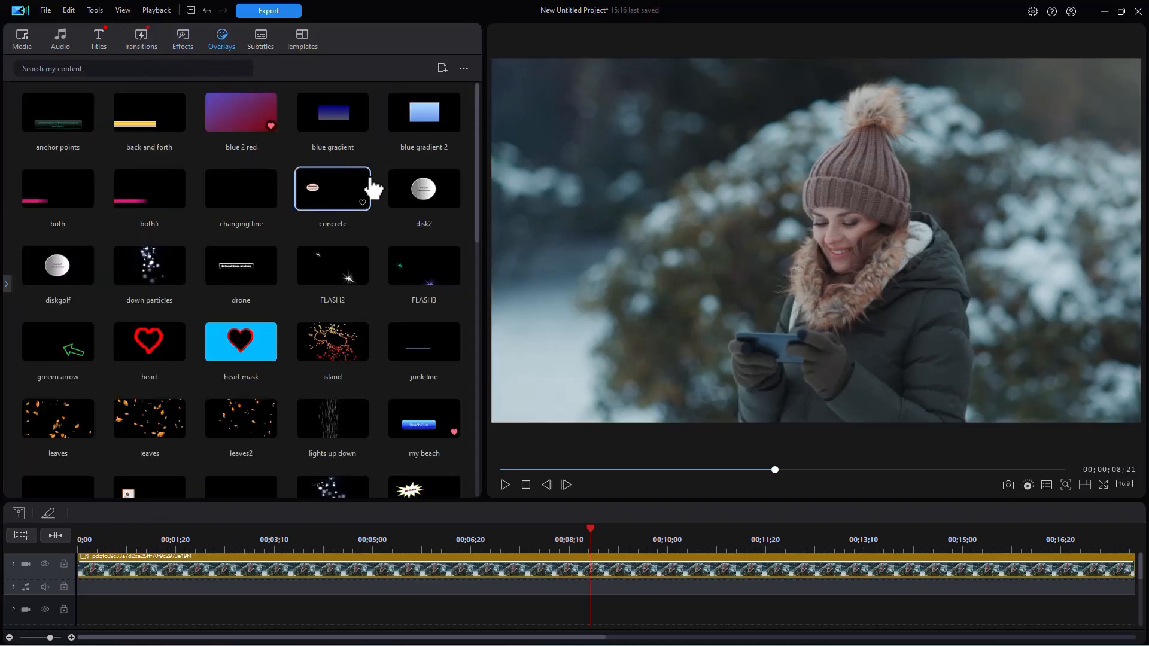
{"action": "scroll", "scroll_direction": "down", "scroll_amount": 3}
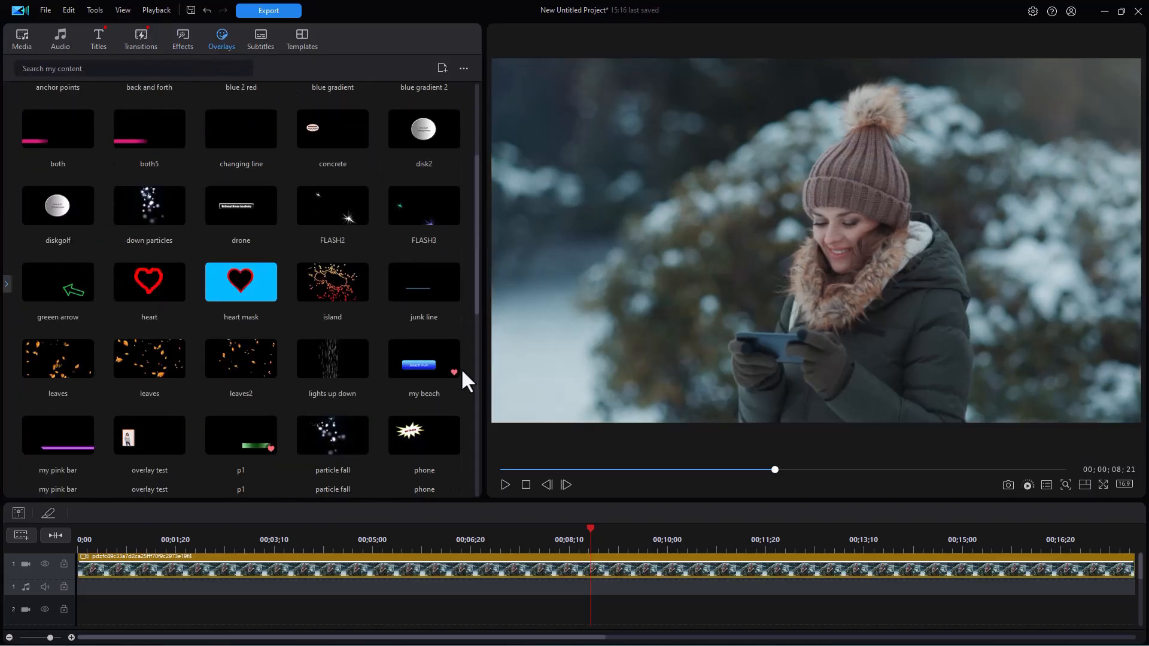
{"action": "scroll", "scroll_direction": "down", "scroll_amount": 3}
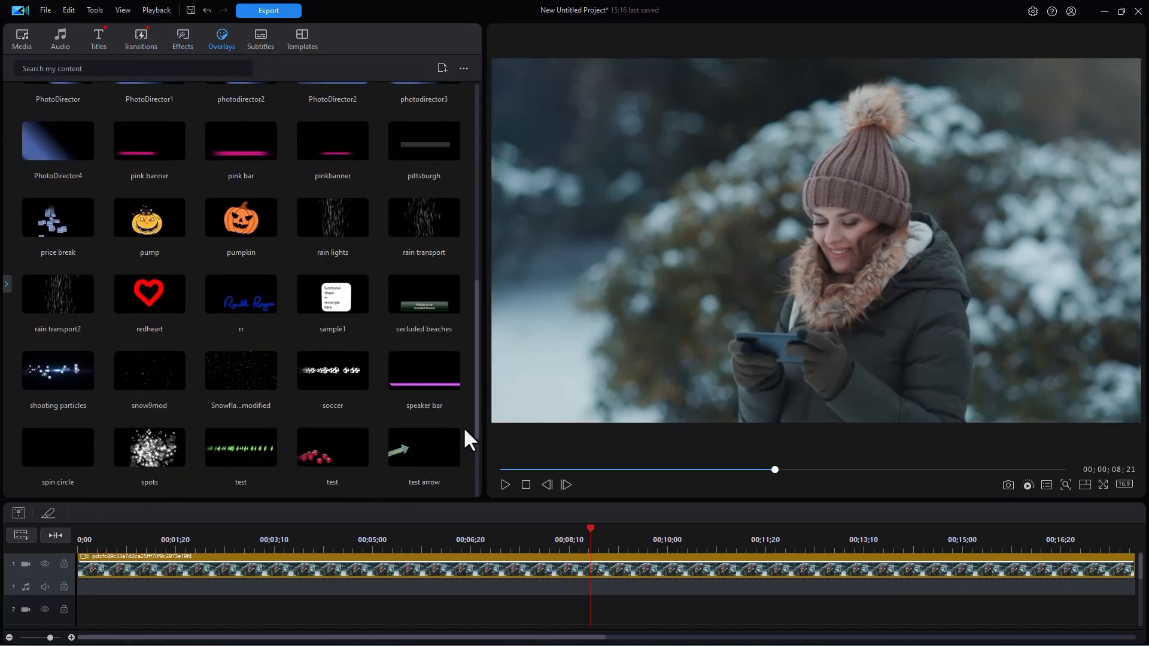
{"action": "scroll", "scroll_direction": "up", "scroll_amount": 3}
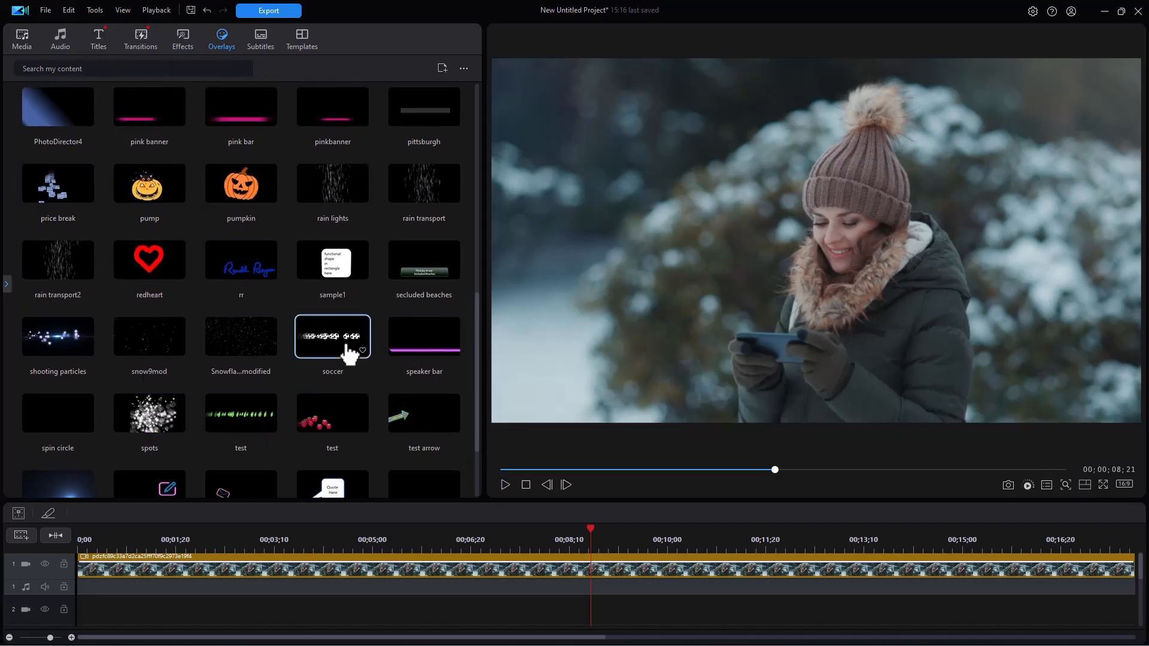
{"action": "scroll", "scroll_direction": "down", "scroll_amount": 3}
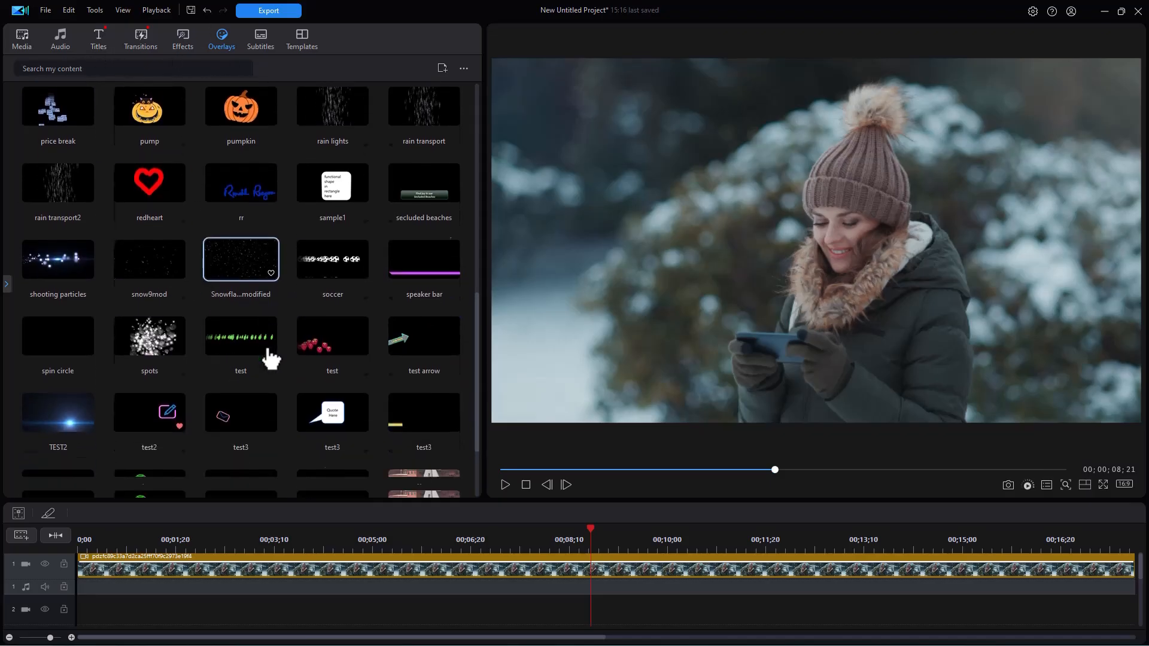
{"action": "type", "text": "snowflake"}
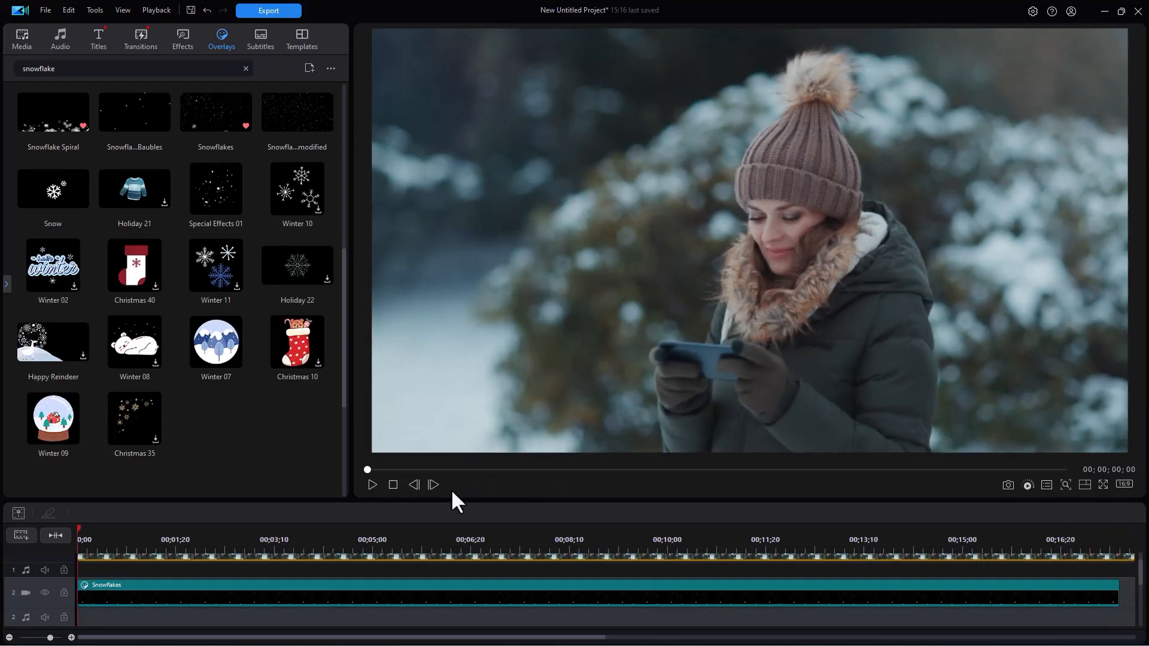
Preview the Snowflakes overlay on the timeline and pause on a snowy frame.
{"action": "left_click", "coordinate": [371, 484]}
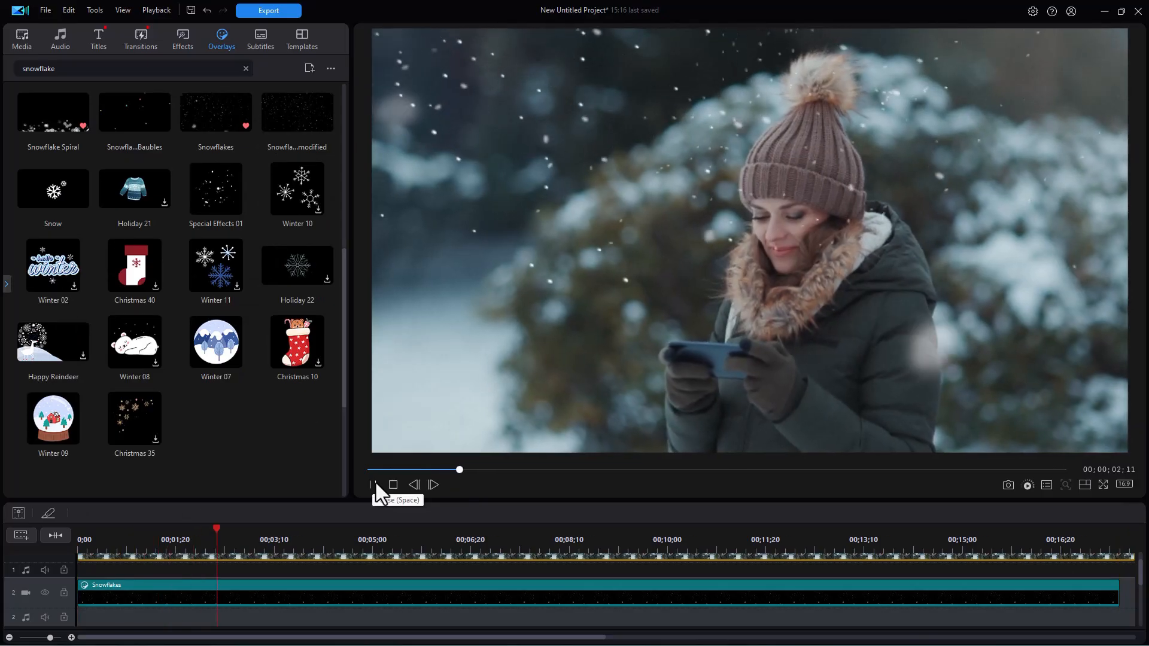
{"action": "left_click", "coordinate": [372, 485]}
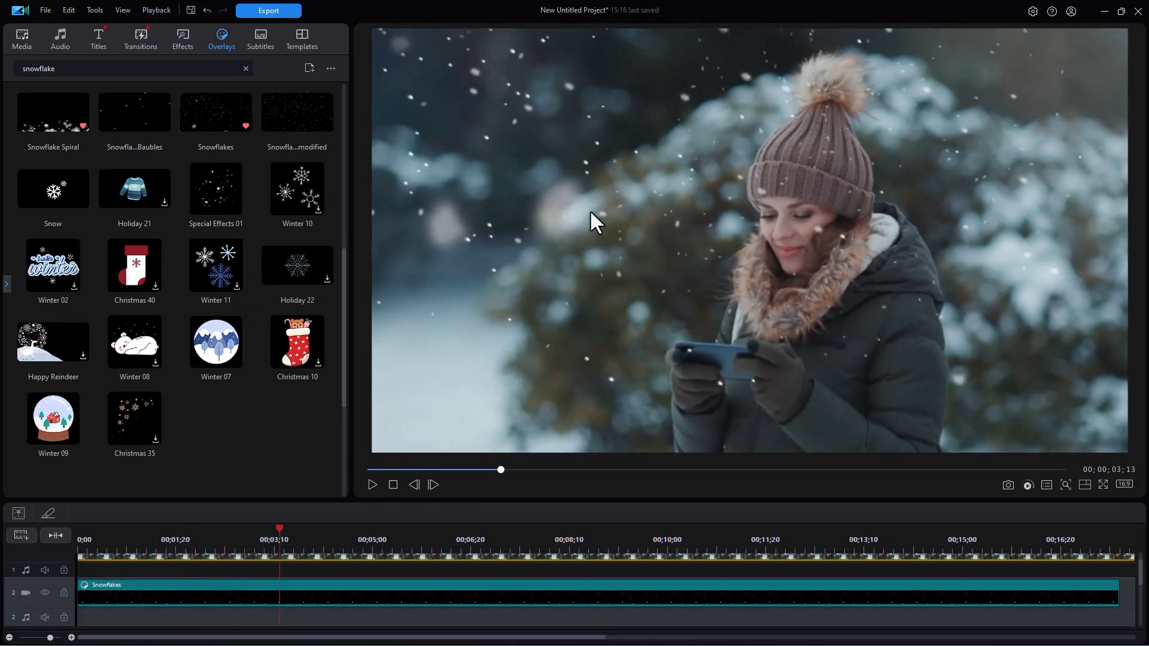
{"action": "mouse_move", "coordinate": [559, 230]}
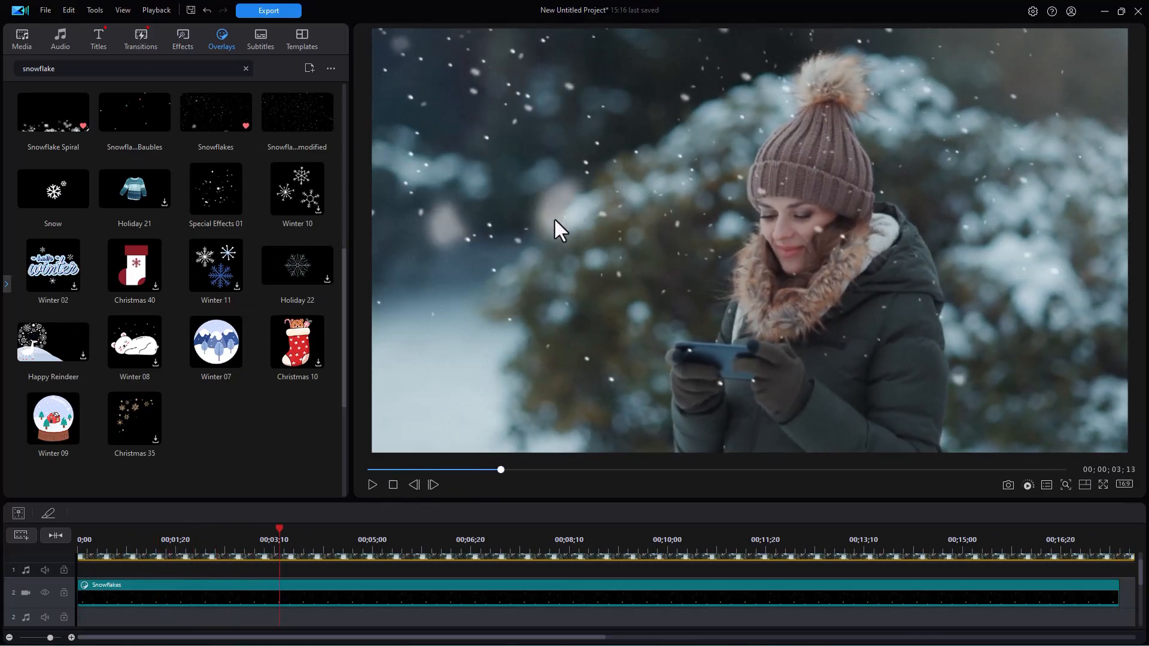
{"action": "mouse_move", "coordinate": [535, 243]}
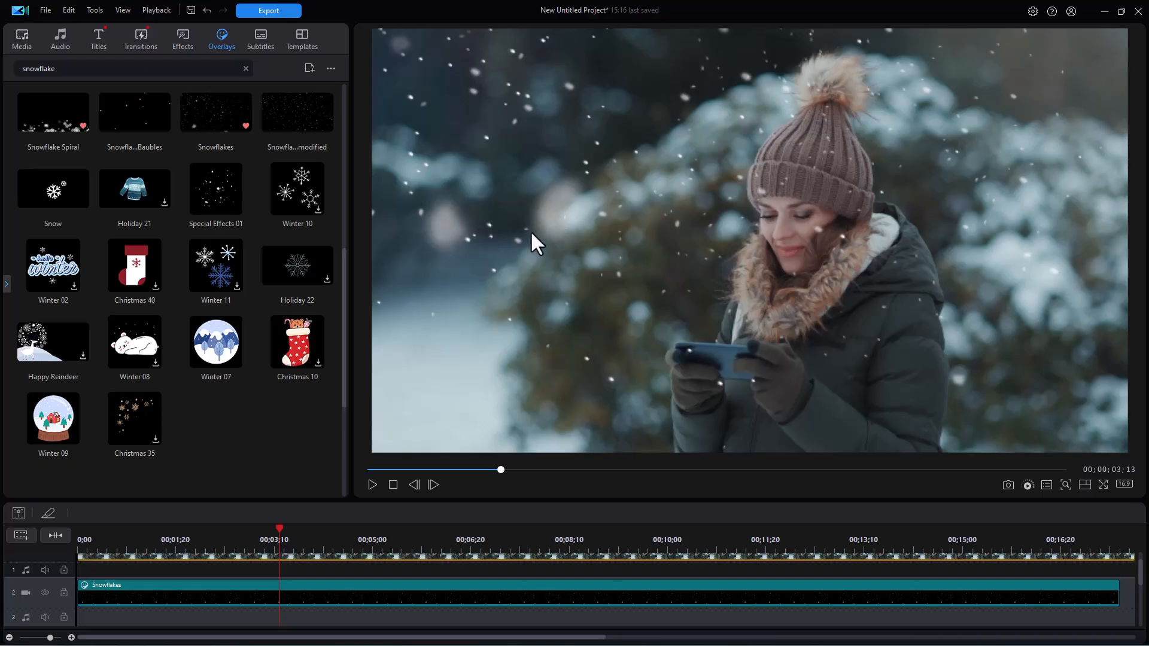
{"action": "mouse_move", "coordinate": [276, 604]}
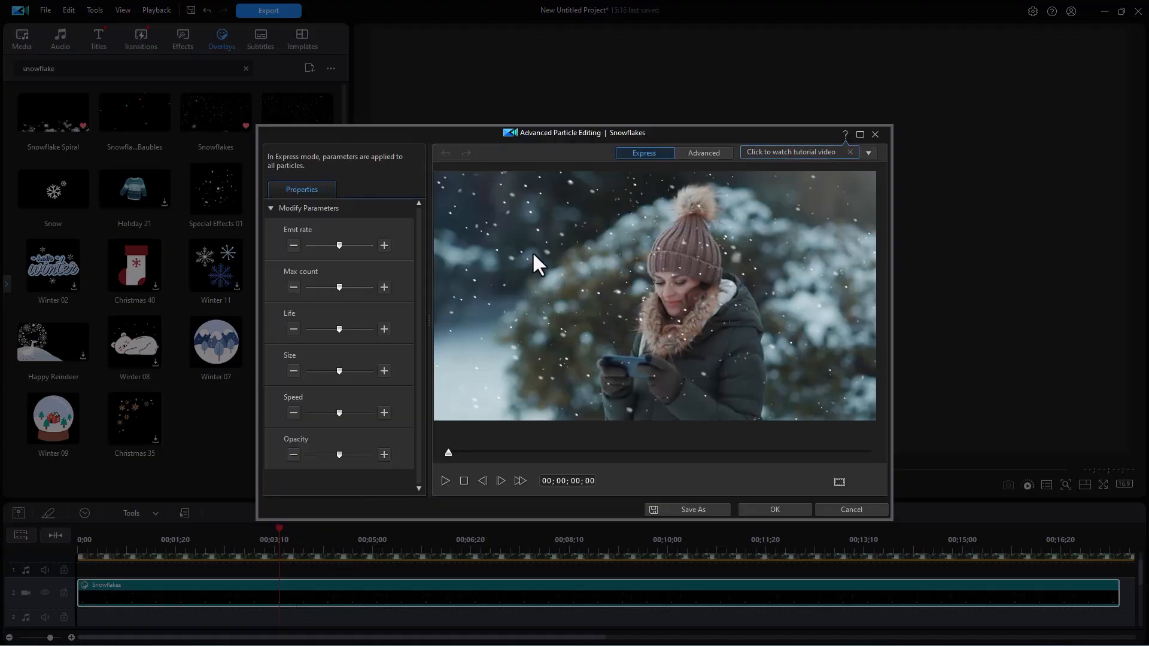
{"action": "mouse_move", "coordinate": [869, 146]}
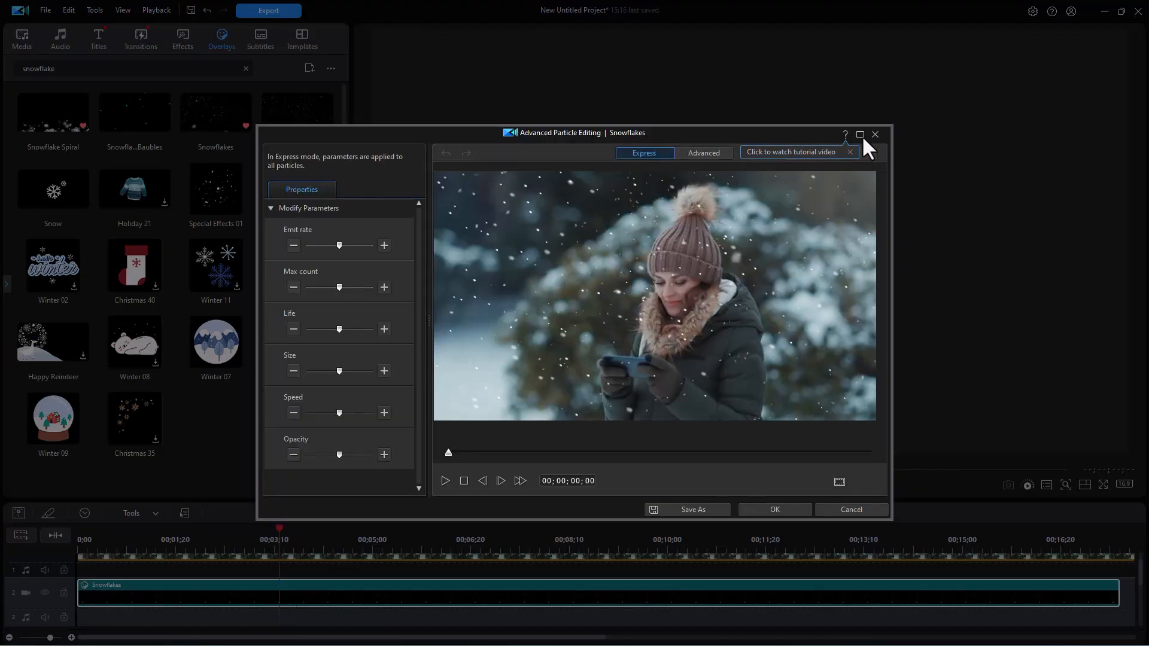
Bring the Snowflakes overlay into the particle editor's Express mode with its default parameters.
{"action": "left_click", "coordinate": [859, 134]}
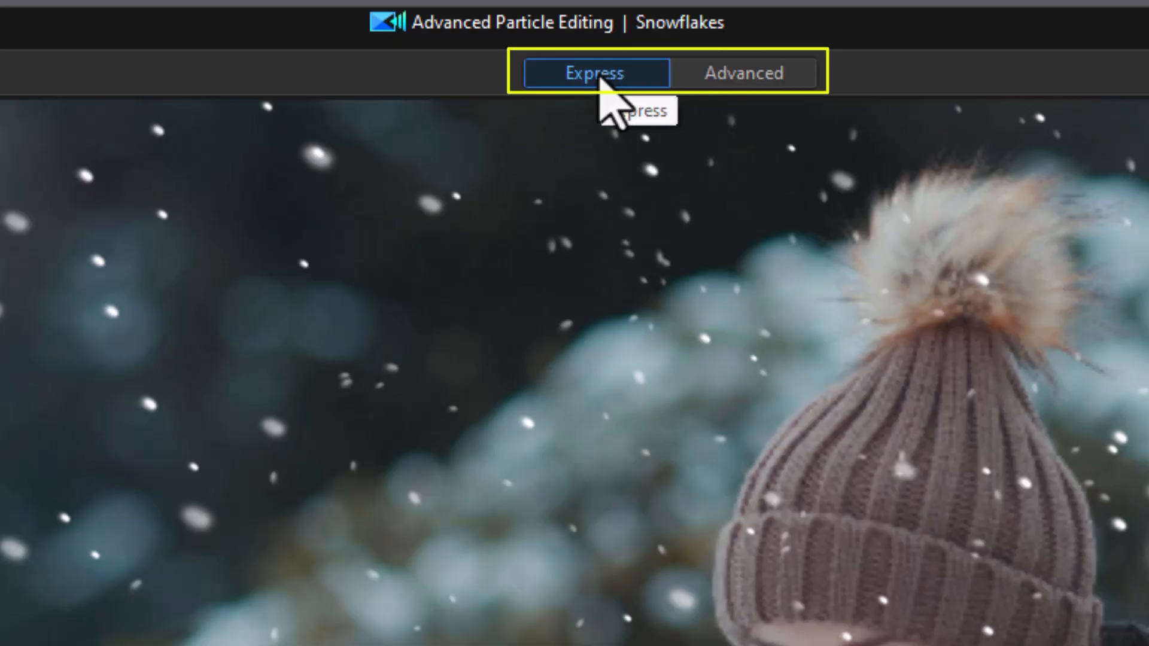
{"action": "left_click", "coordinate": [596, 73]}
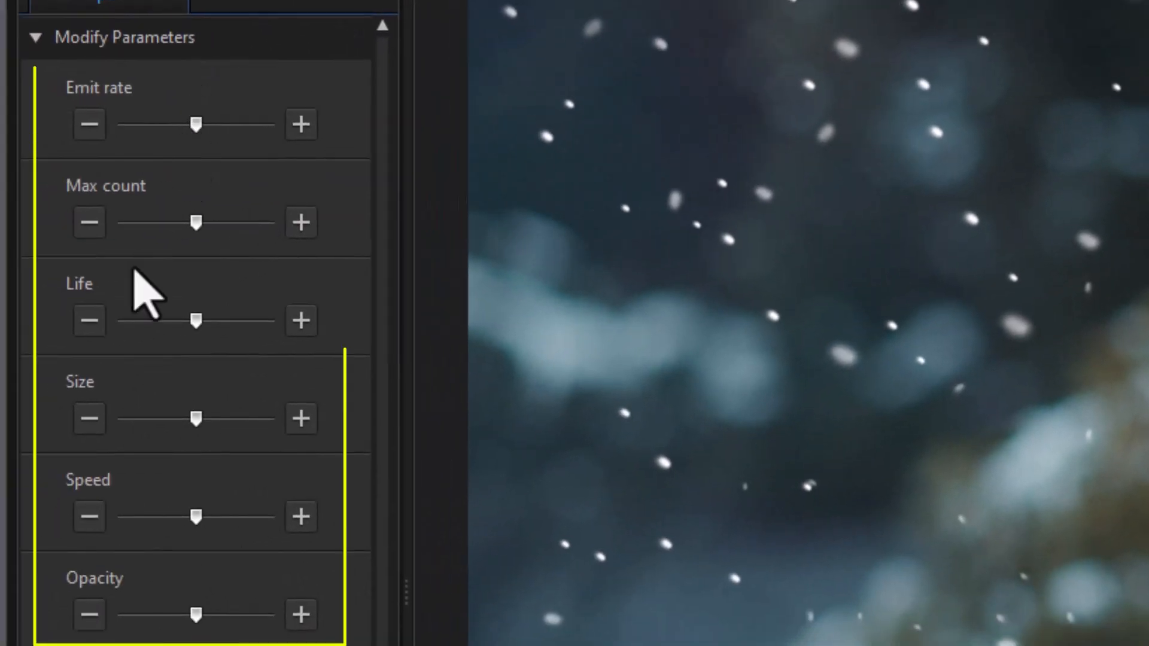
{"action": "mouse_move", "coordinate": [176, 517]}
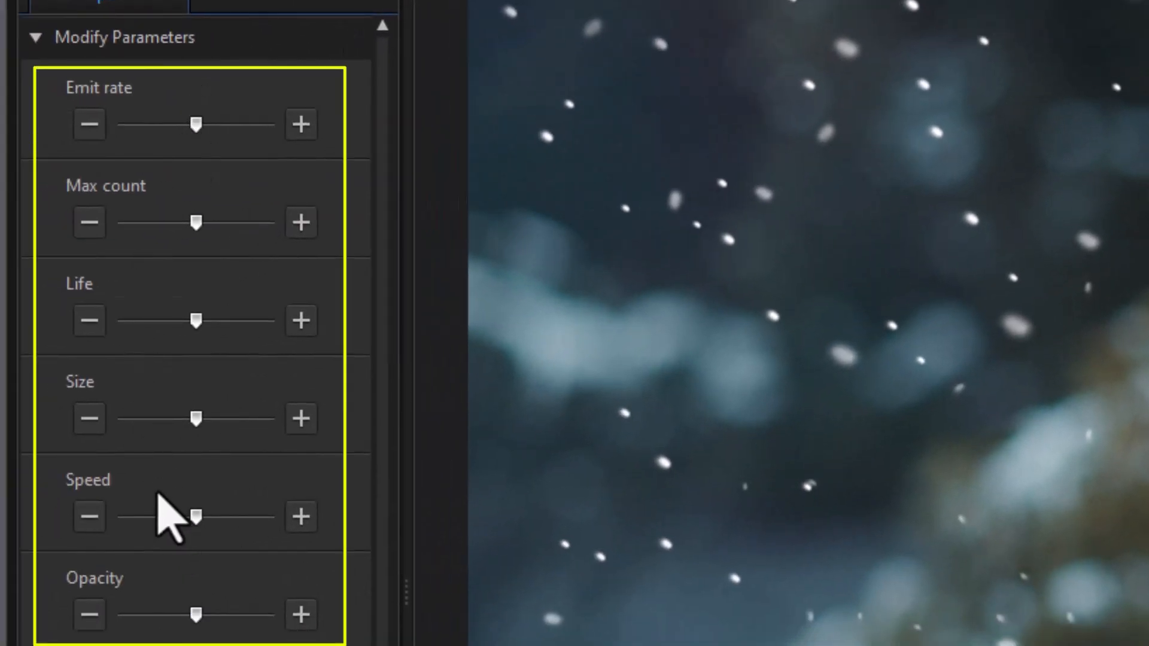
{"action": "mouse_move", "coordinate": [165, 502]}
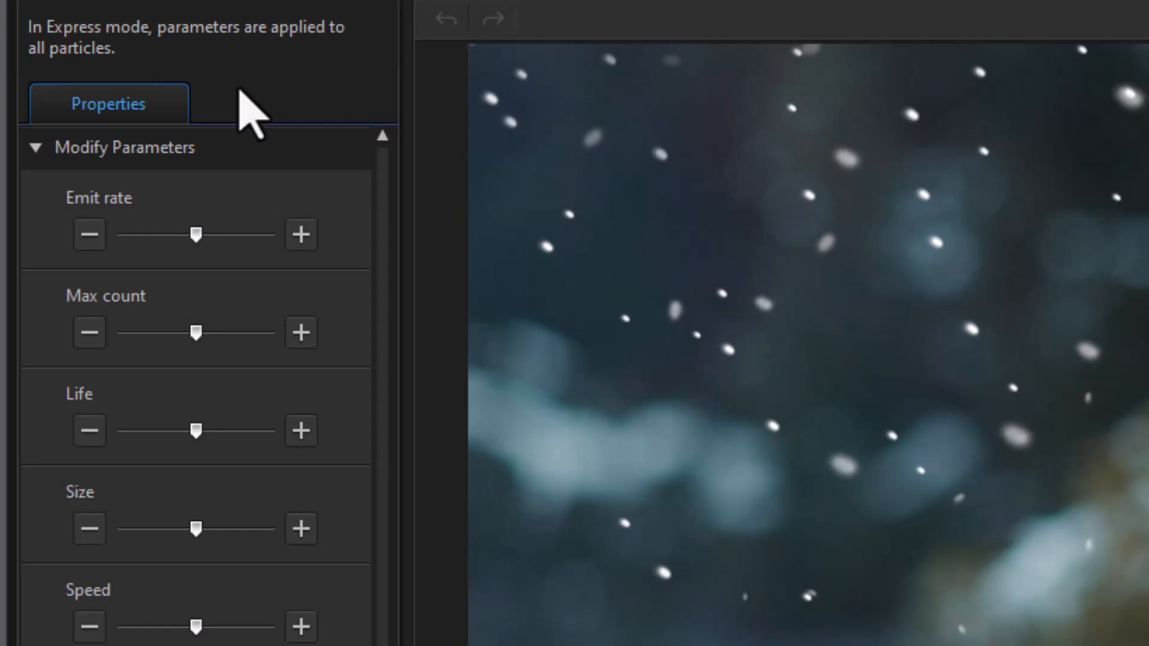
{"action": "mouse_move", "coordinate": [253, 142]}
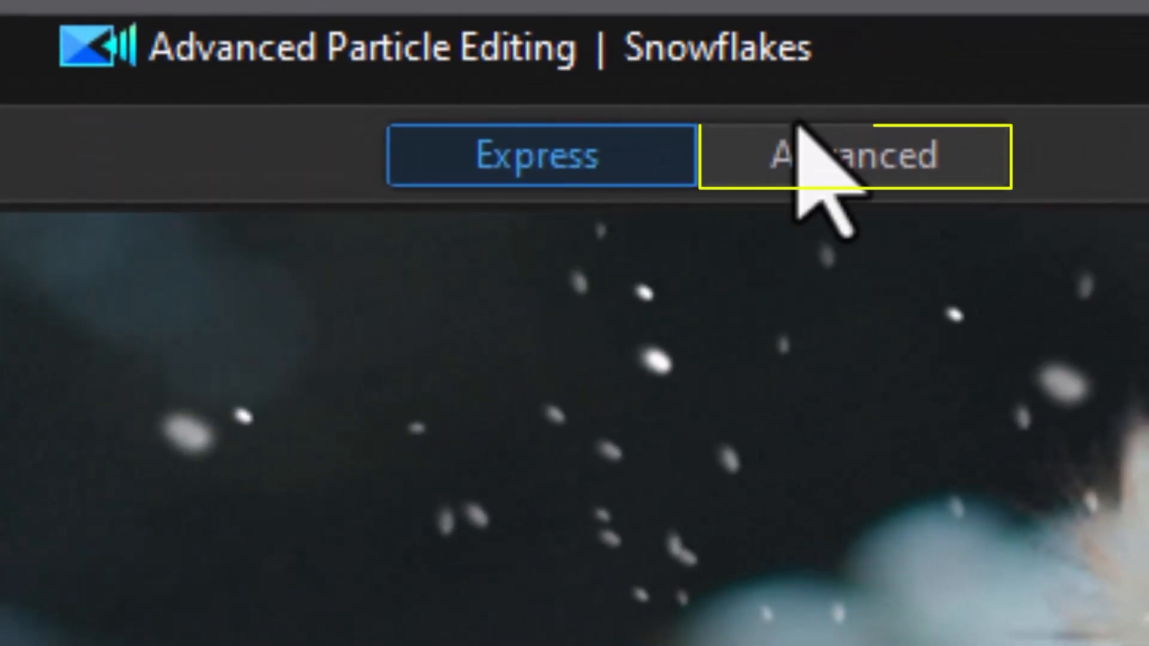
Switch the particle editor to Advanced mode and zoom out to reveal the emitter above the frame.
{"action": "left_click", "coordinate": [852, 154]}
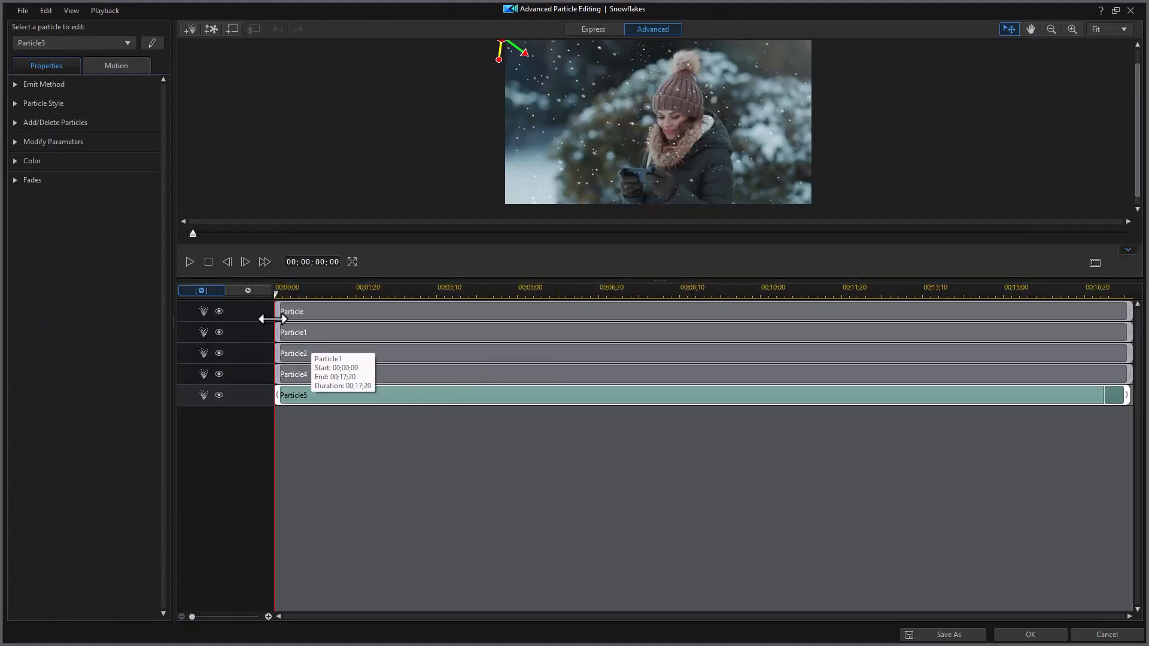
{"action": "mouse_move", "coordinate": [300, 370]}
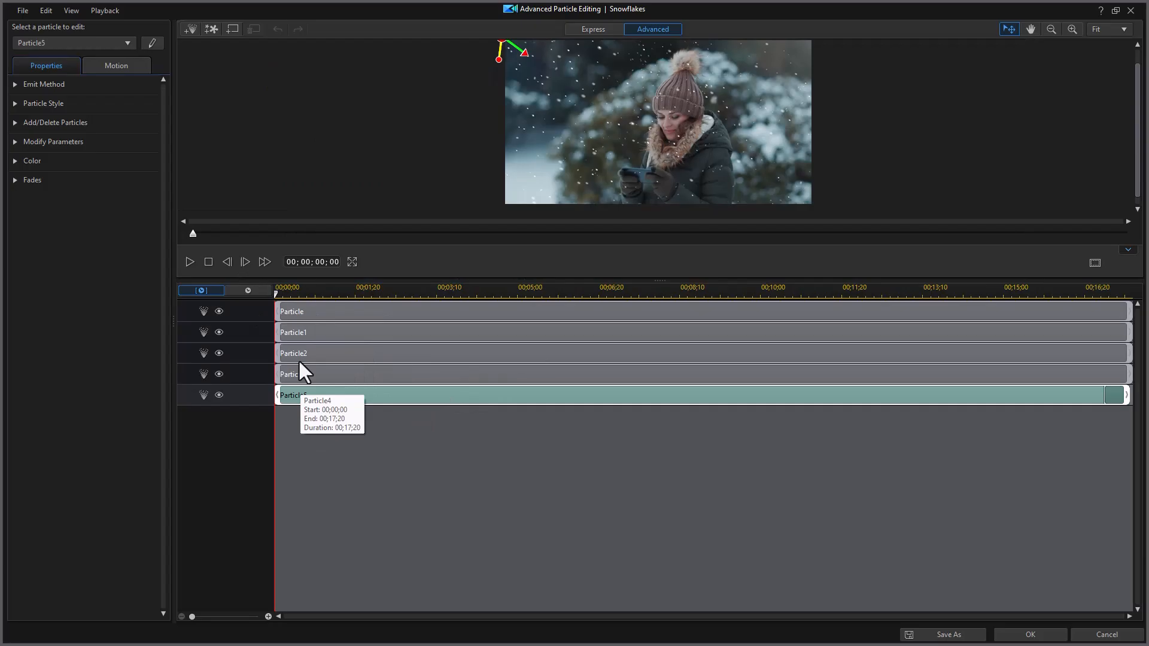
{"action": "mouse_move", "coordinate": [338, 377]}
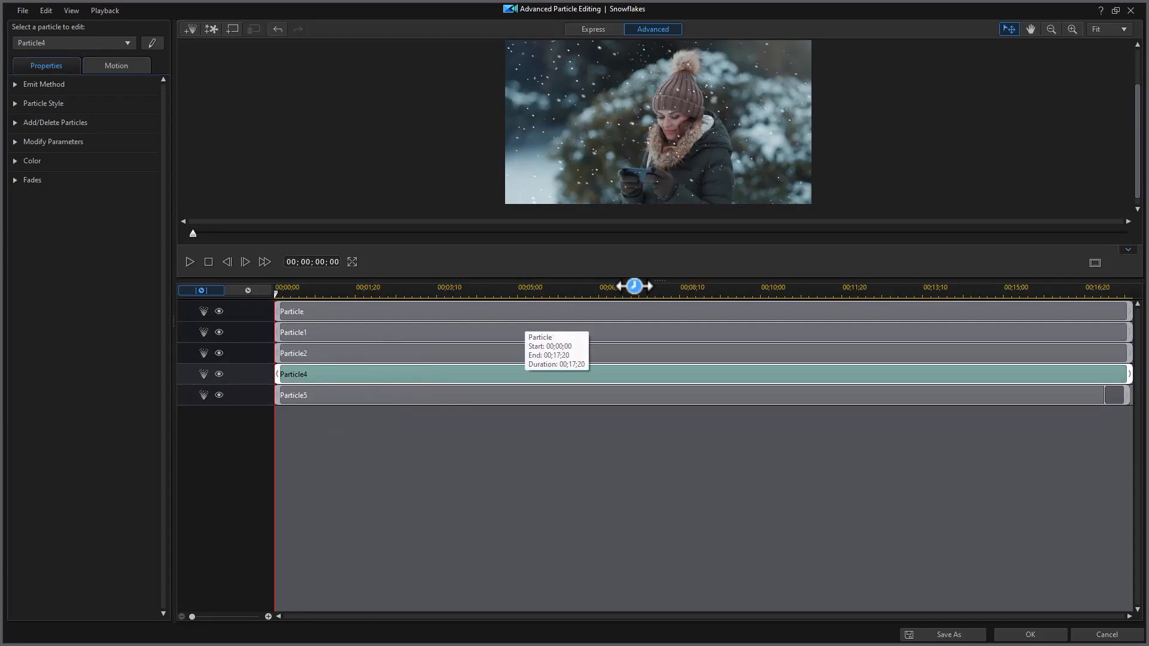
{"action": "mouse_move", "coordinate": [702, 251]}
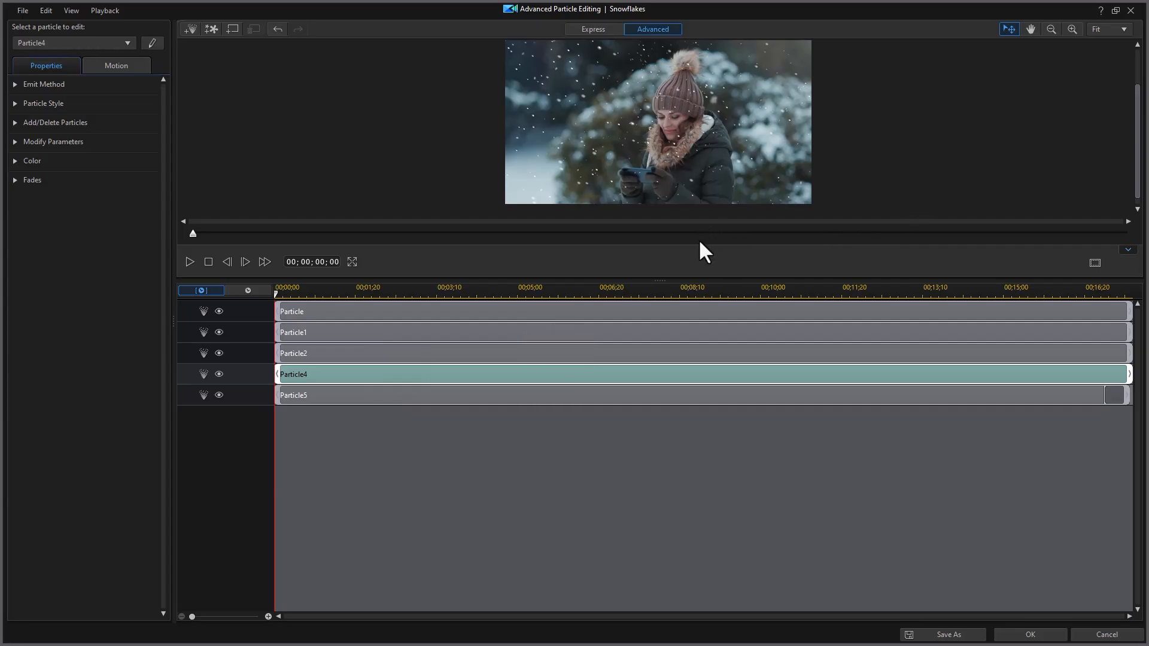
{"action": "mouse_move", "coordinate": [684, 280]}
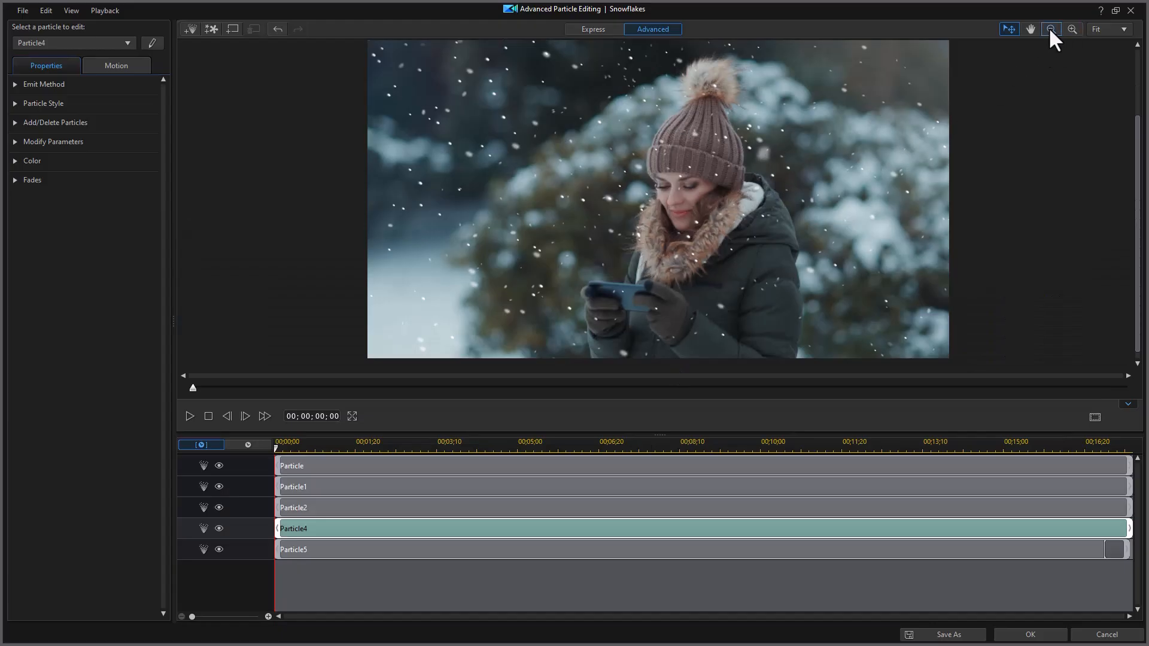
{"action": "left_click", "coordinate": [1029, 29]}
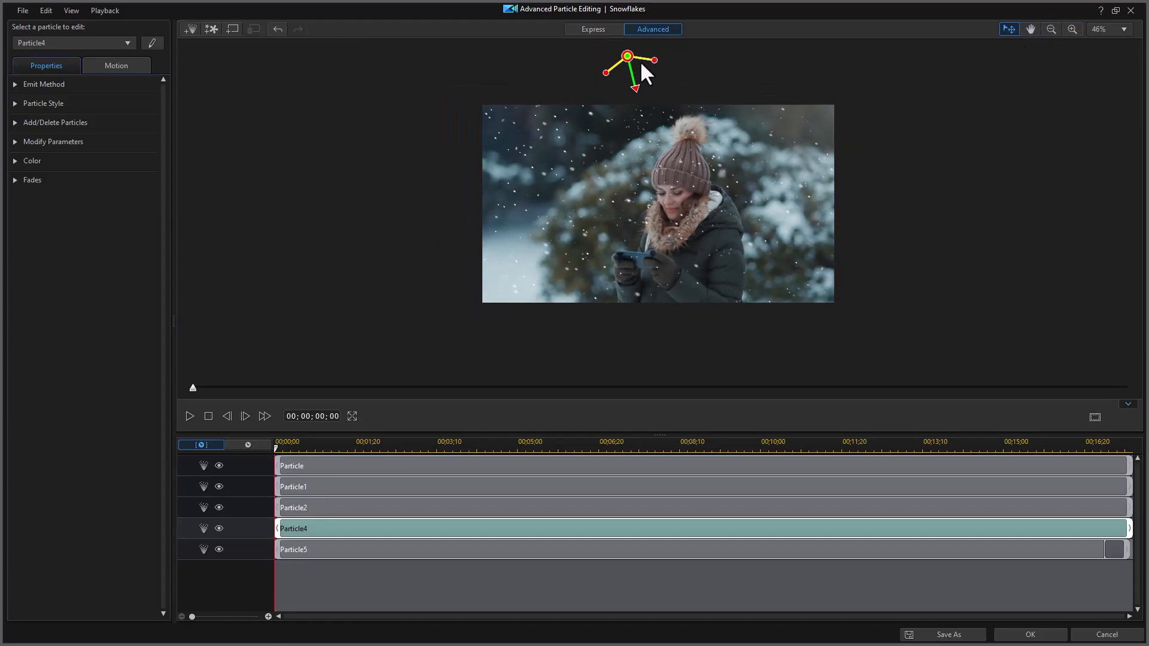
{"action": "mouse_move", "coordinate": [346, 475]}
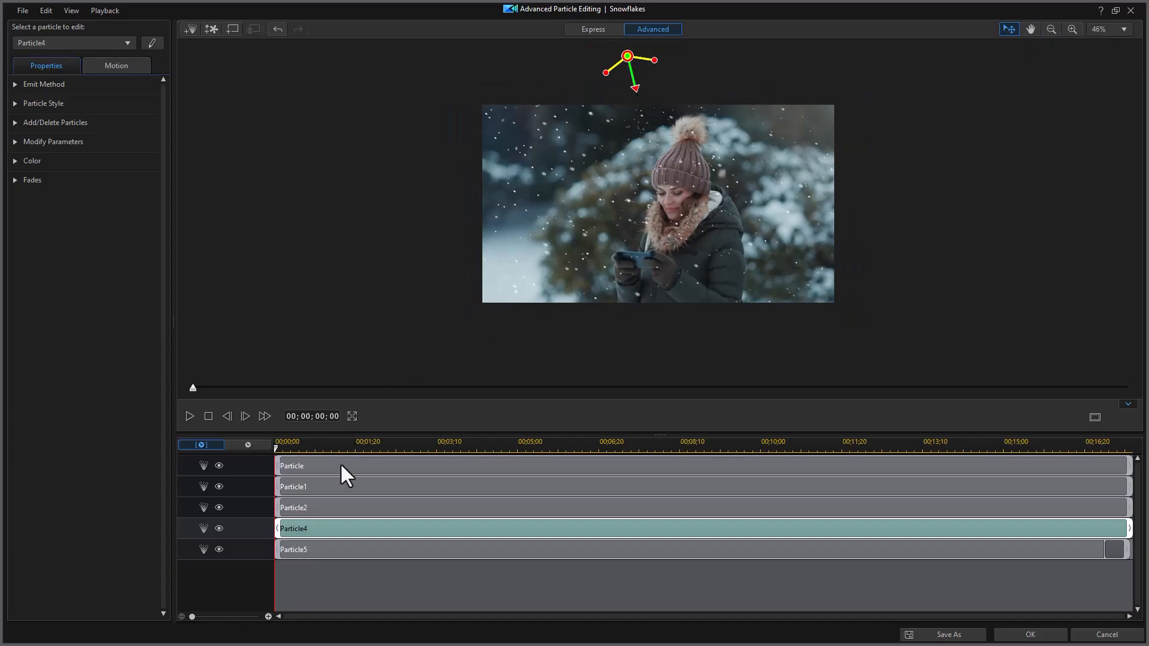
{"action": "mouse_move", "coordinate": [248, 531]}
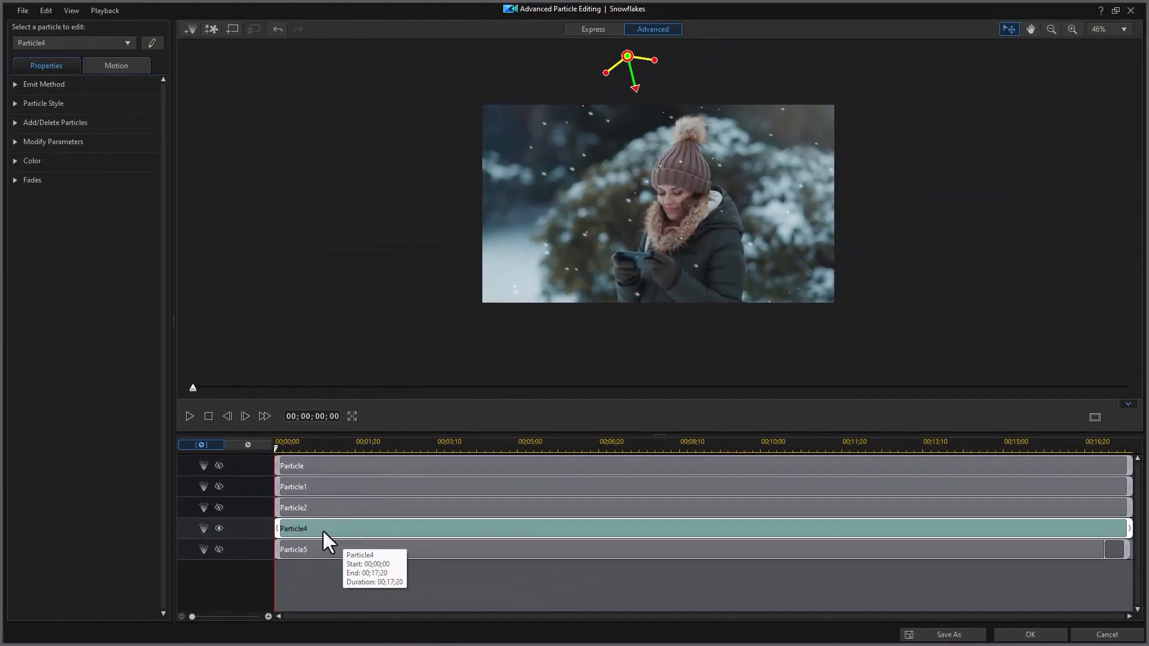
{"action": "mouse_move", "coordinate": [189, 421]}
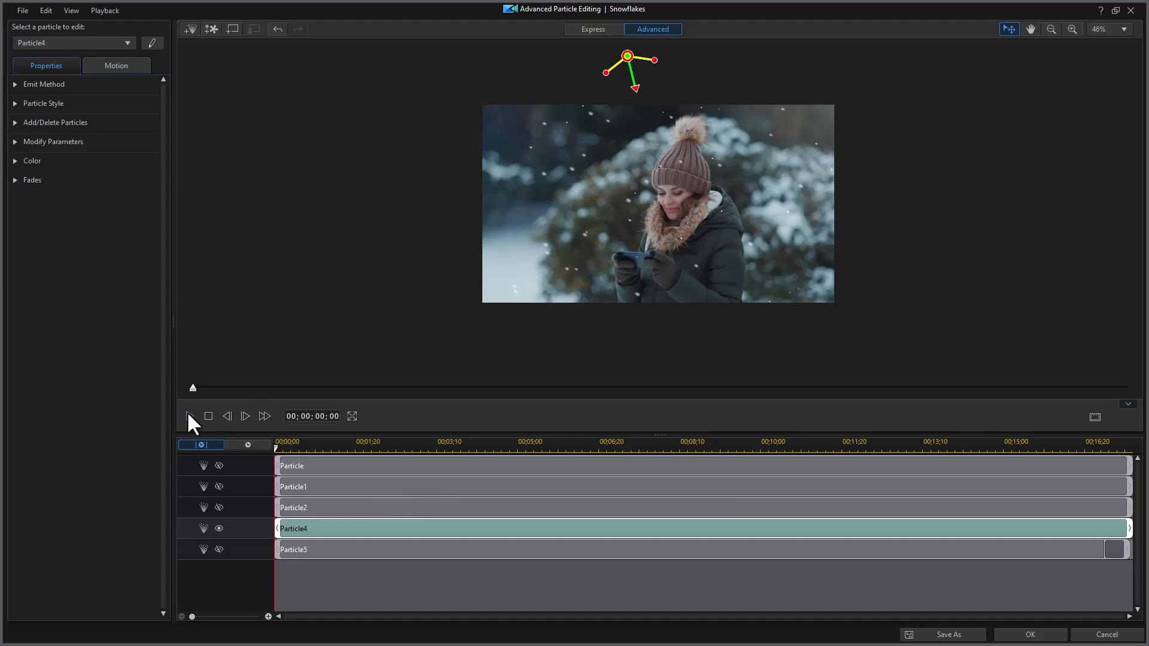
Preview the Particle4 snow layer, then move its emitter to the left of the frame.
{"action": "left_click", "coordinate": [190, 416]}
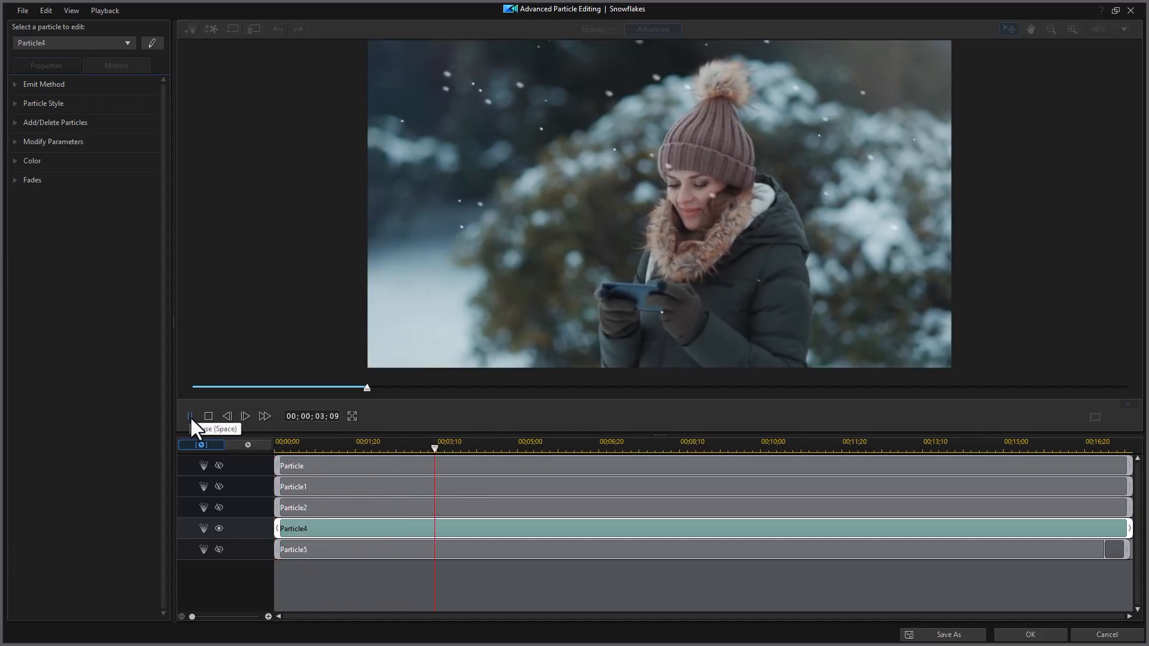
{"action": "left_click", "coordinate": [190, 415]}
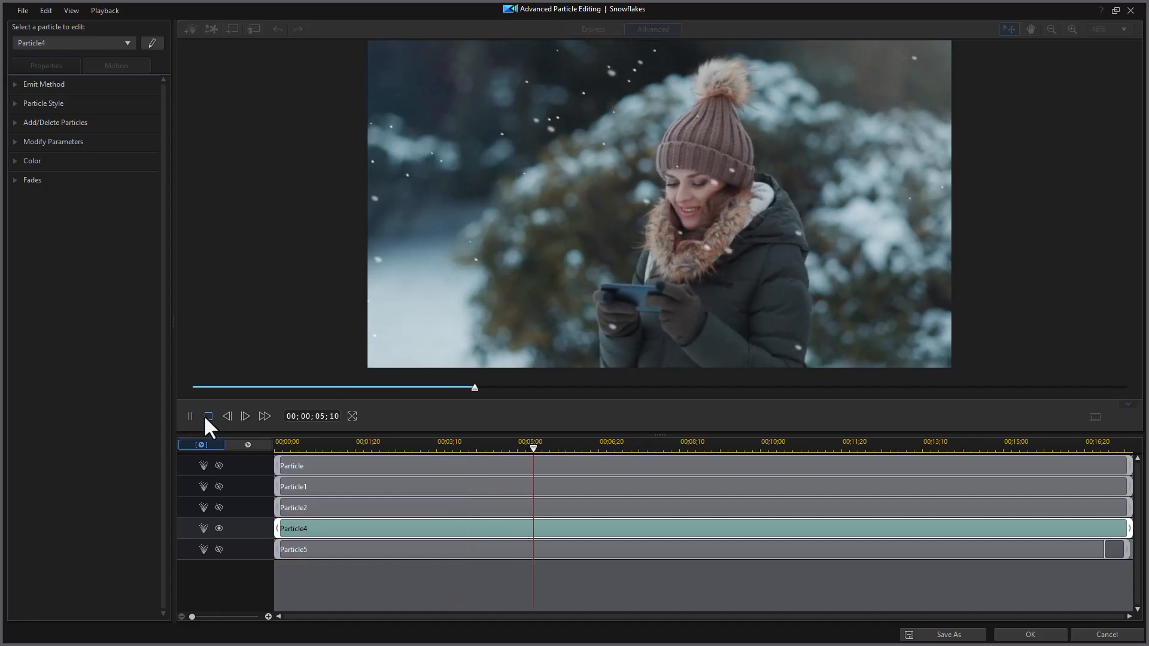
{"action": "left_click", "coordinate": [207, 415]}
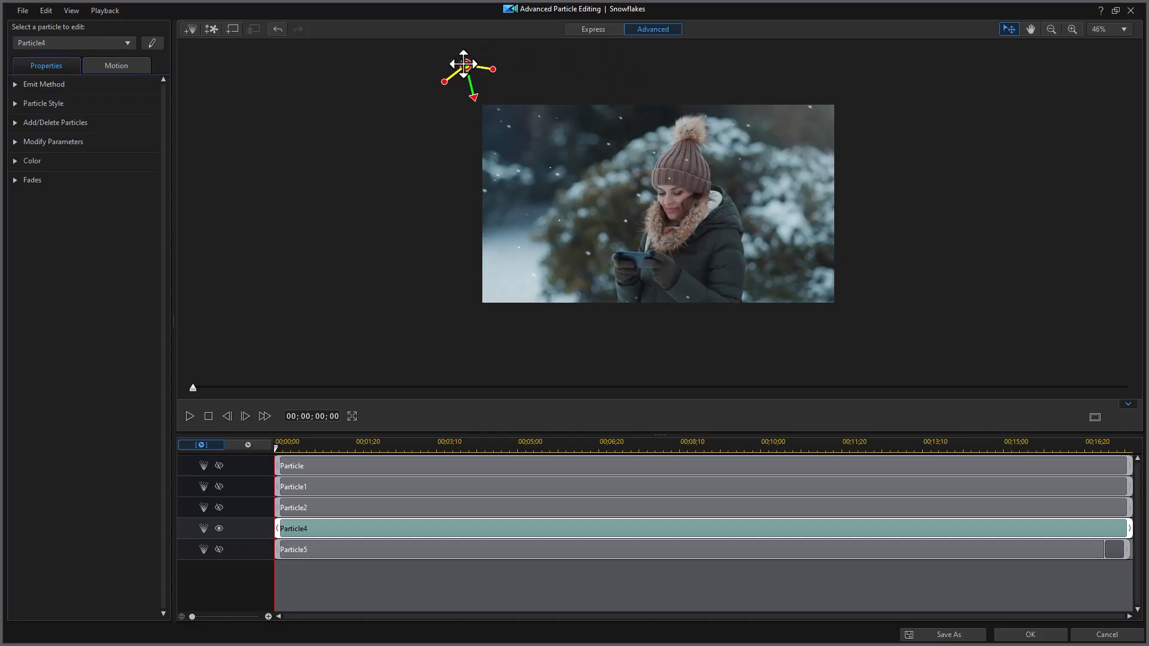
{"action": "left_click_drag", "start_coordinate": [464, 74], "coordinate": [423, 154]}
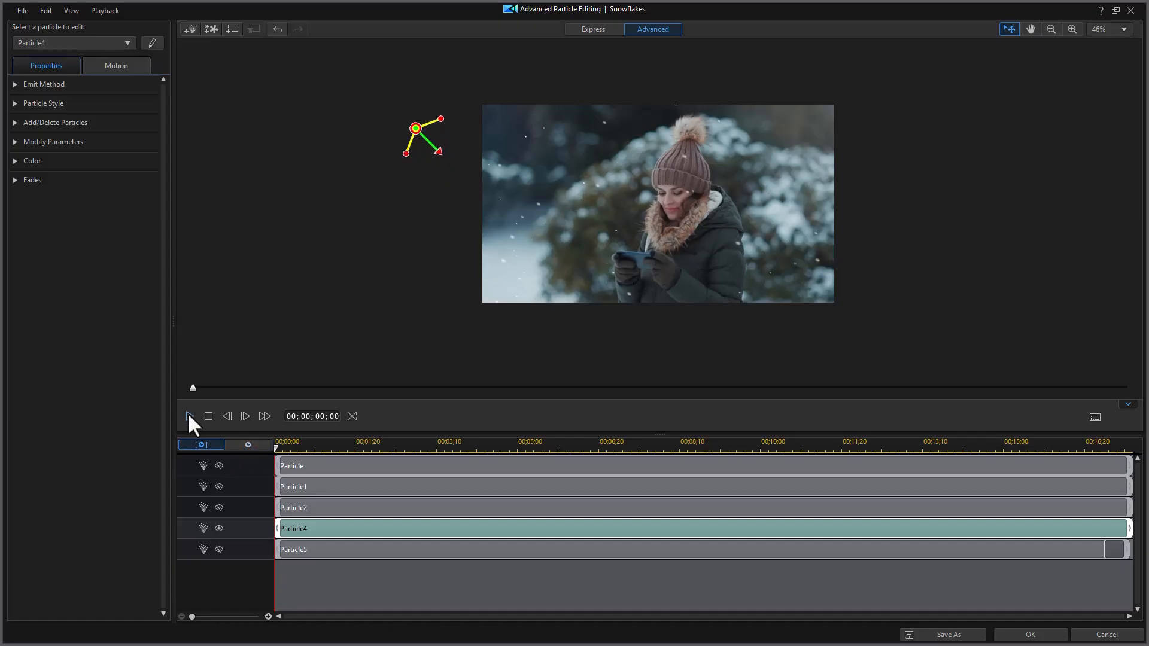
Preview snow from the moved emitter and re-enable all particle layers in the preview.
{"action": "left_click", "coordinate": [189, 416]}
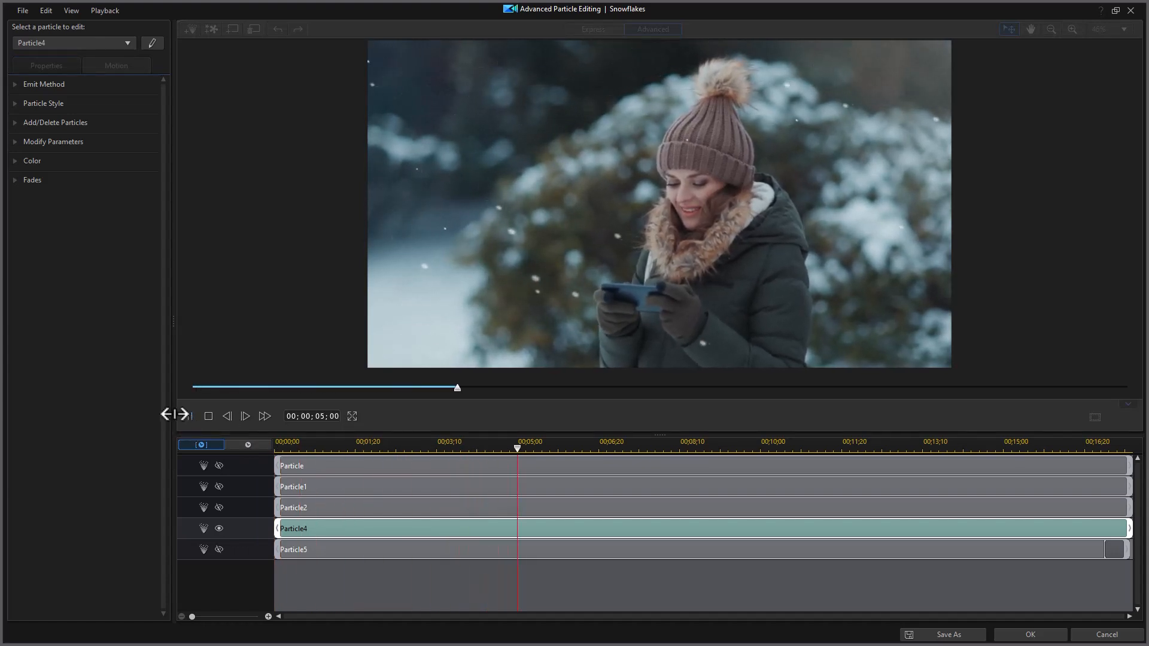
{"action": "left_click", "coordinate": [244, 415]}
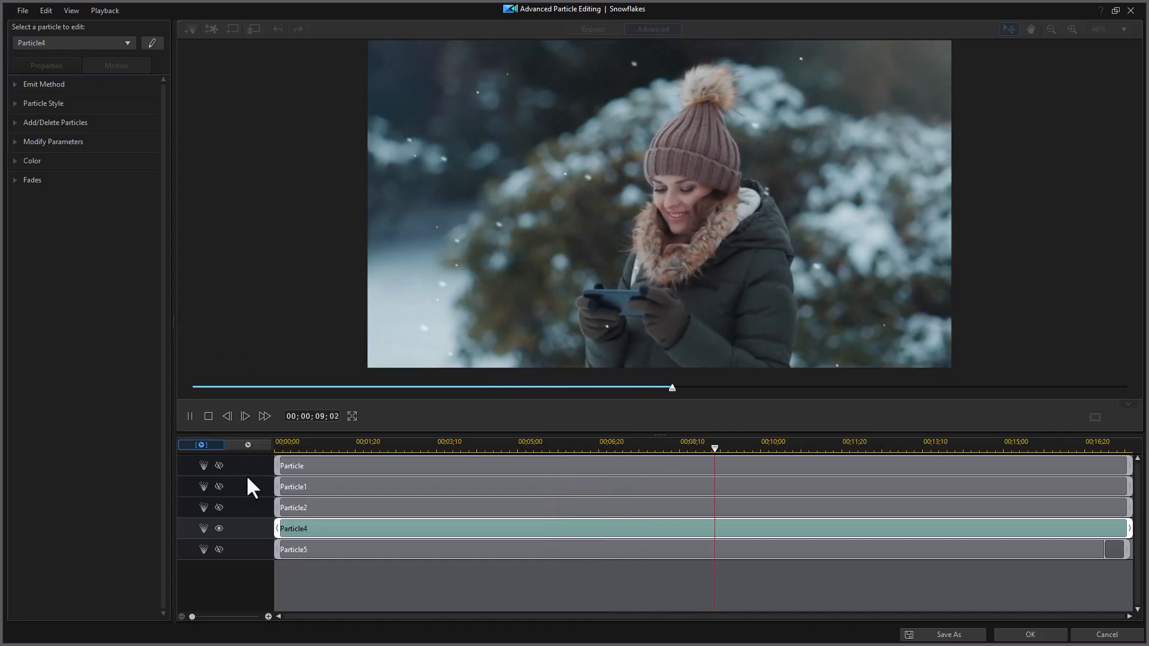
{"action": "left_click", "coordinate": [189, 416]}
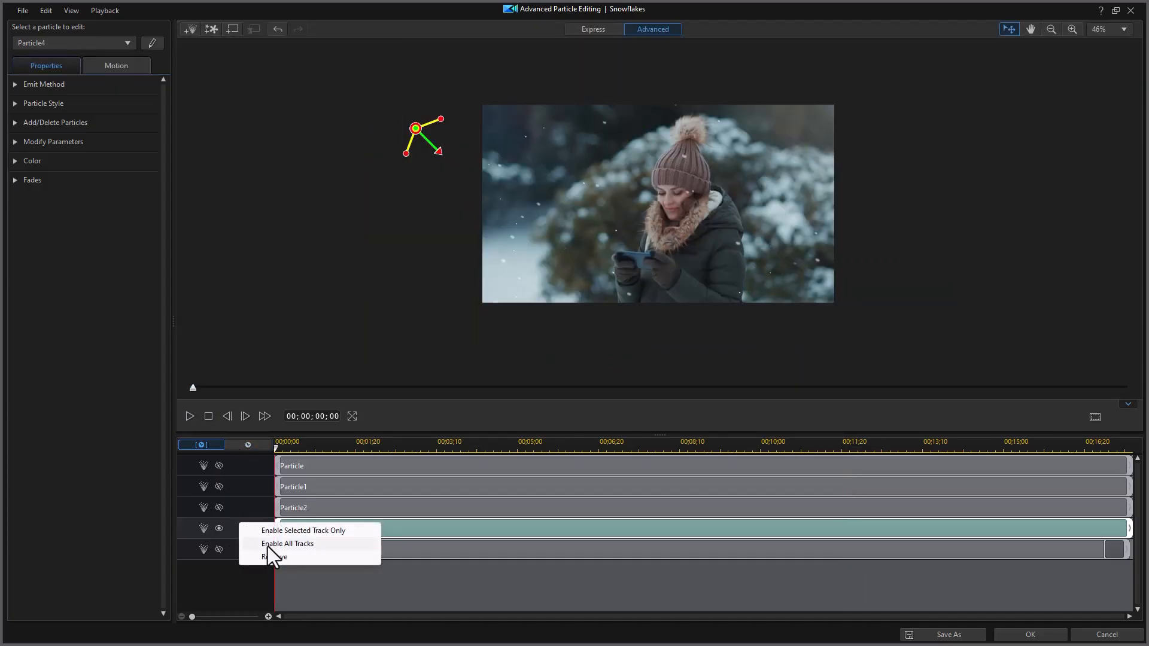
{"action": "left_click", "coordinate": [274, 556]}
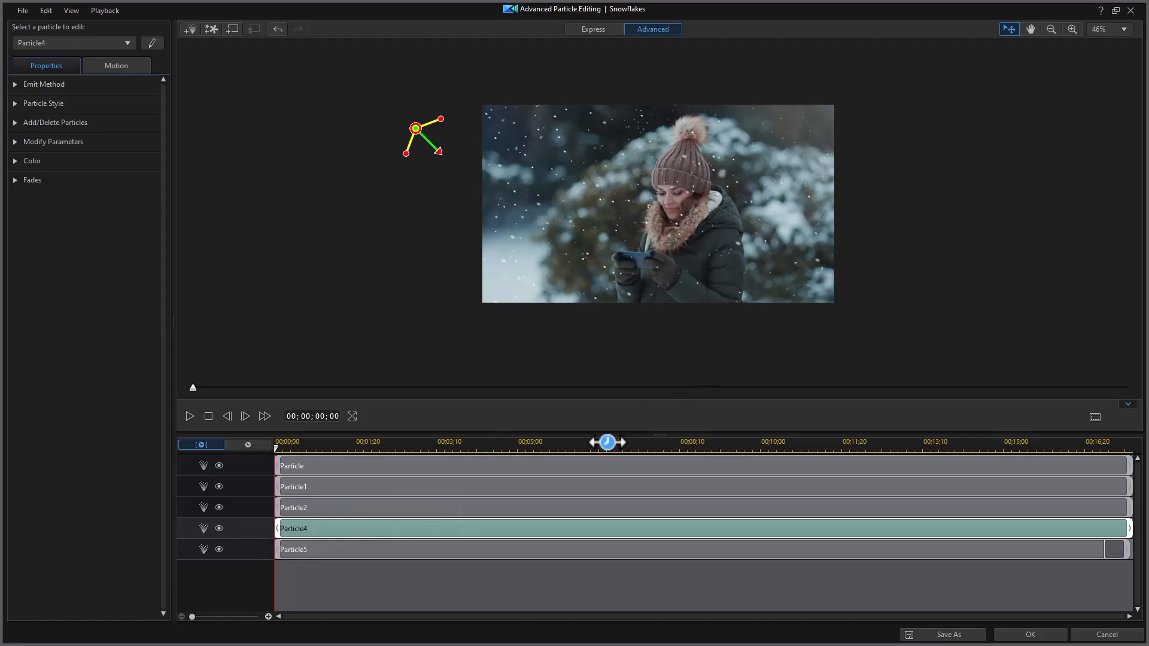
{"action": "mouse_move", "coordinate": [762, 262]}
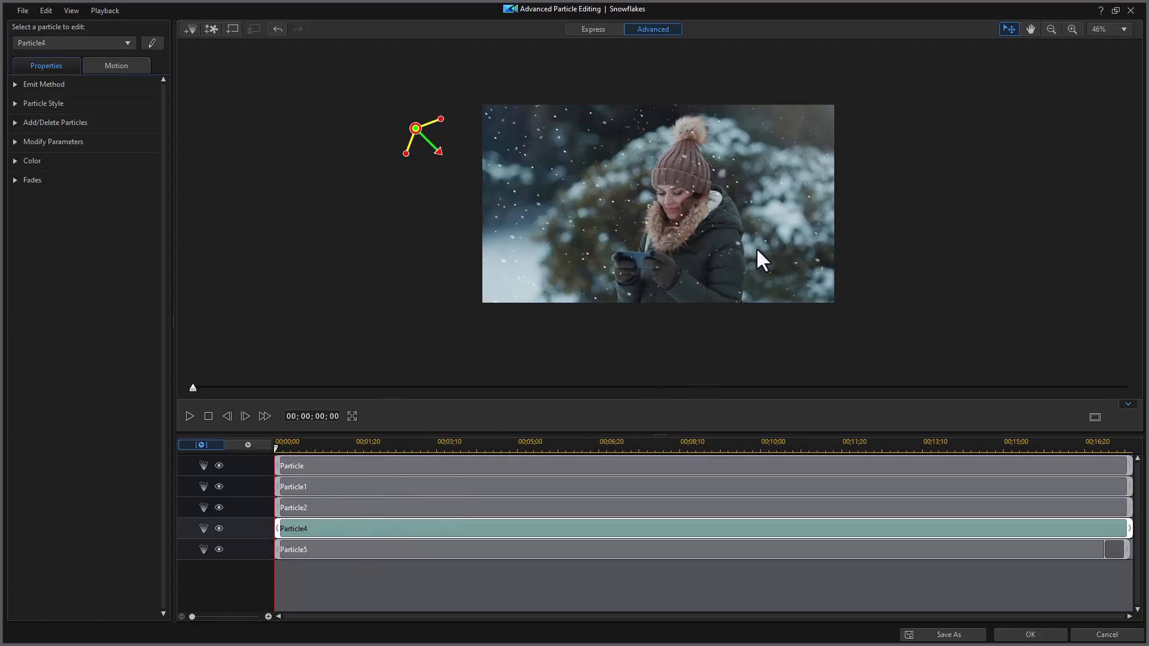
{"action": "mouse_move", "coordinate": [249, 564]}
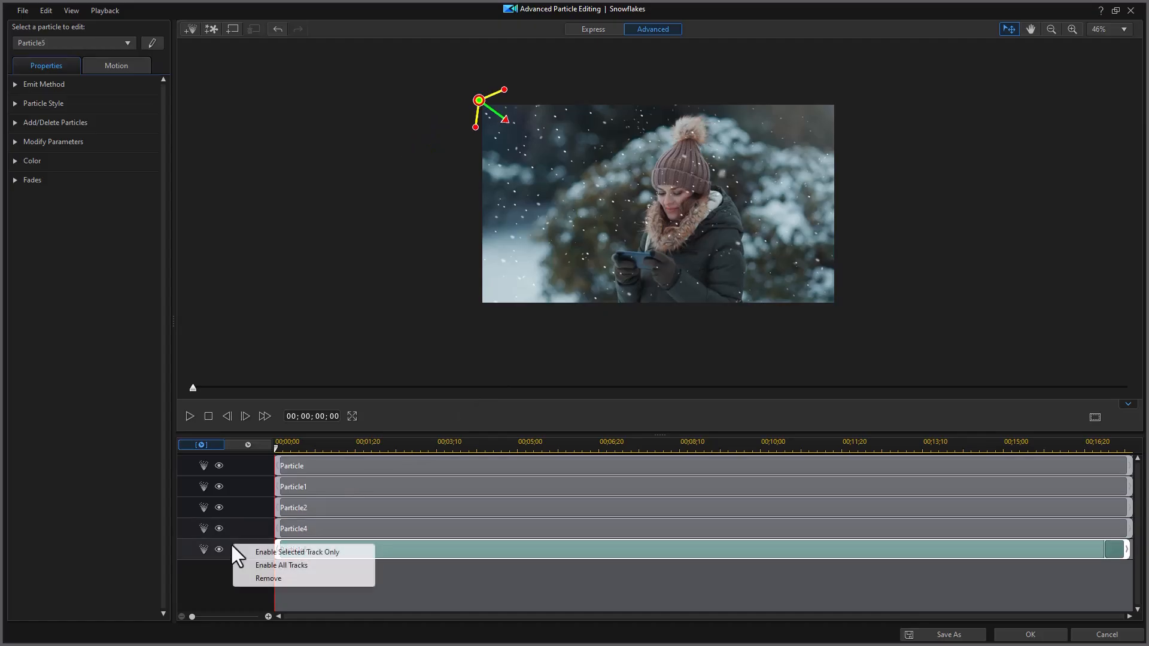
Enable only the Particle5 layer and play it back on its own.
{"action": "left_click", "coordinate": [298, 552]}
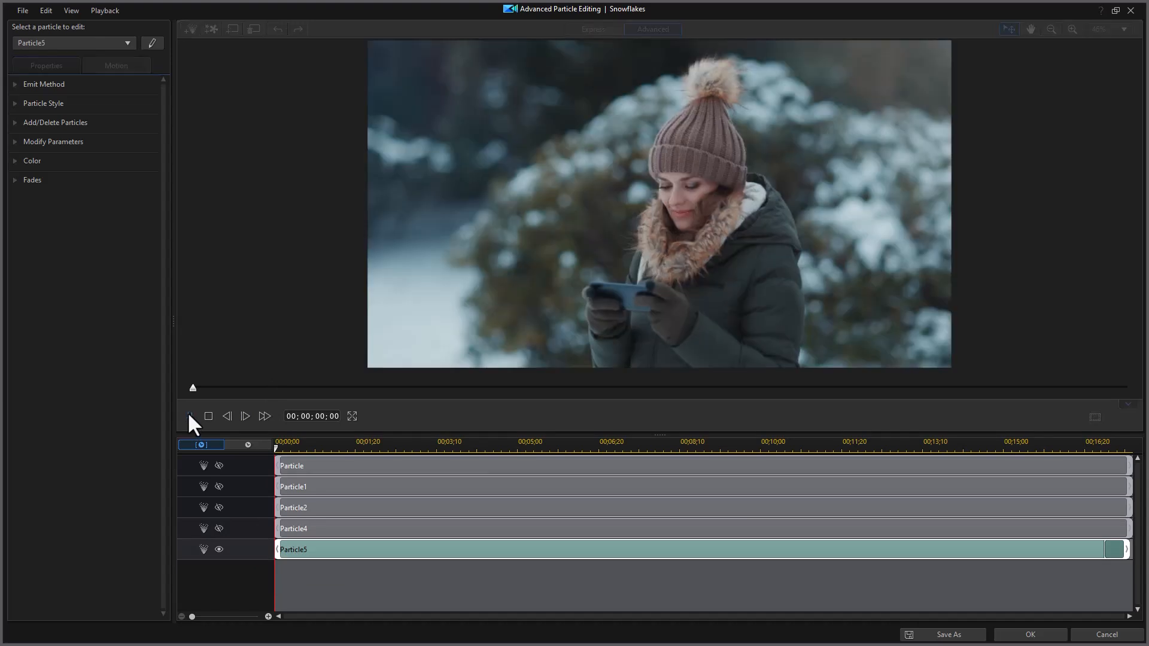
{"action": "left_click", "coordinate": [189, 415]}
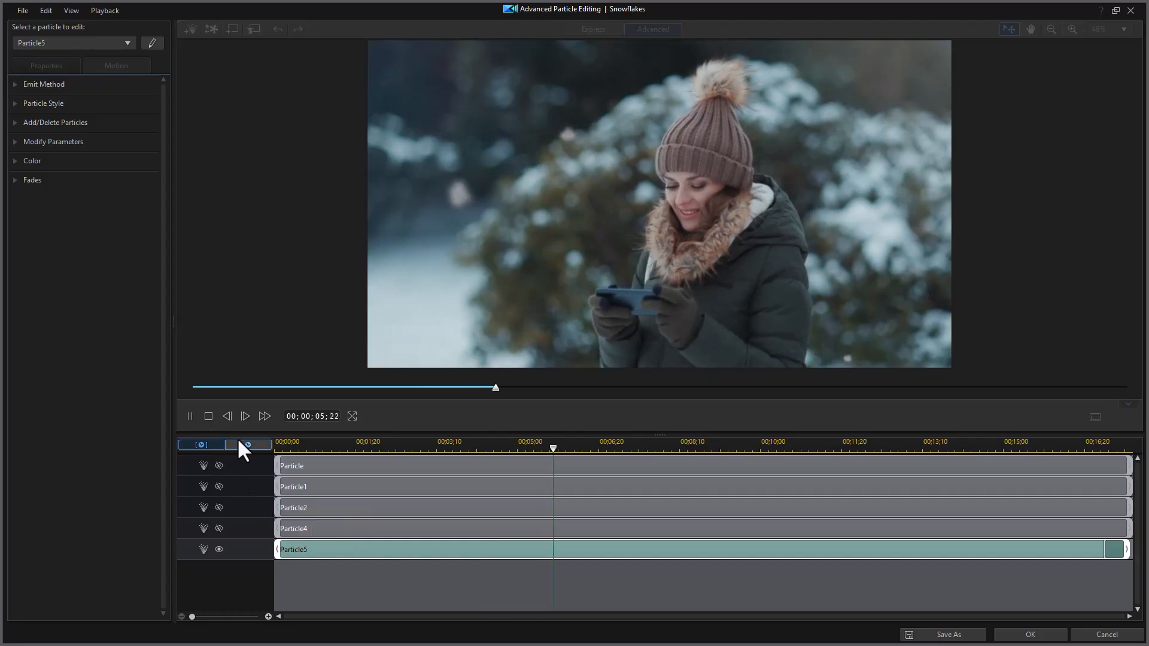
{"action": "left_click", "coordinate": [209, 417]}
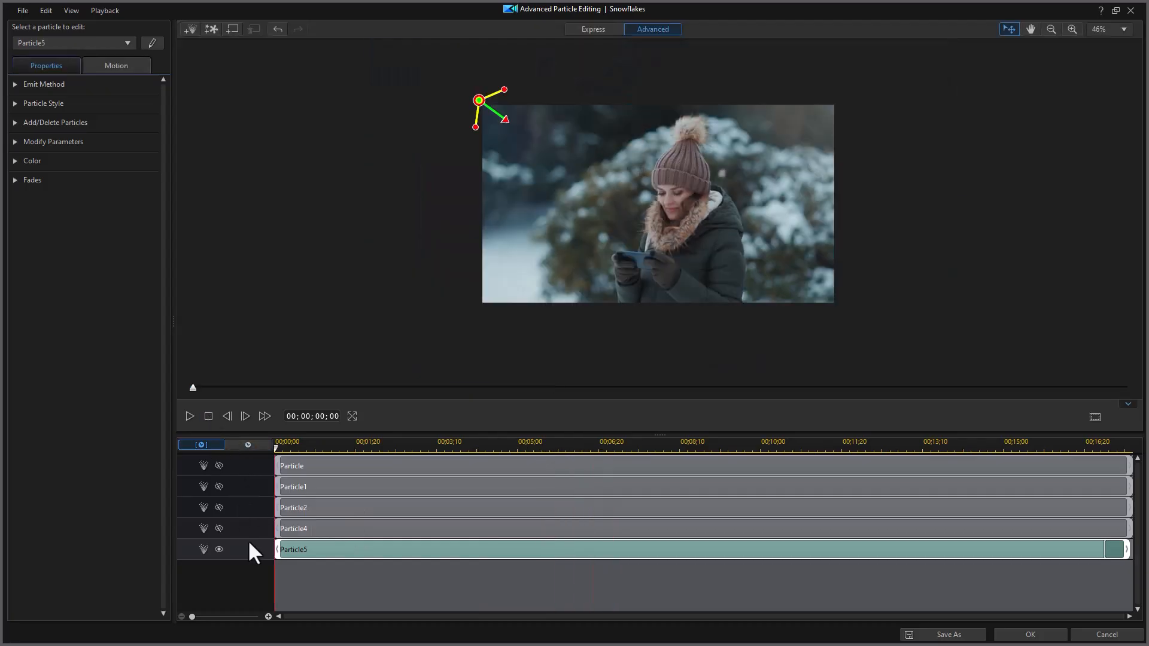
{"action": "mouse_move", "coordinate": [8, 84]}
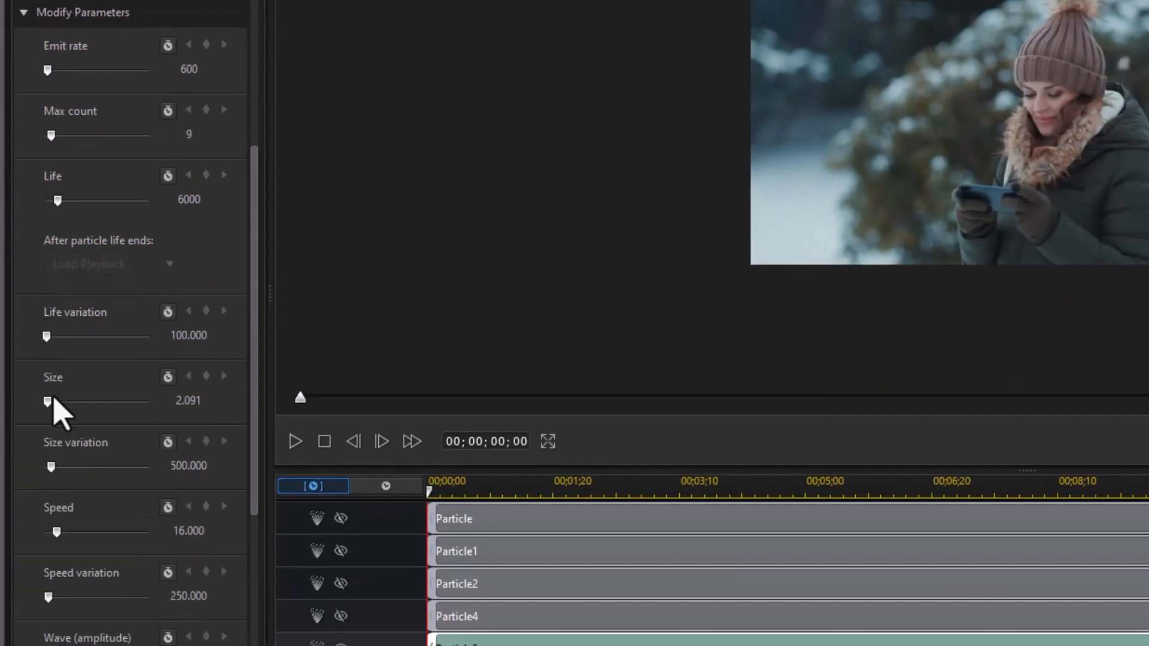
{"action": "mouse_move", "coordinate": [66, 472]}
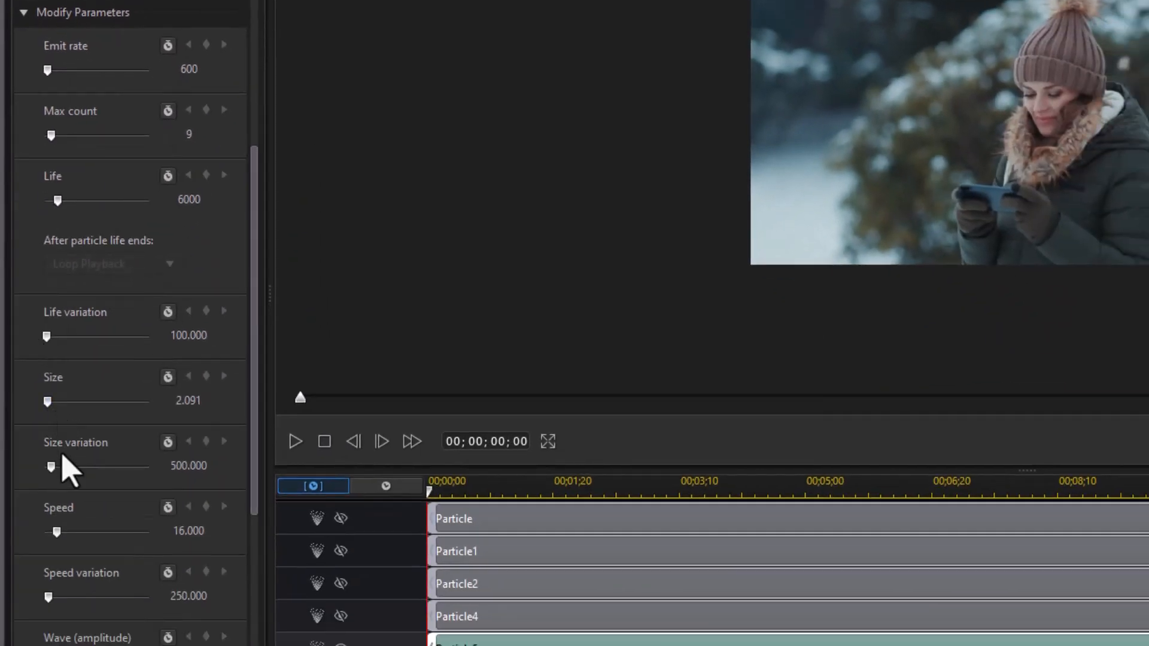
{"action": "mouse_move", "coordinate": [33, 429]}
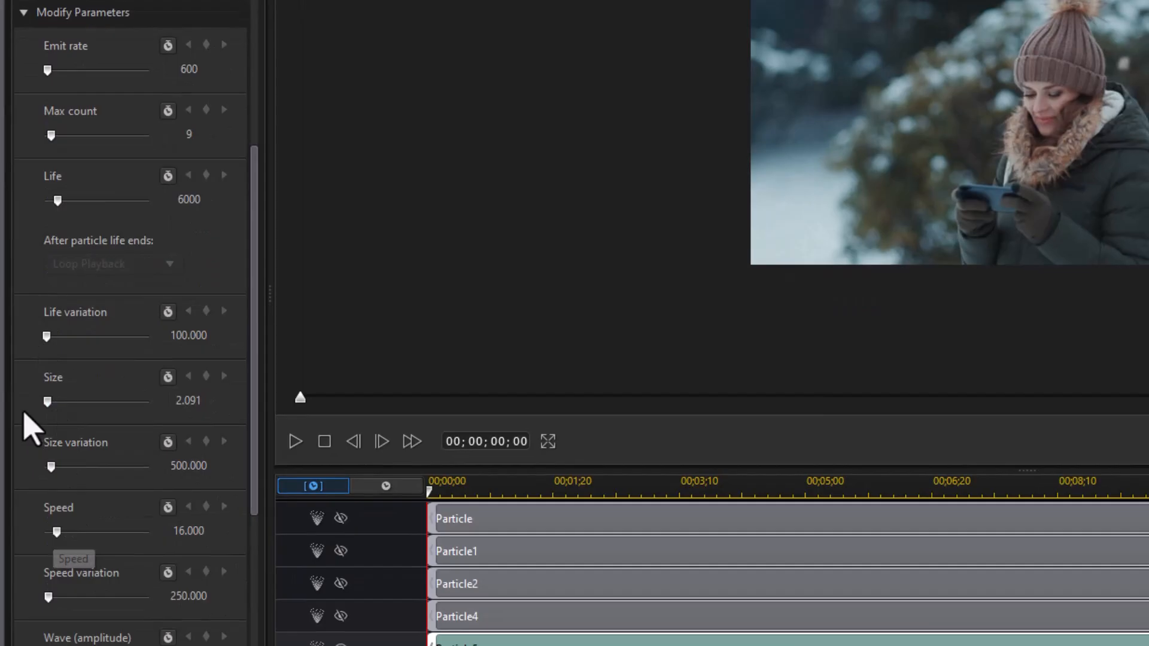
{"action": "mouse_move", "coordinate": [40, 432]}
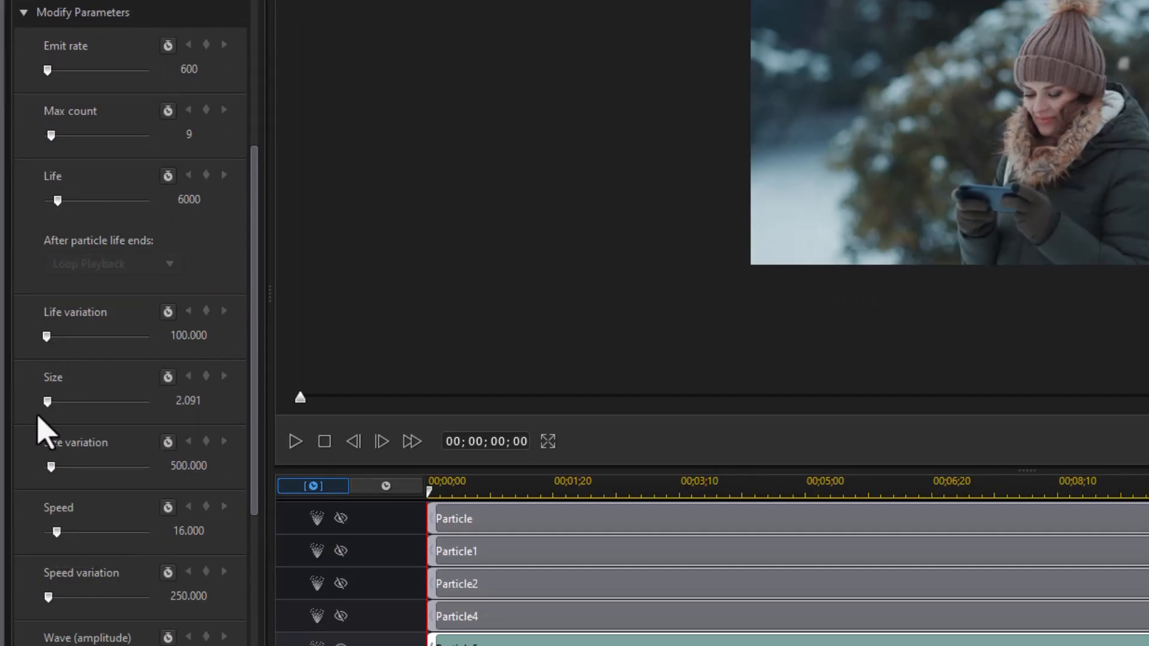
Set Particle5's flake size to 1.100 and size variation to 100.000, and preview the sparser small snow.
{"action": "left_click", "coordinate": [188, 400]}
{"action": "type", "text": "0.900"}
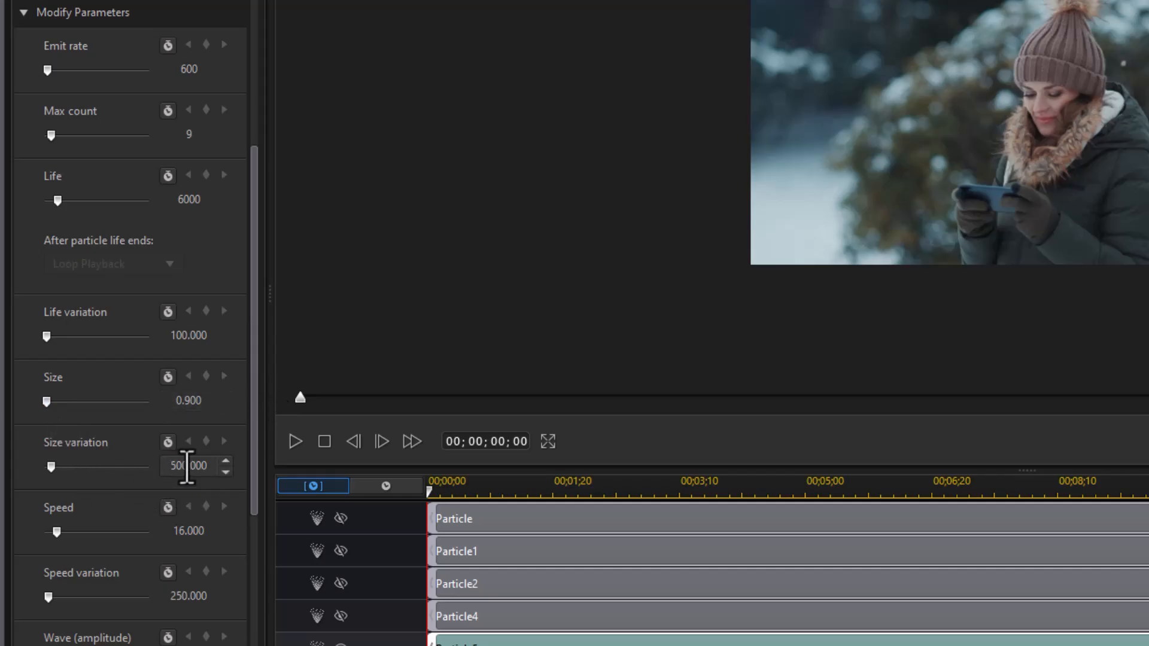
{"action": "triple_click", "coordinate": [188, 466]}
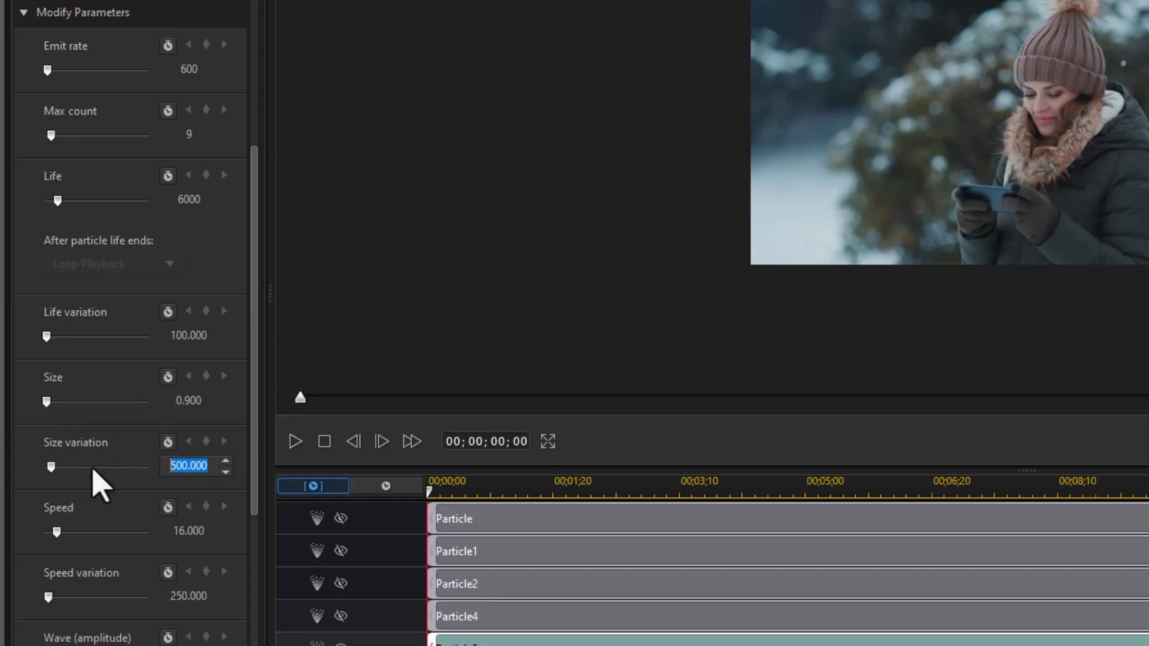
{"action": "mouse_move", "coordinate": [99, 486]}
{"action": "type", "text": "150.000"}
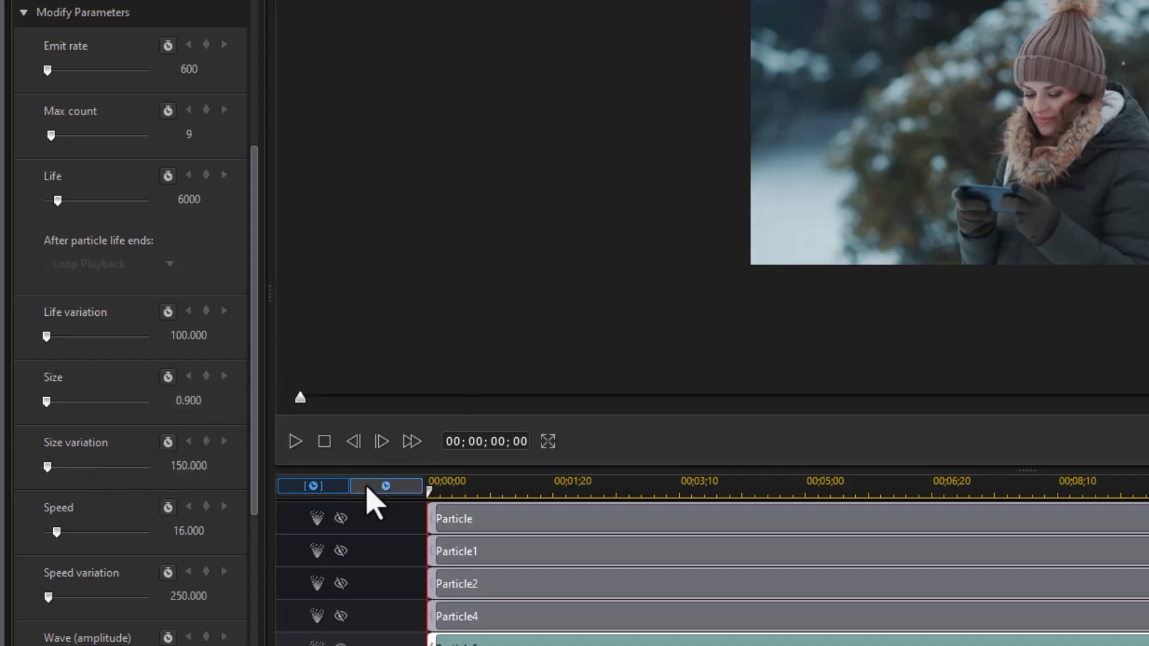
{"action": "left_click", "coordinate": [546, 440]}
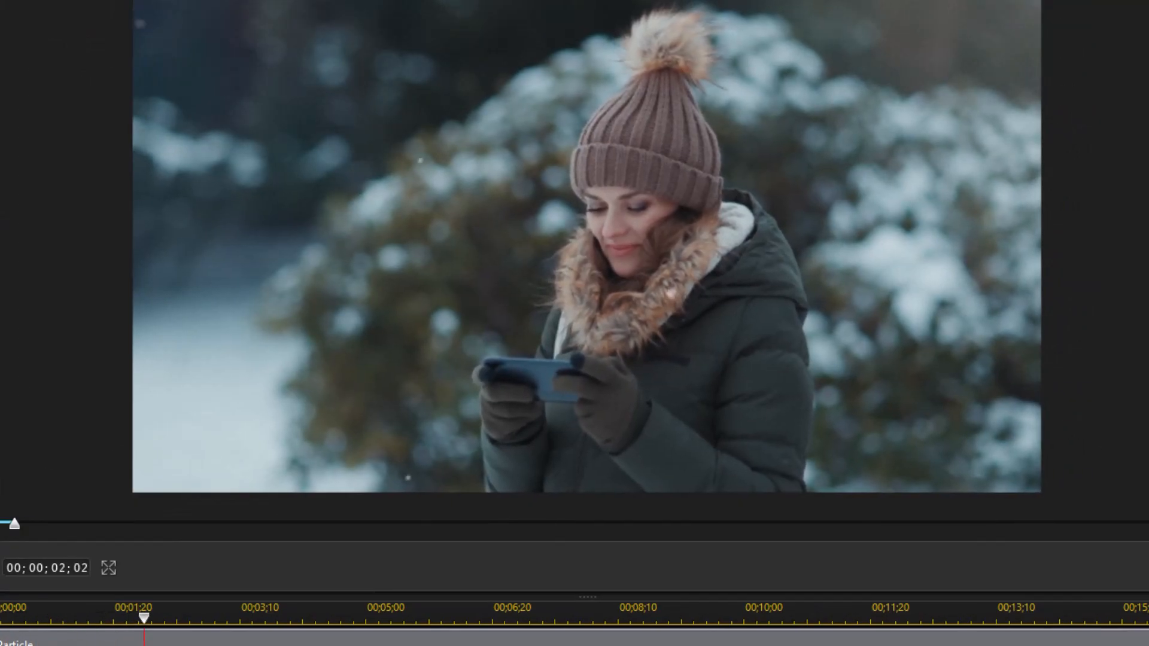
{"action": "left_click", "coordinate": [282, 615]}
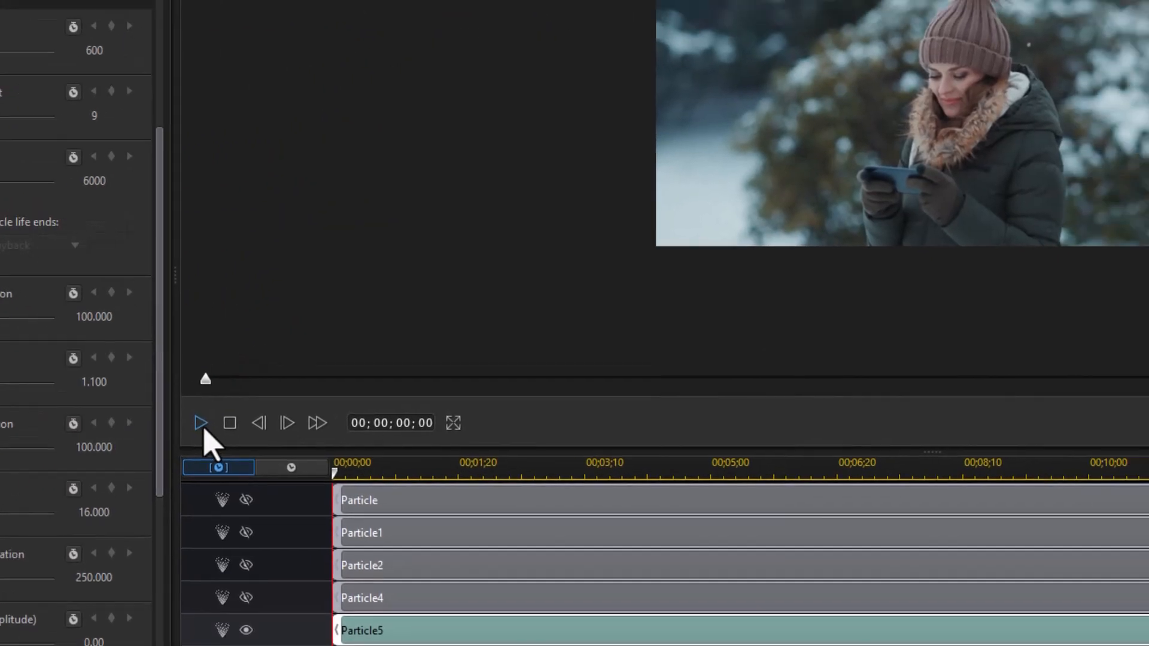
{"action": "left_click", "coordinate": [452, 423]}
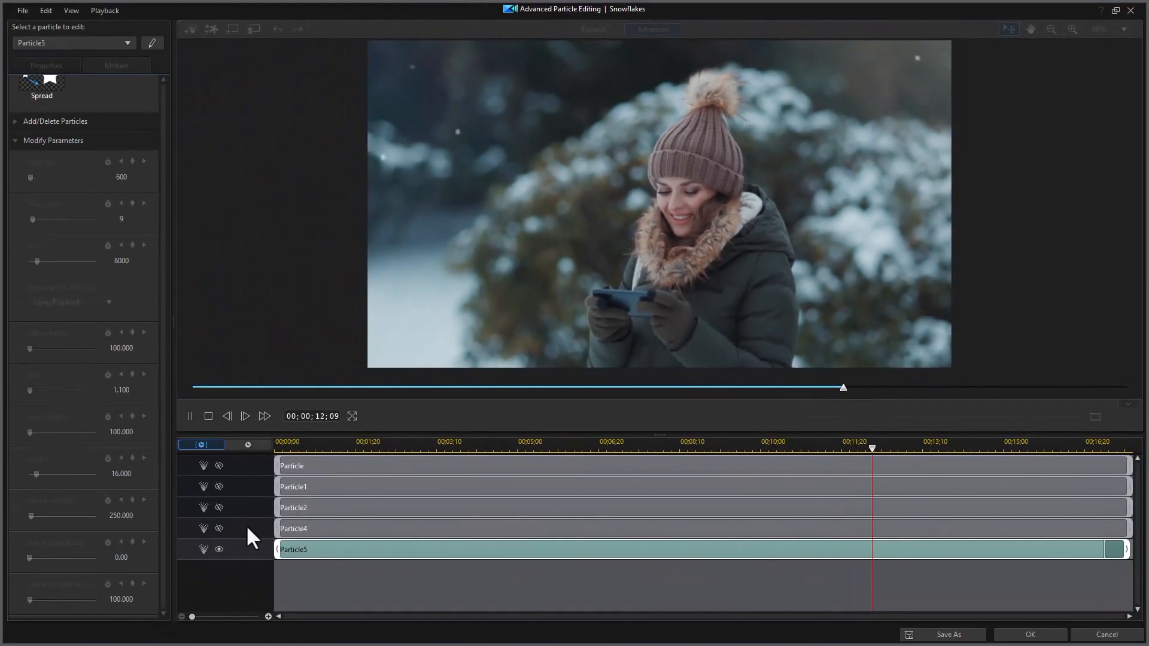
Make Particle2 the layer being edited so its single soft white dot image shows.
{"action": "left_click", "coordinate": [189, 416]}
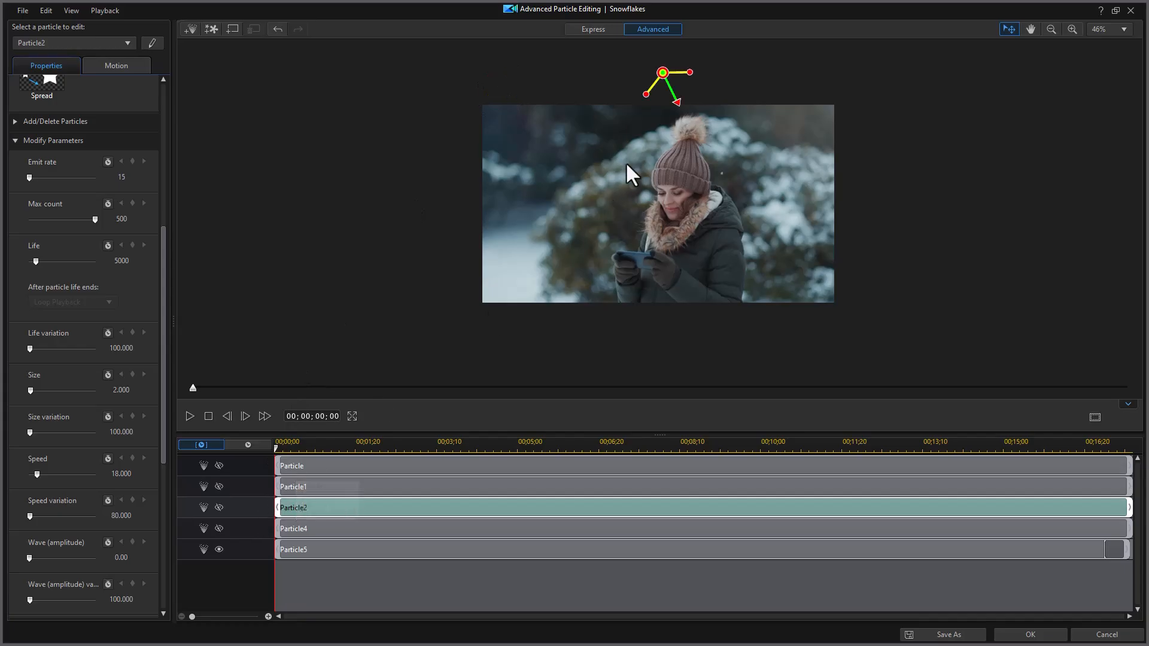
{"action": "mouse_move", "coordinate": [259, 490]}
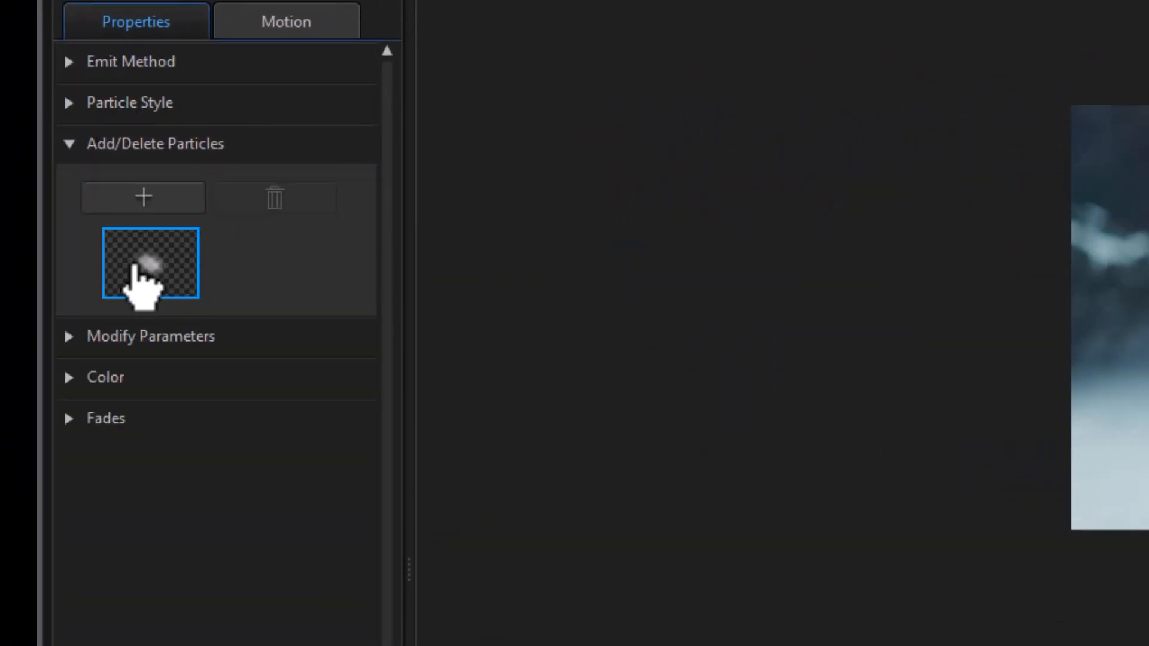
{"action": "mouse_move", "coordinate": [150, 263]}
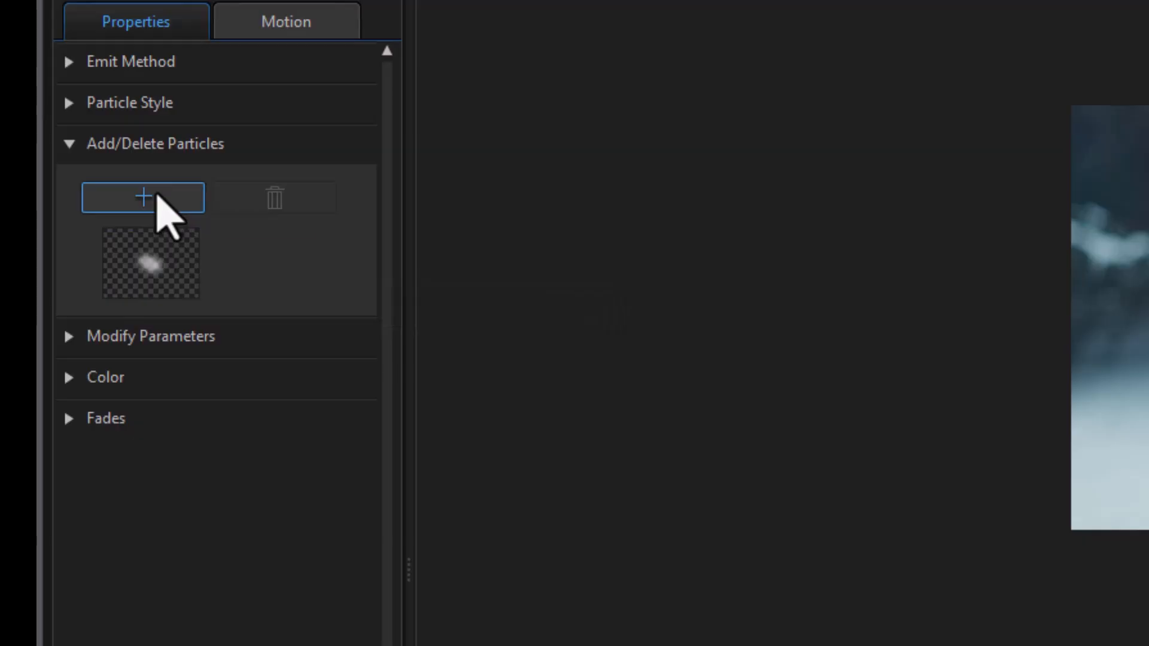
{"action": "mouse_move", "coordinate": [165, 220]}
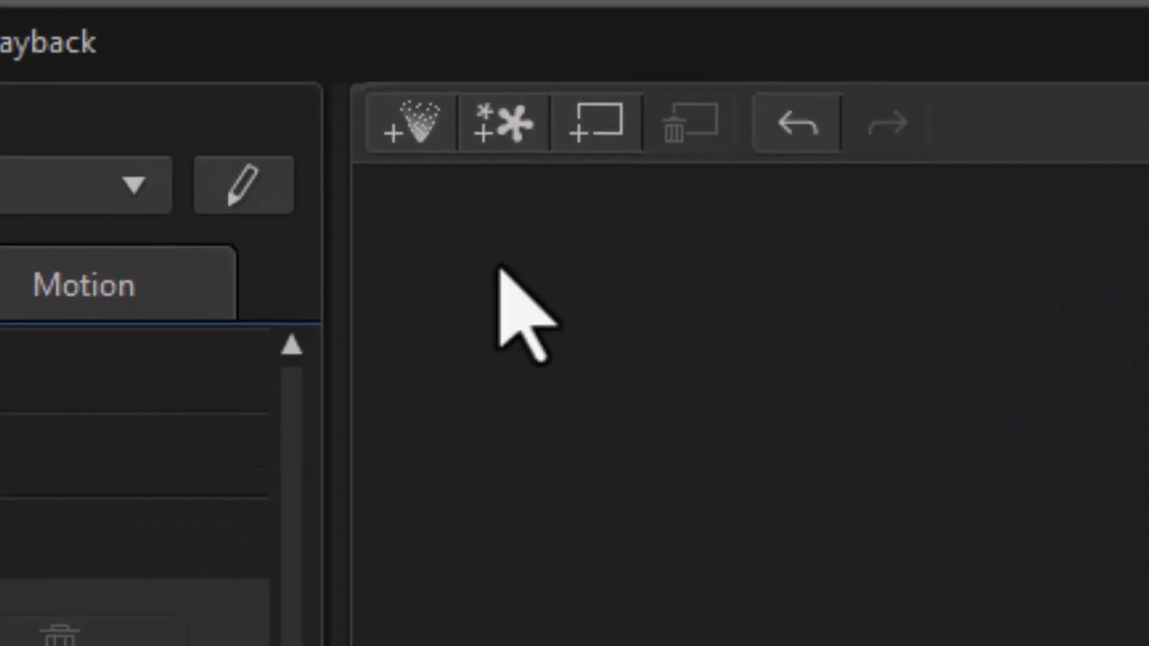
{"action": "mouse_move", "coordinate": [418, 135]}
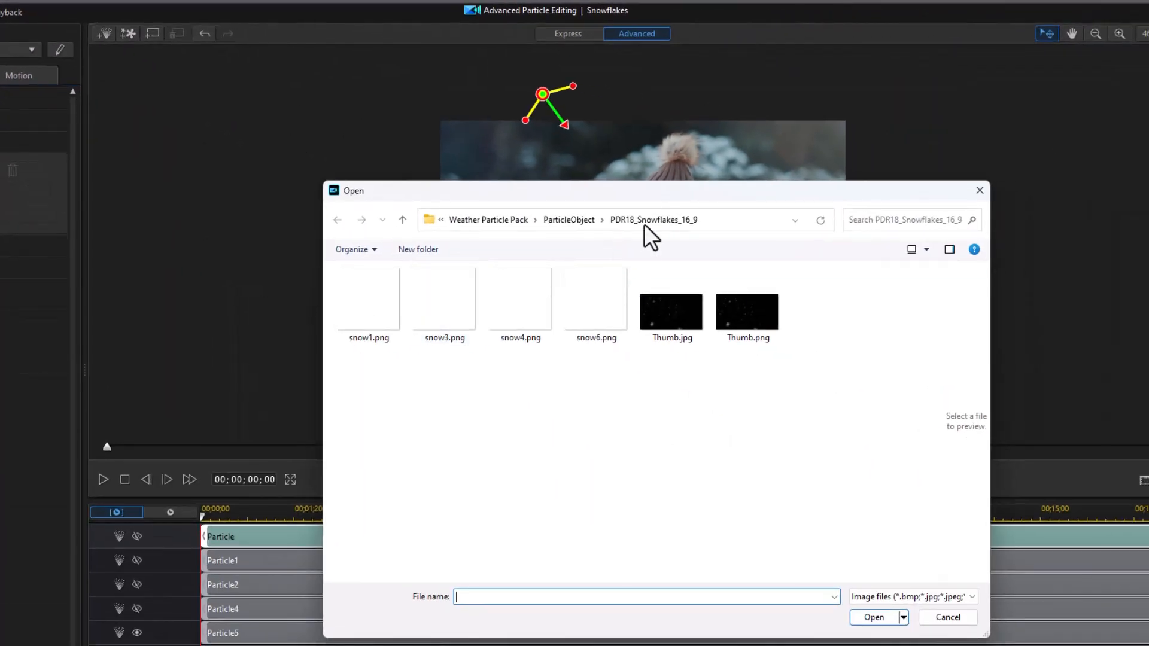
Add snow6.png from the Open dialog as a new Particle3 flake layer.
{"action": "left_click", "coordinate": [519, 297]}
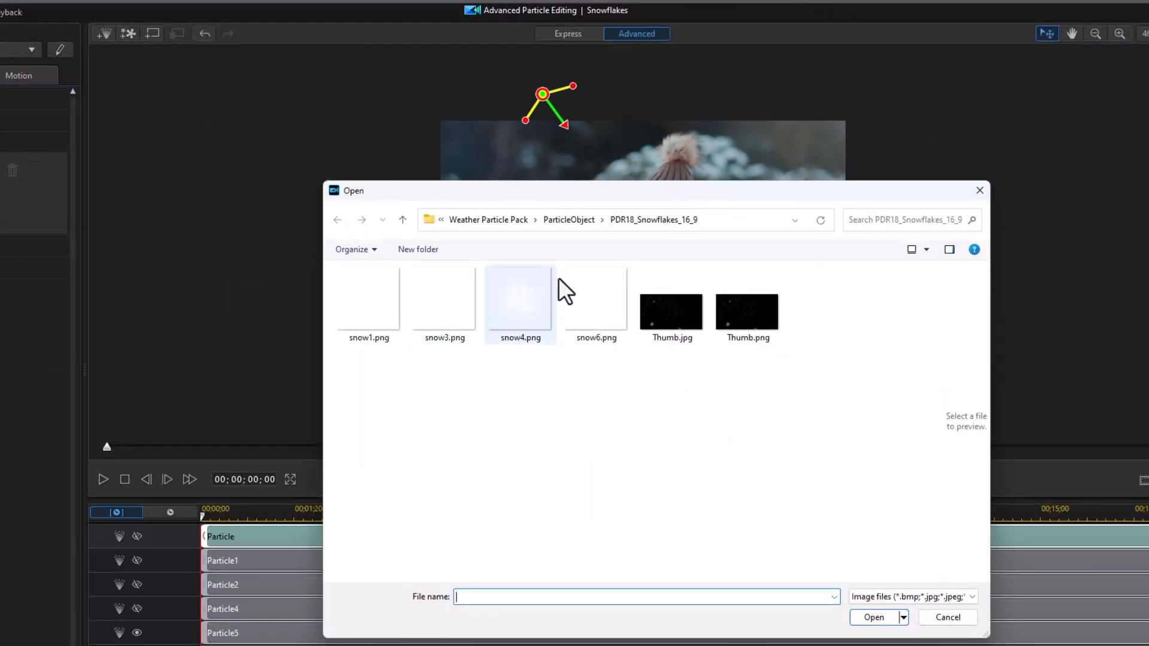
{"action": "left_click", "coordinate": [595, 298]}
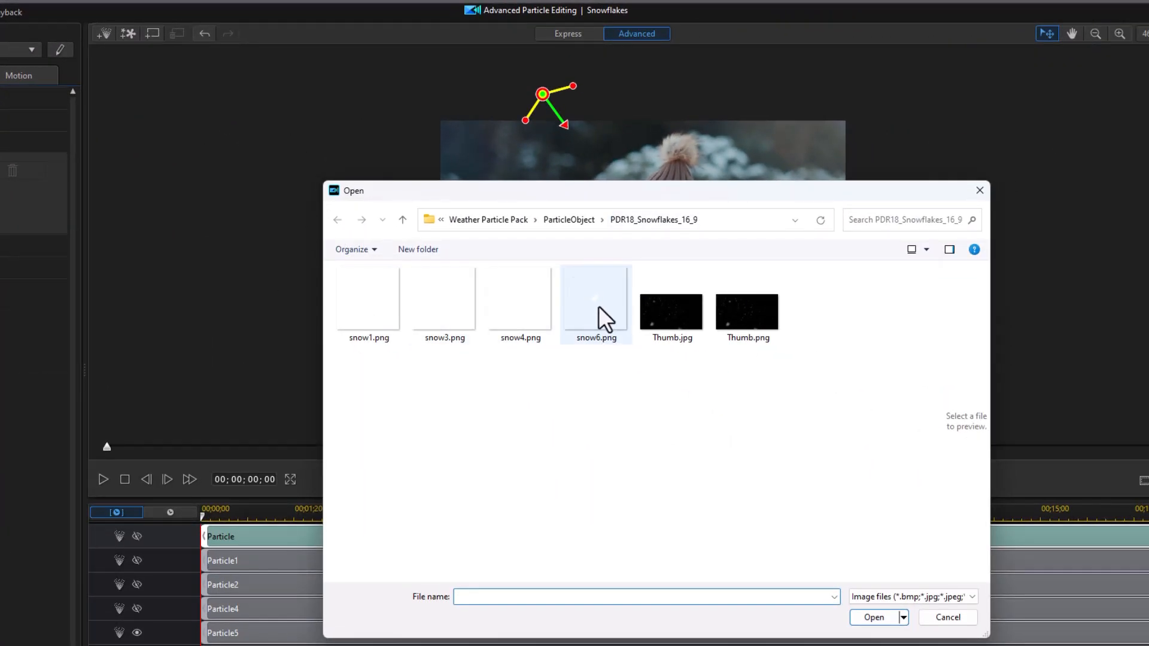
{"action": "left_click", "coordinate": [596, 298]}
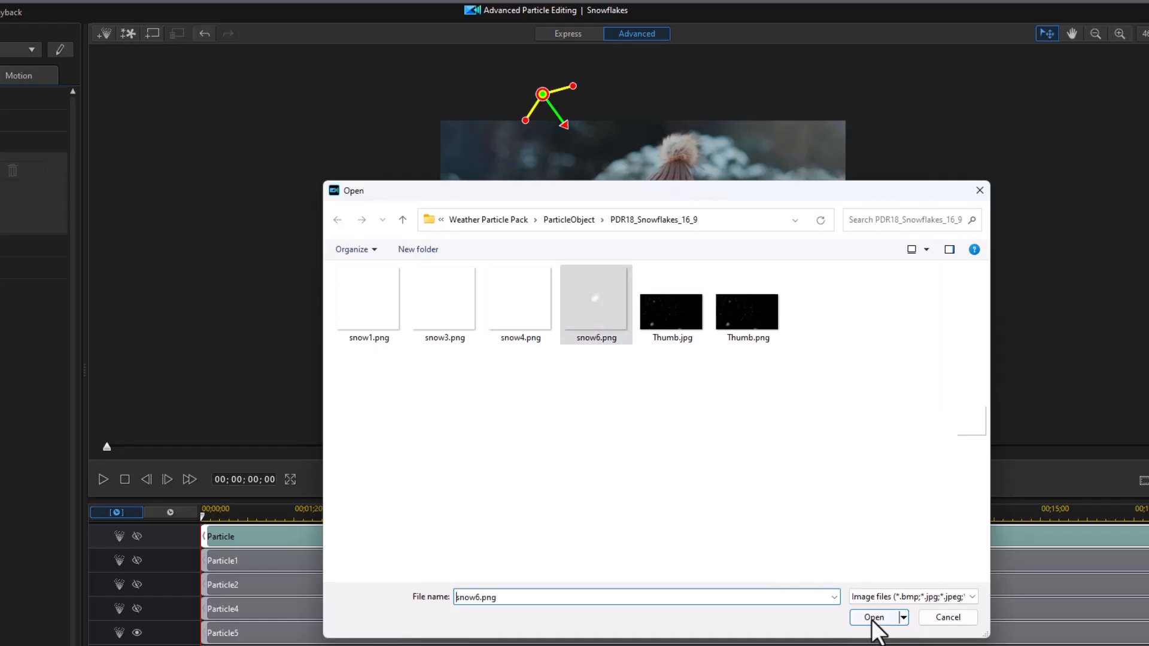
{"action": "left_click", "coordinate": [872, 617]}
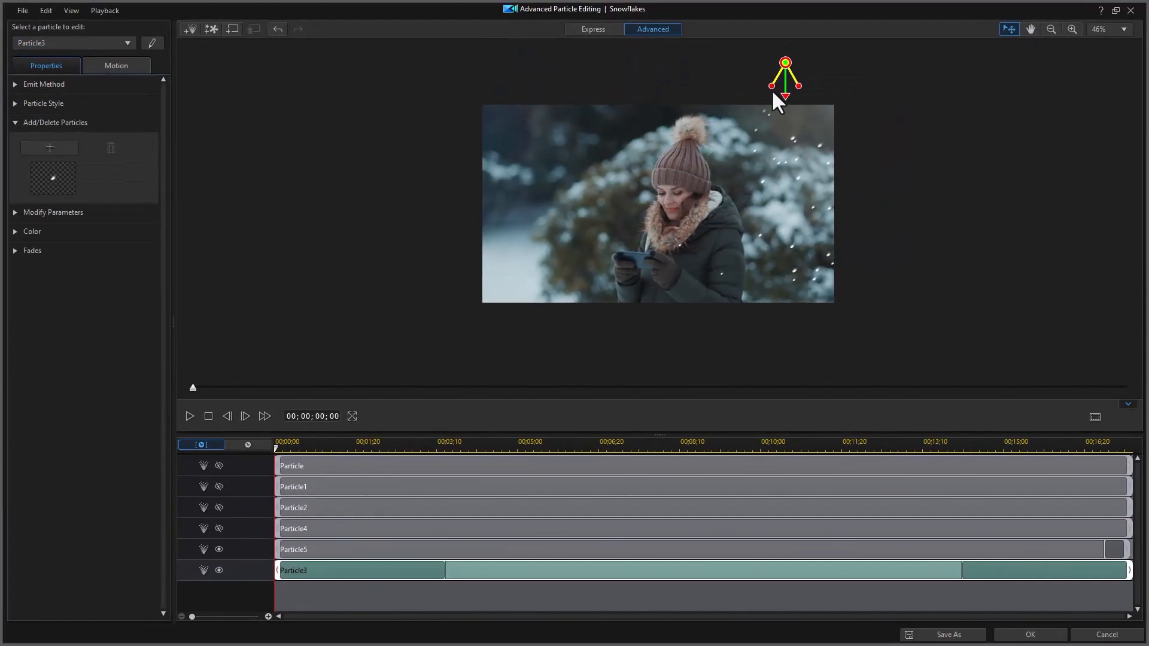
{"action": "mouse_move", "coordinate": [736, 86]}
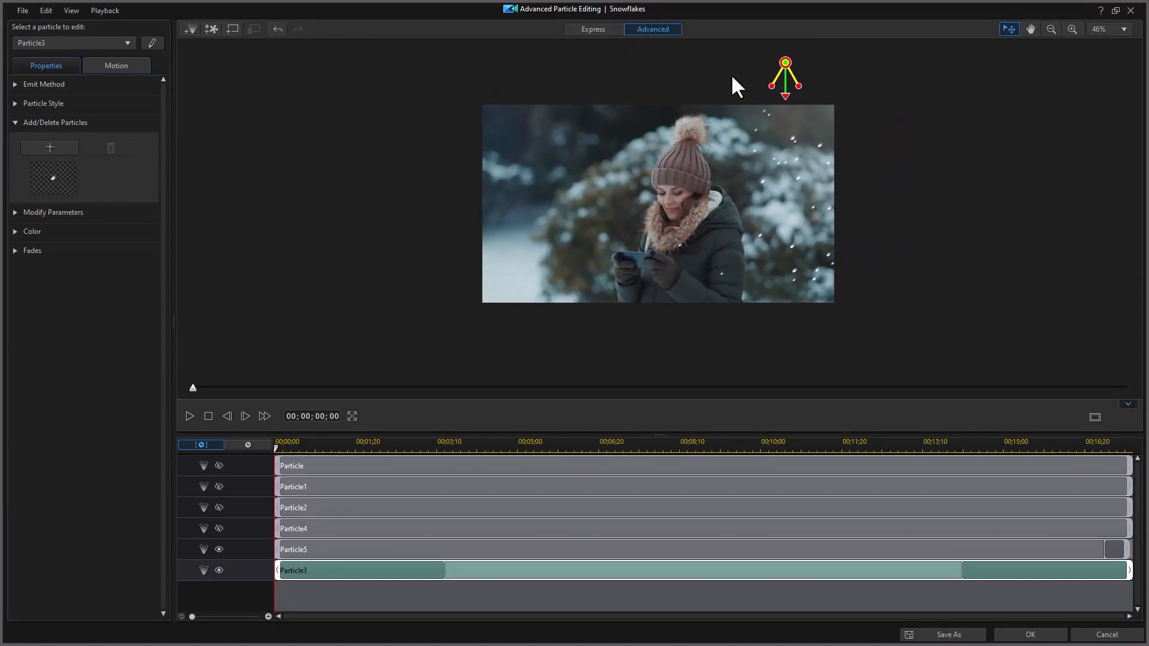
{"action": "mouse_move", "coordinate": [765, 96]}
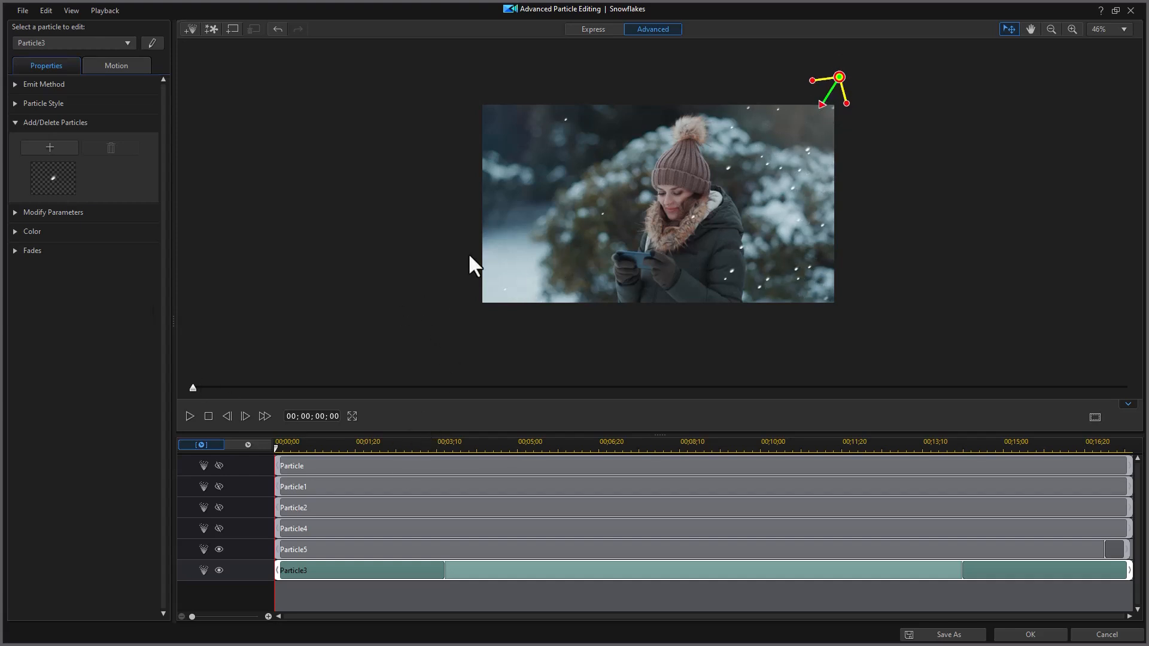
{"action": "mouse_move", "coordinate": [251, 564]}
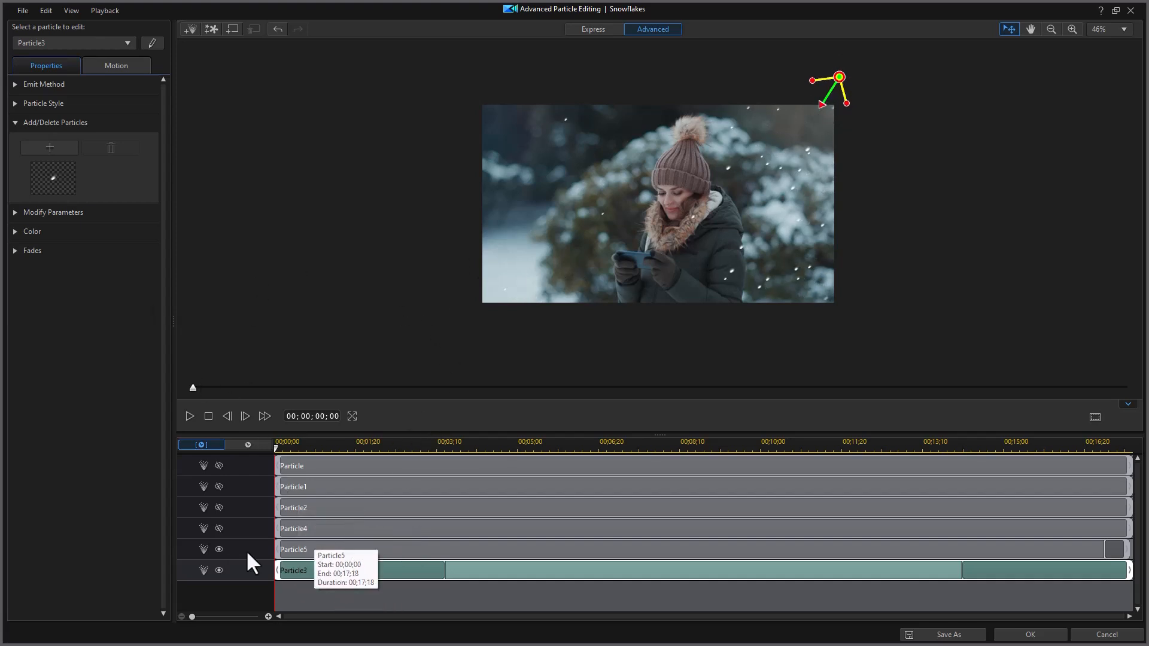
Enable all particle tracks from Particle3's menu and preview the full snowfall.
{"action": "right_click", "coordinate": [217, 569]}
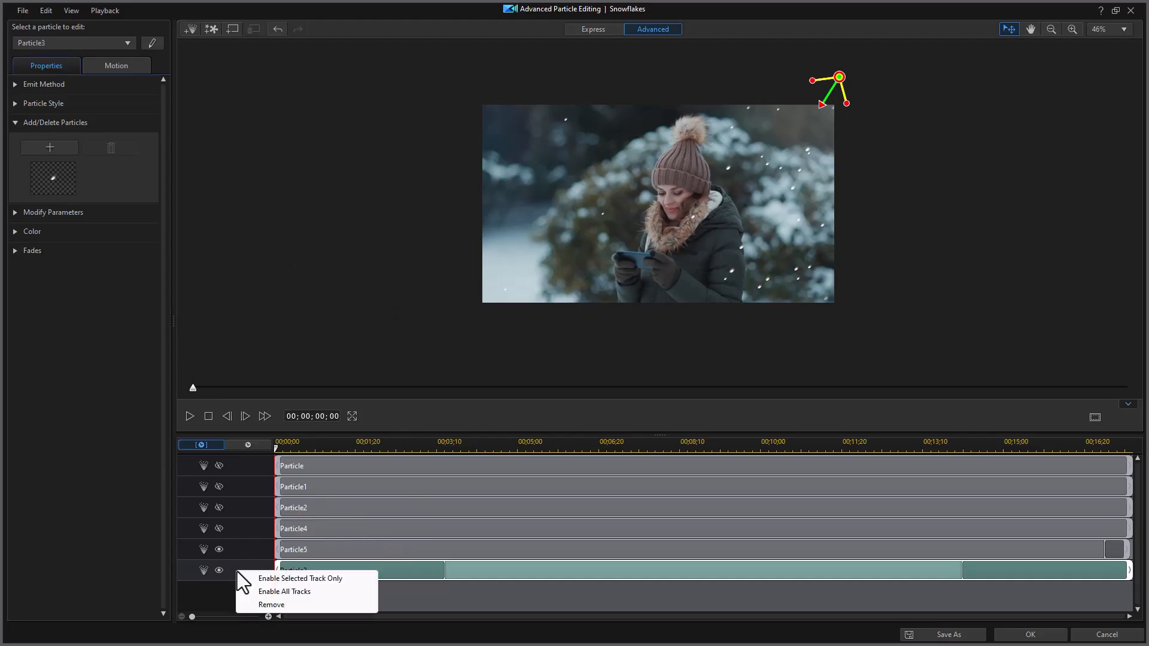
{"action": "left_click", "coordinate": [300, 578]}
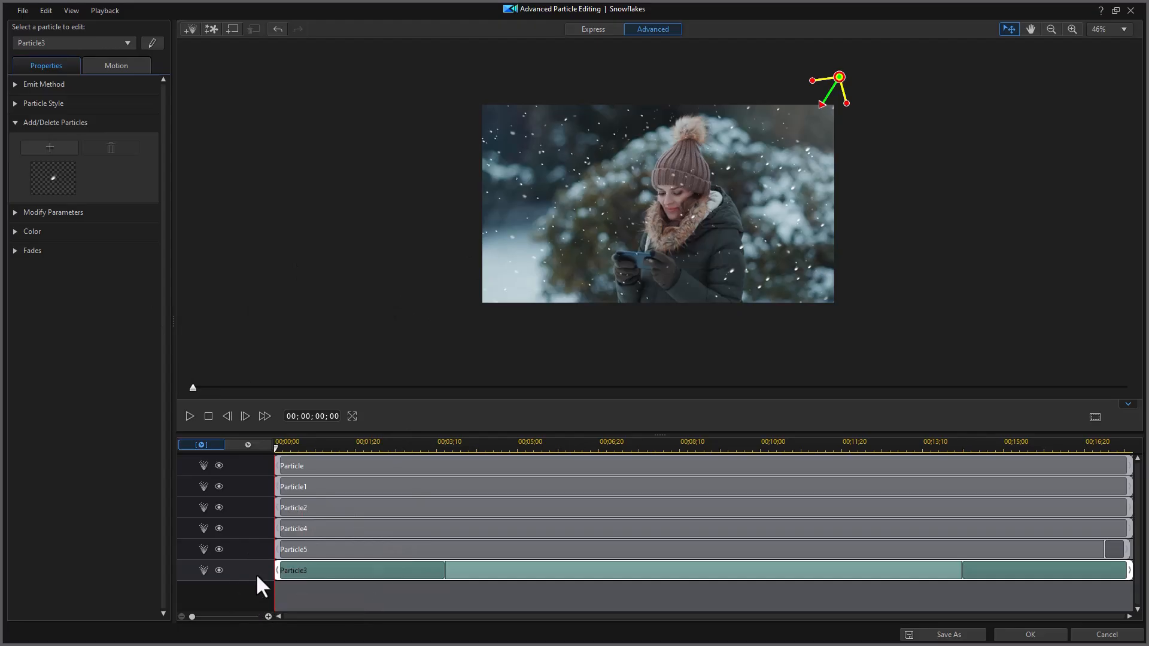
{"action": "mouse_move", "coordinate": [197, 428]}
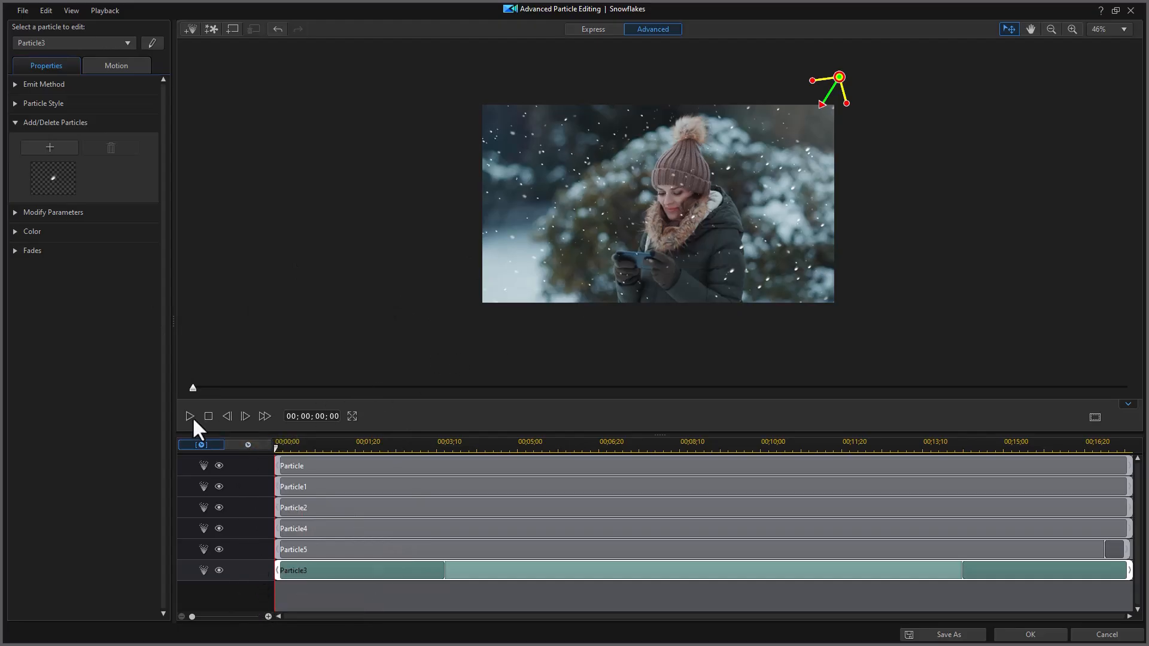
{"action": "left_click", "coordinate": [189, 416]}
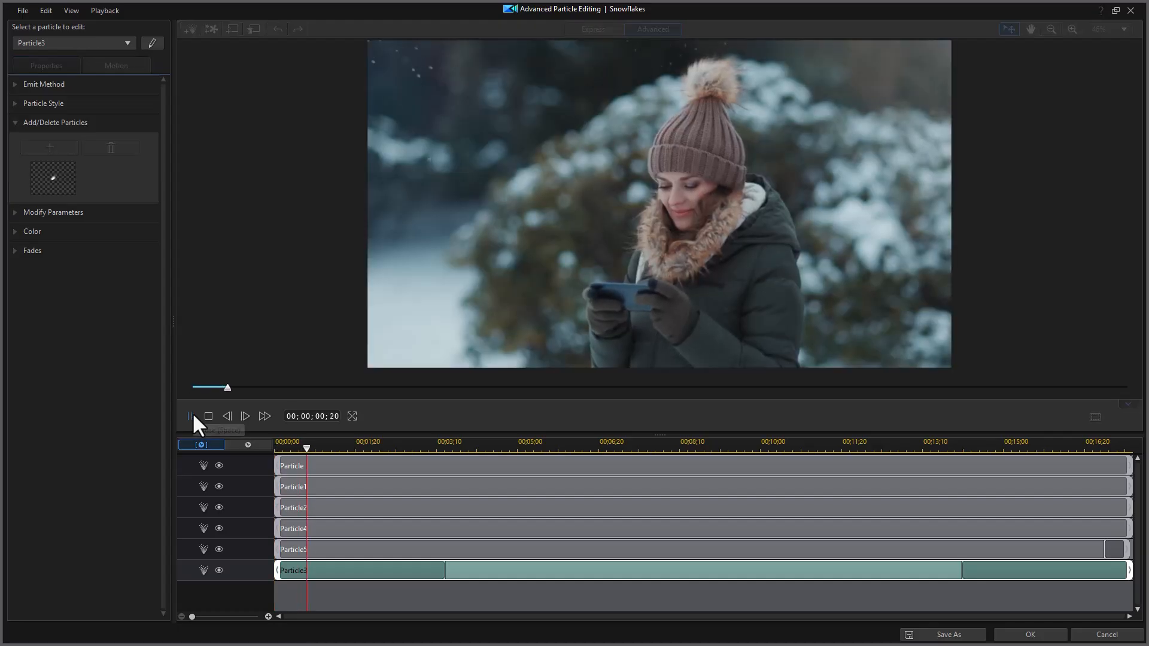
{"action": "left_click", "coordinate": [189, 417]}
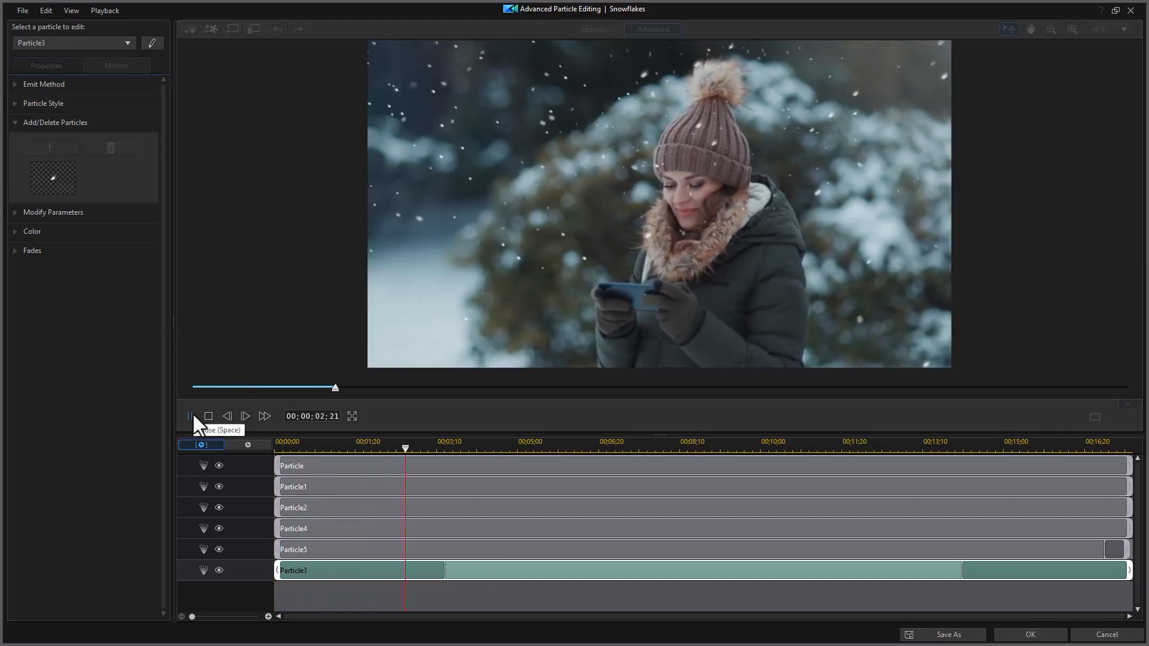
{"action": "left_click", "coordinate": [189, 416]}
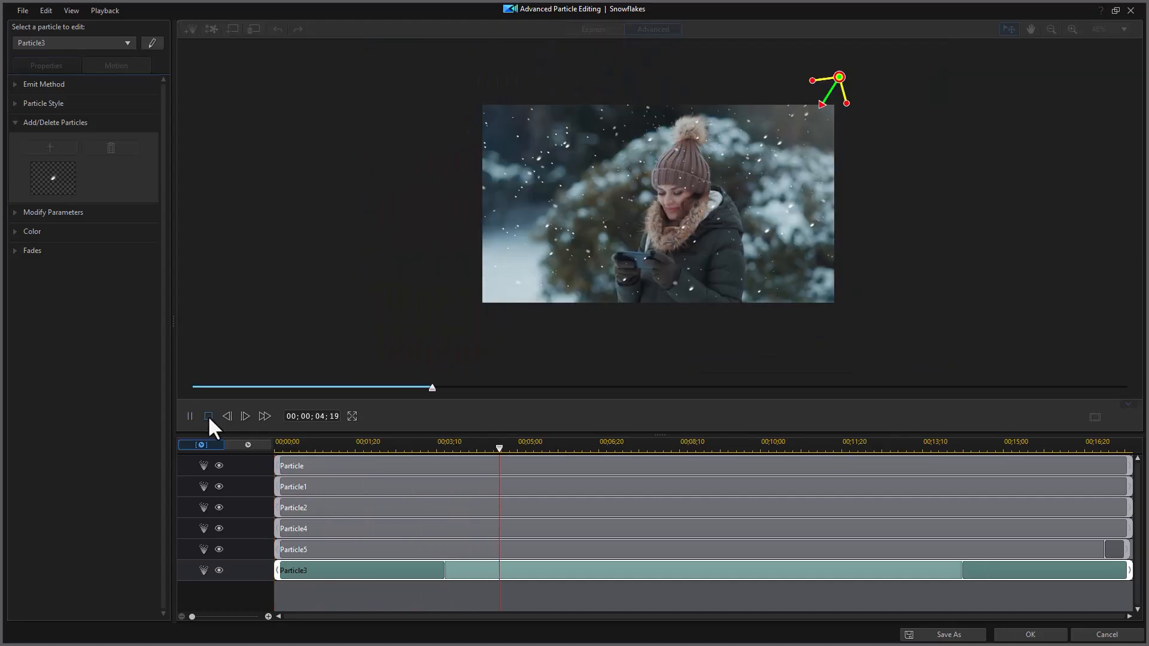
Save the customized snowflake particle as a template named 'bigger snow'.
{"action": "left_click", "coordinate": [948, 634]}
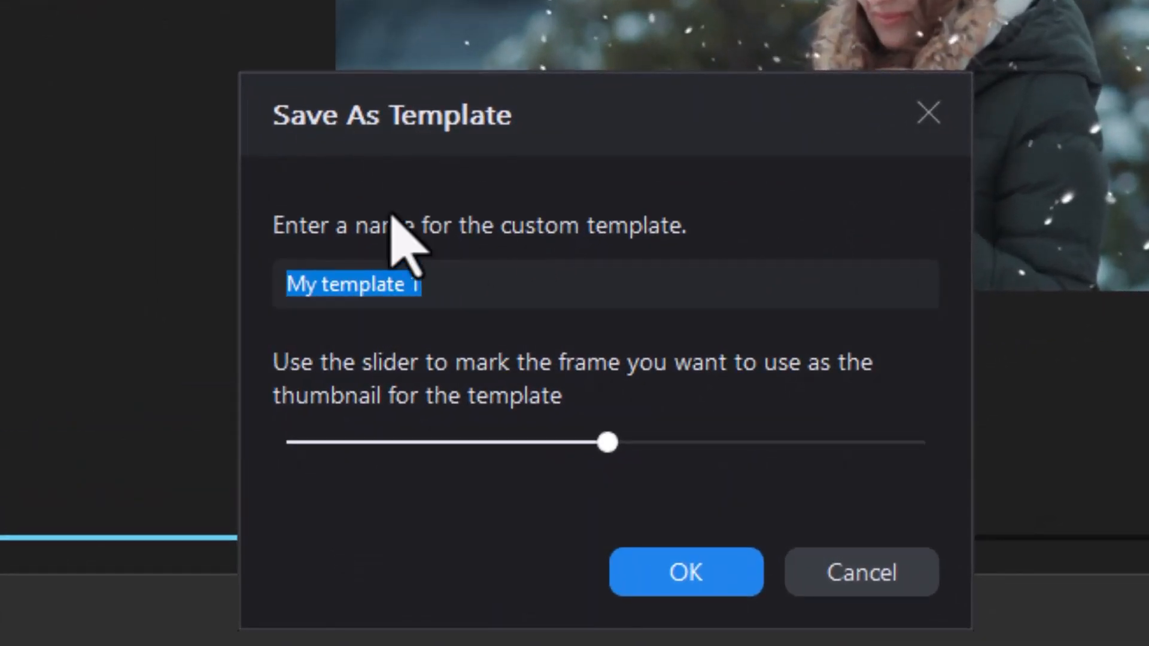
{"action": "type", "text": "bigger sn"}
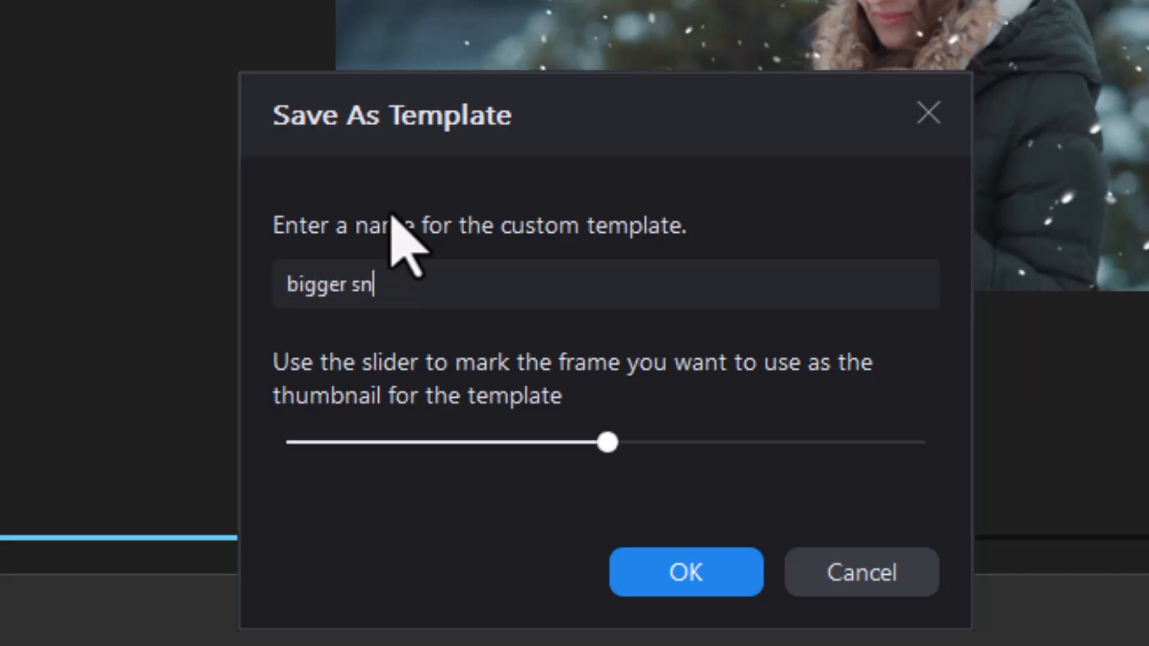
{"action": "type", "text": "ow"}
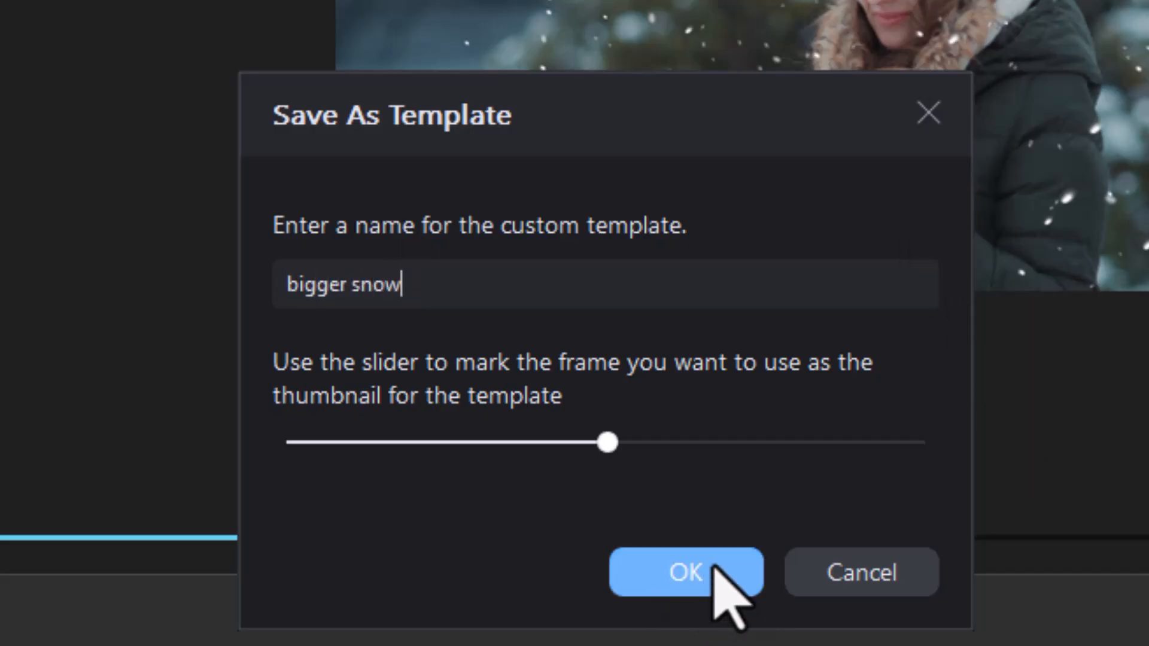
{"action": "left_click", "coordinate": [683, 572]}
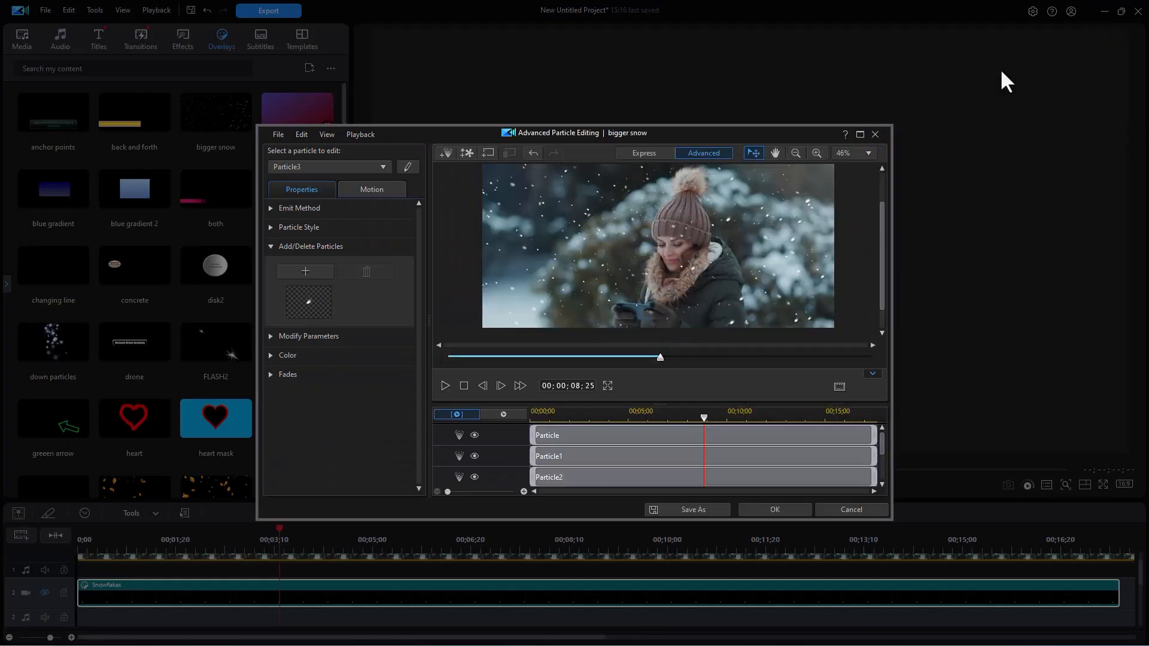
{"action": "mouse_move", "coordinate": [877, 145]}
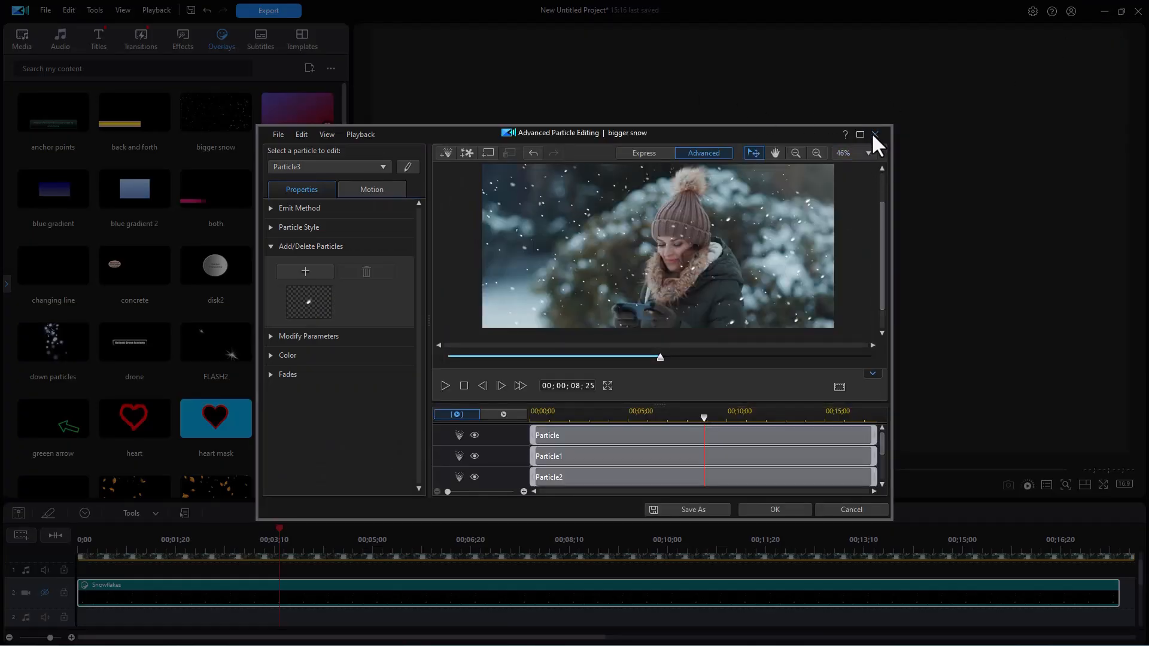
{"action": "mouse_move", "coordinate": [774, 510]}
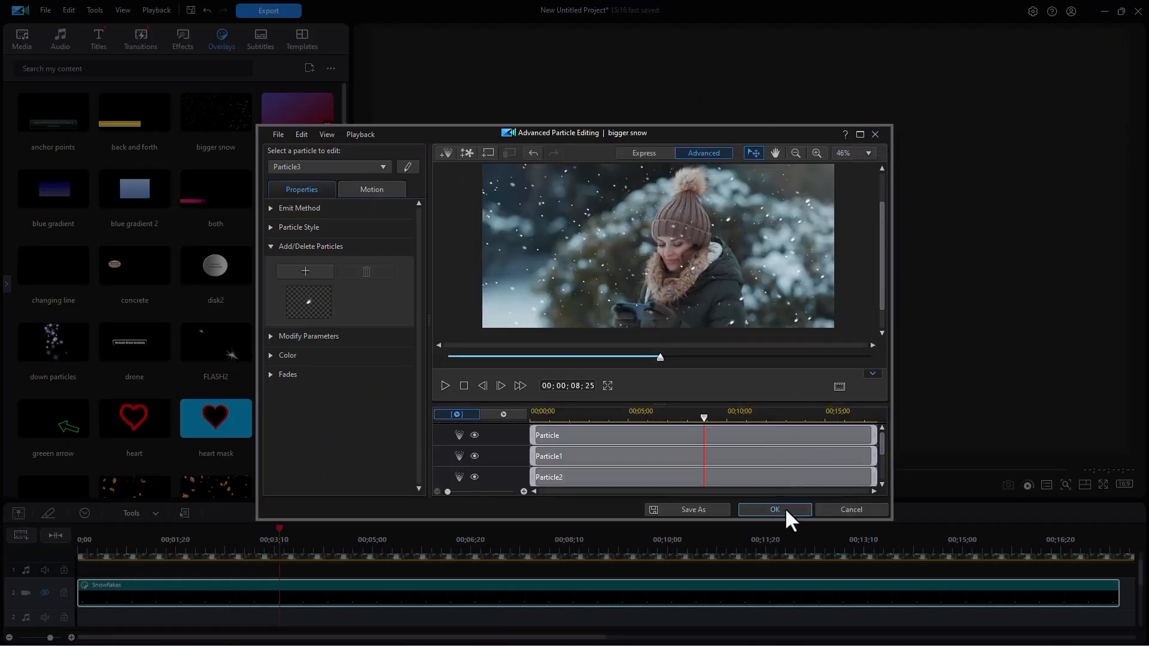
Confirm the editor and play the timeline clip with the bigger snow overlay.
{"action": "left_click", "coordinate": [775, 509]}
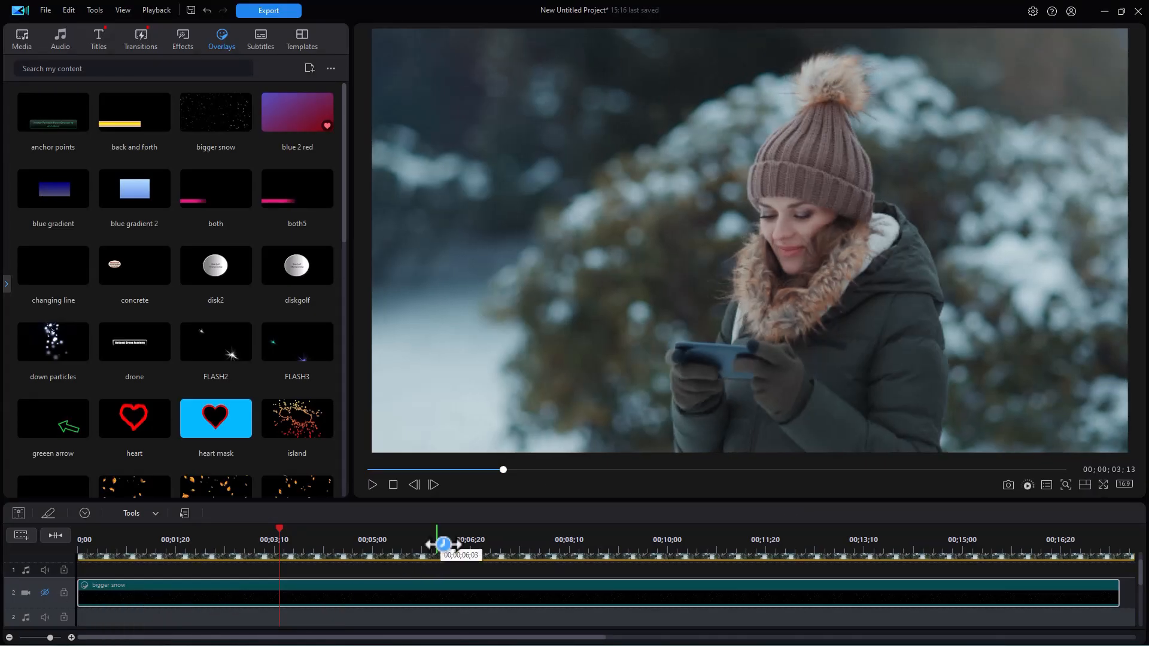
{"action": "mouse_move", "coordinate": [365, 518]}
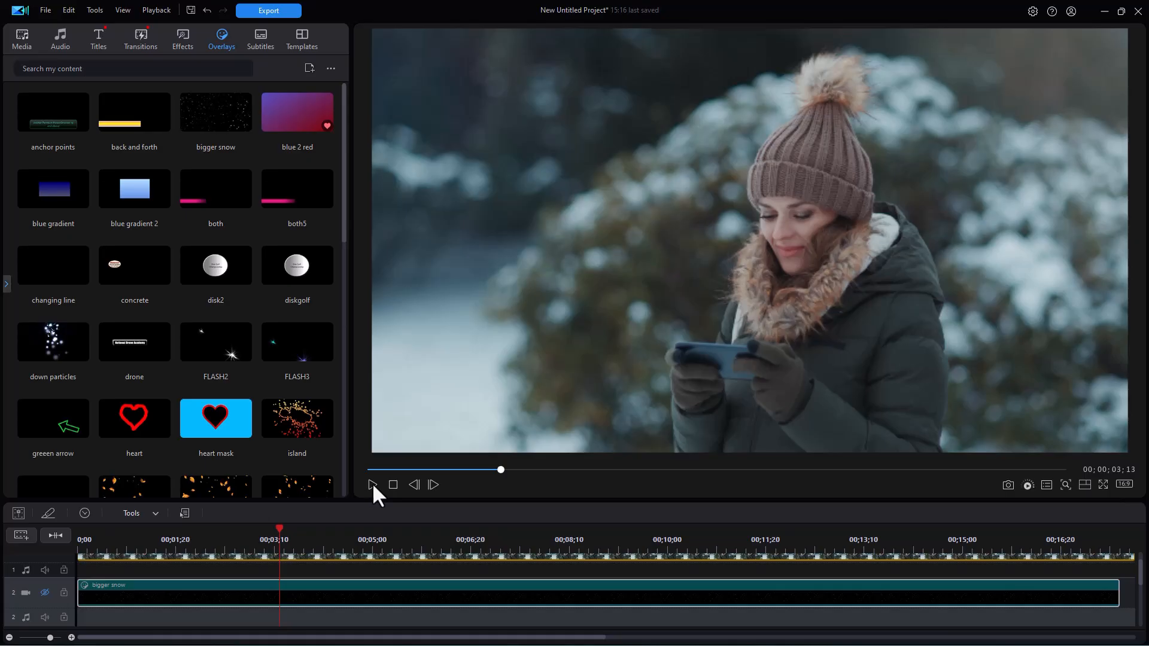
{"action": "left_click", "coordinate": [370, 485]}
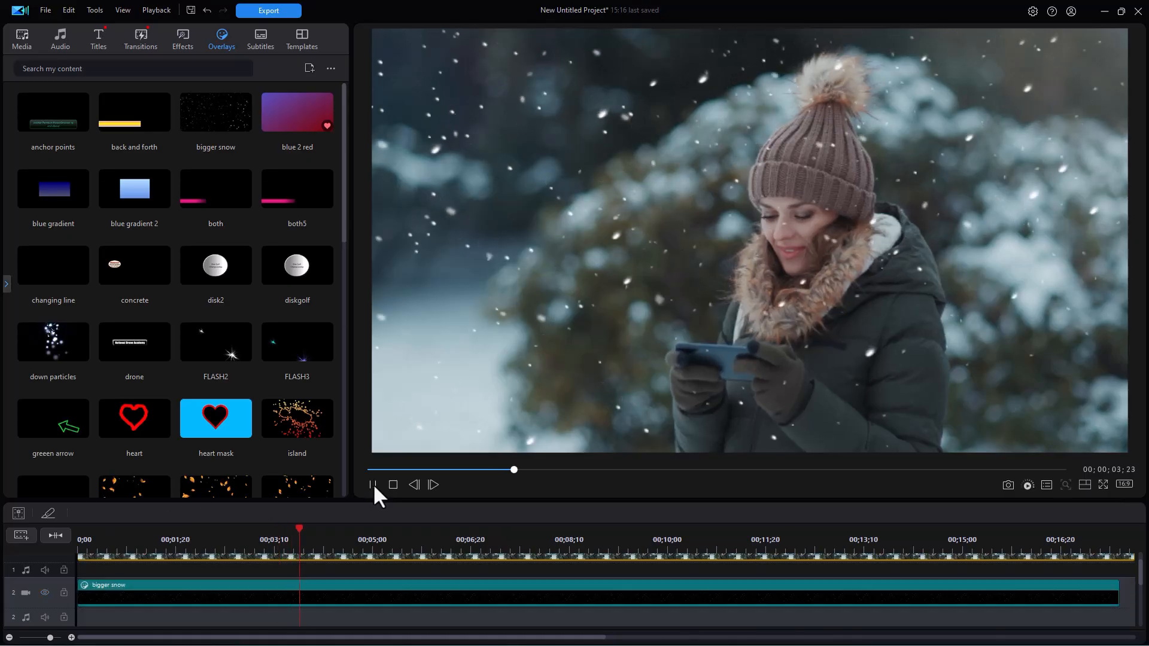
{"action": "left_click", "coordinate": [372, 484]}
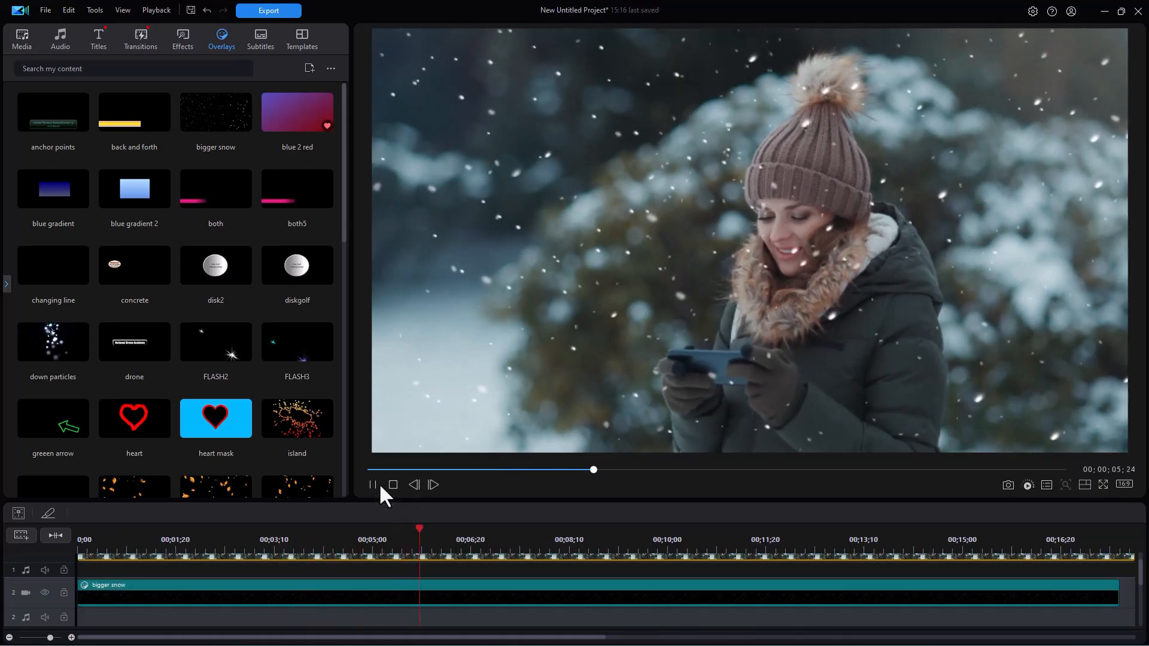